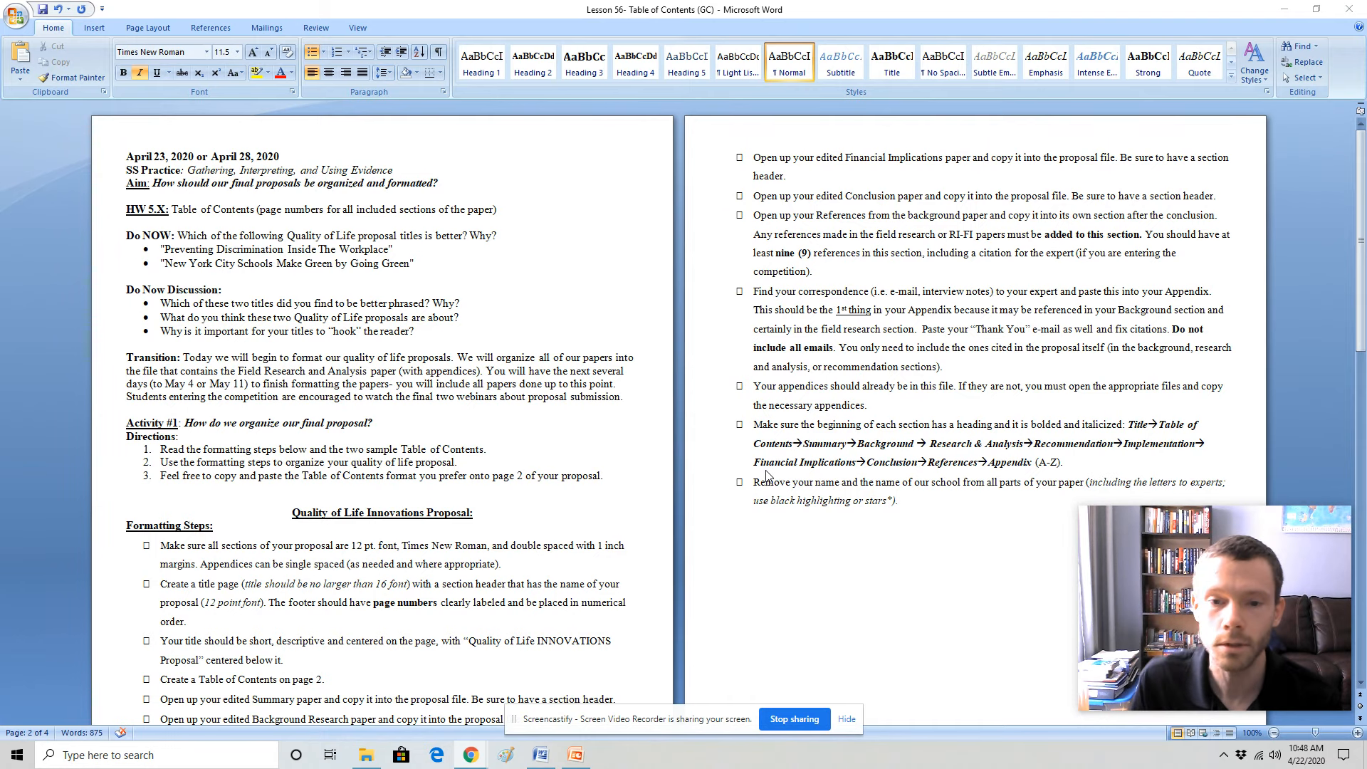
pyautogui.moveTo(617, 428)
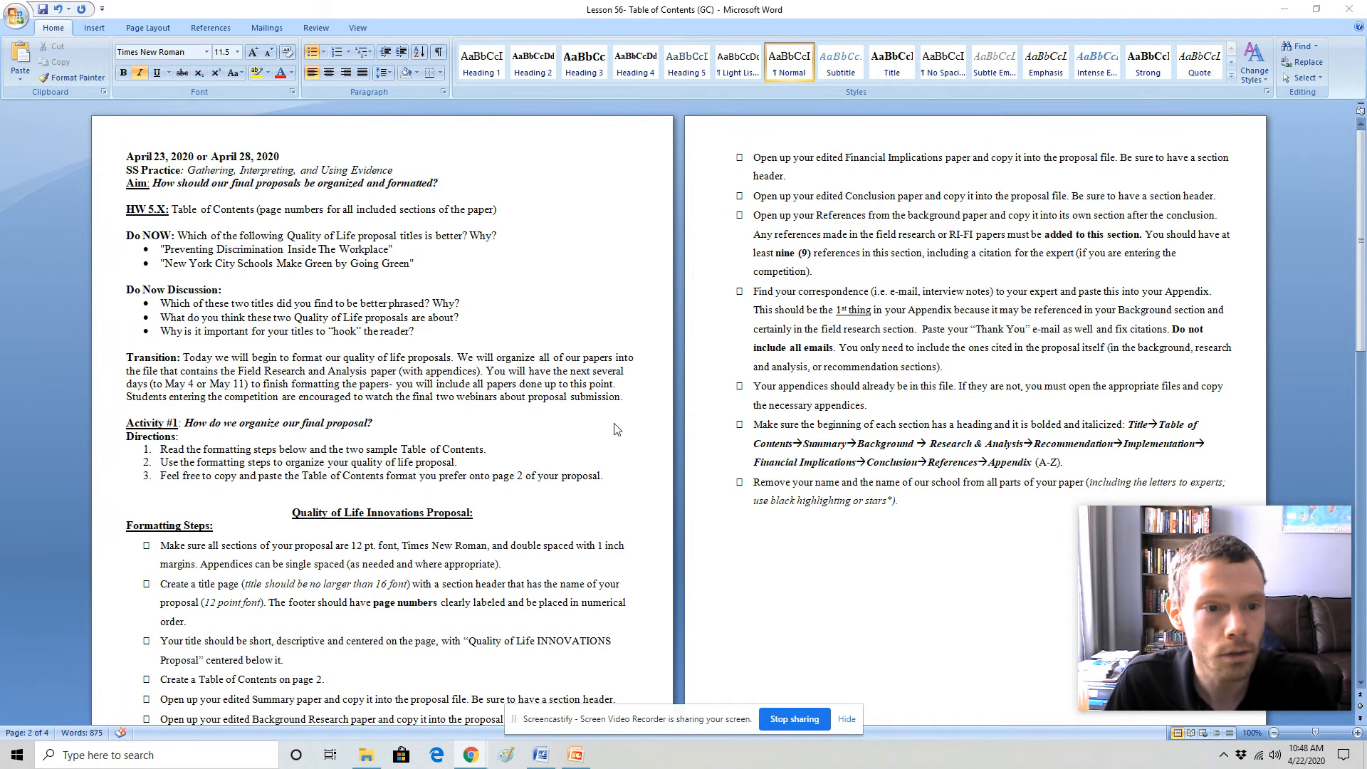
pyautogui.moveTo(212, 316)
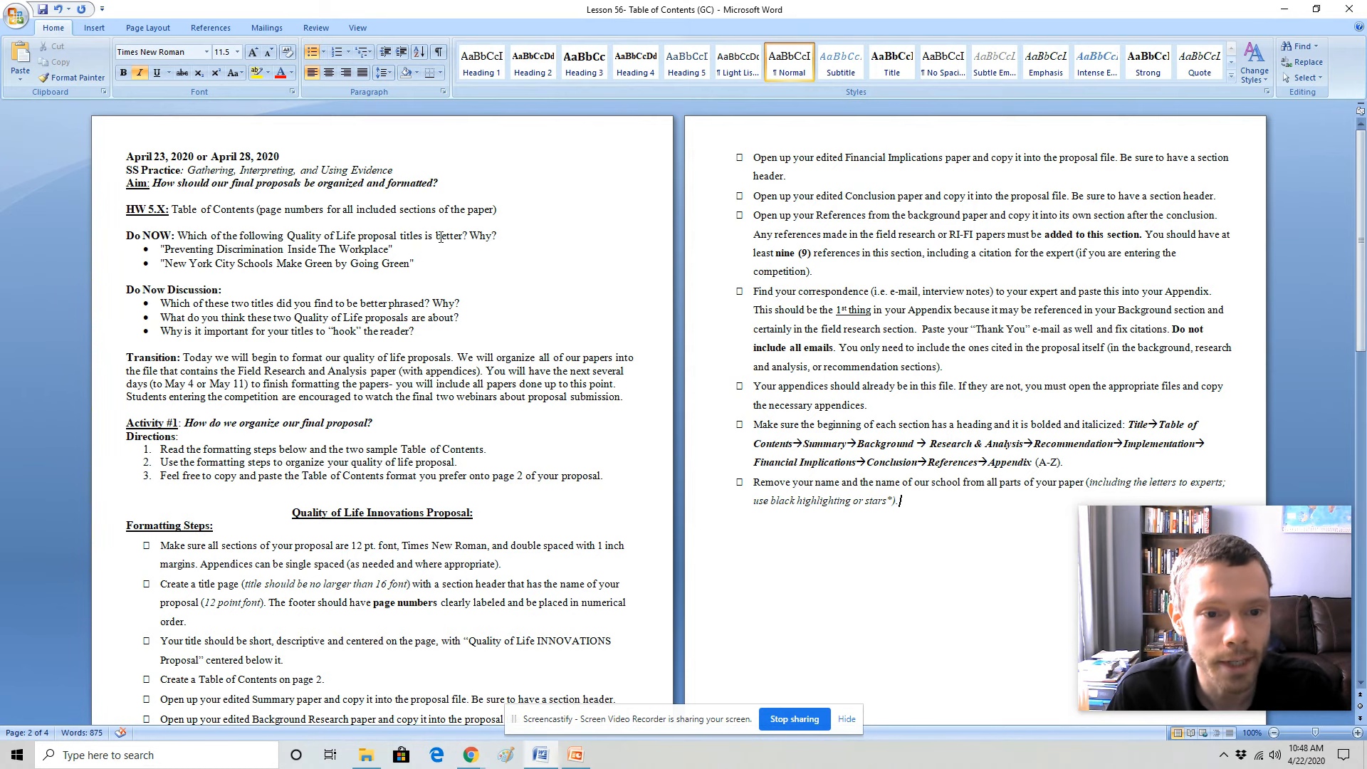
# Highlight the Do Now question about proposal titles, then move down the handout
pyautogui.moveTo(177, 235); pyautogui.dragTo(496, 235)
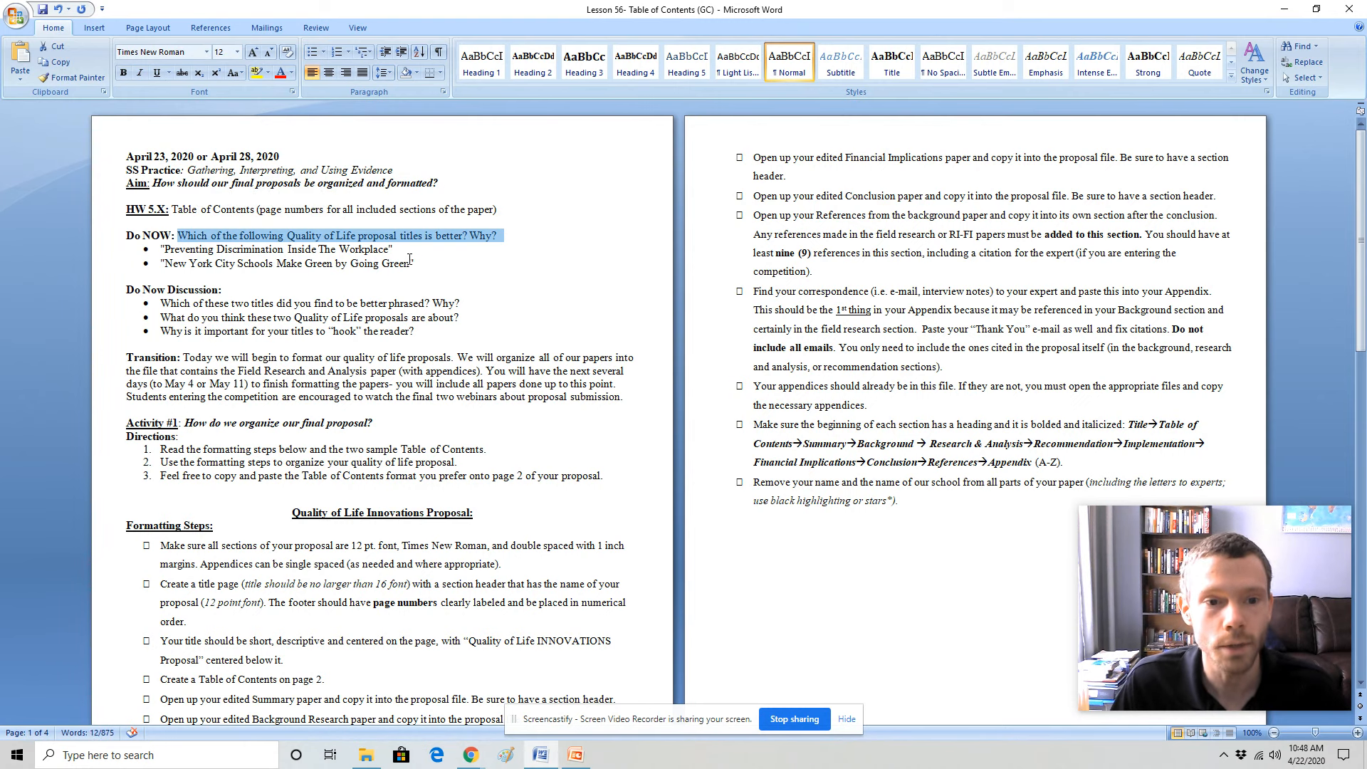
pyautogui.click(412, 263)
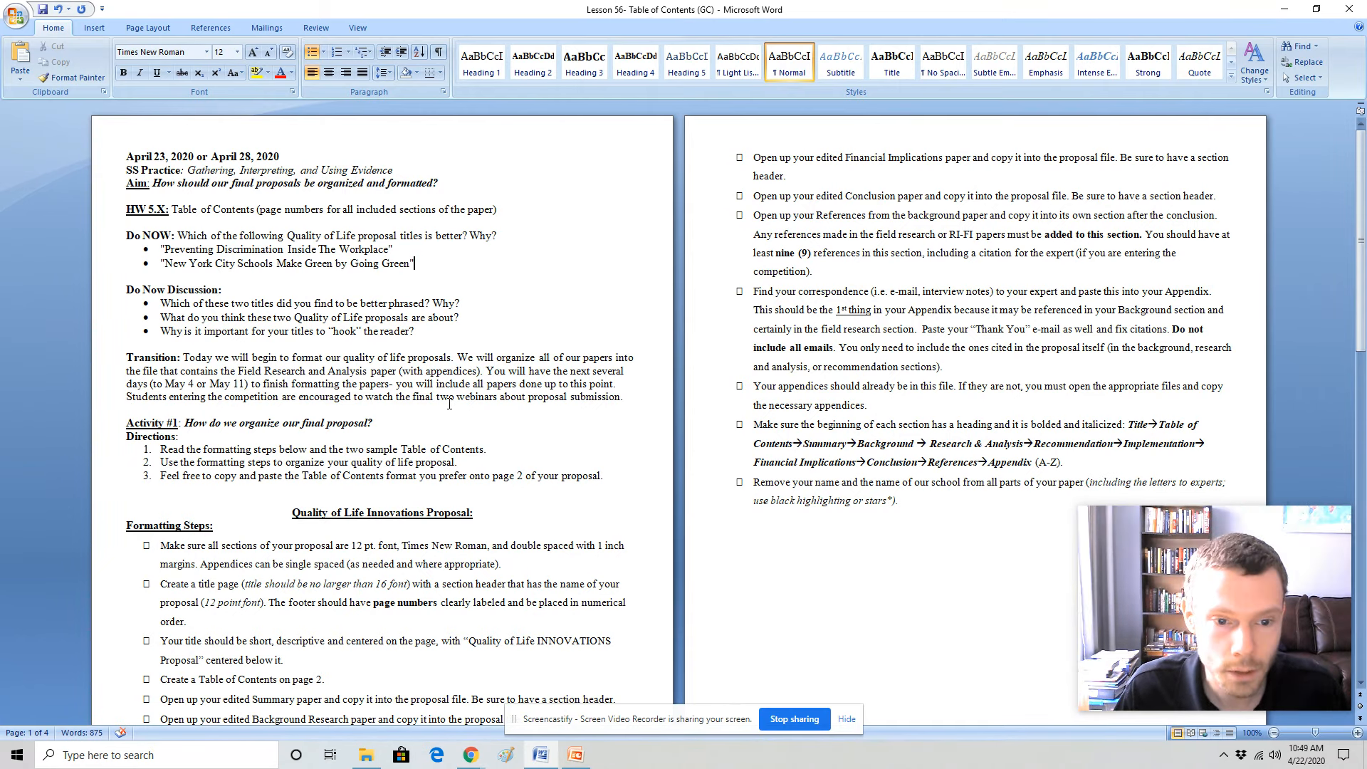
pyautogui.moveTo(500, 421)
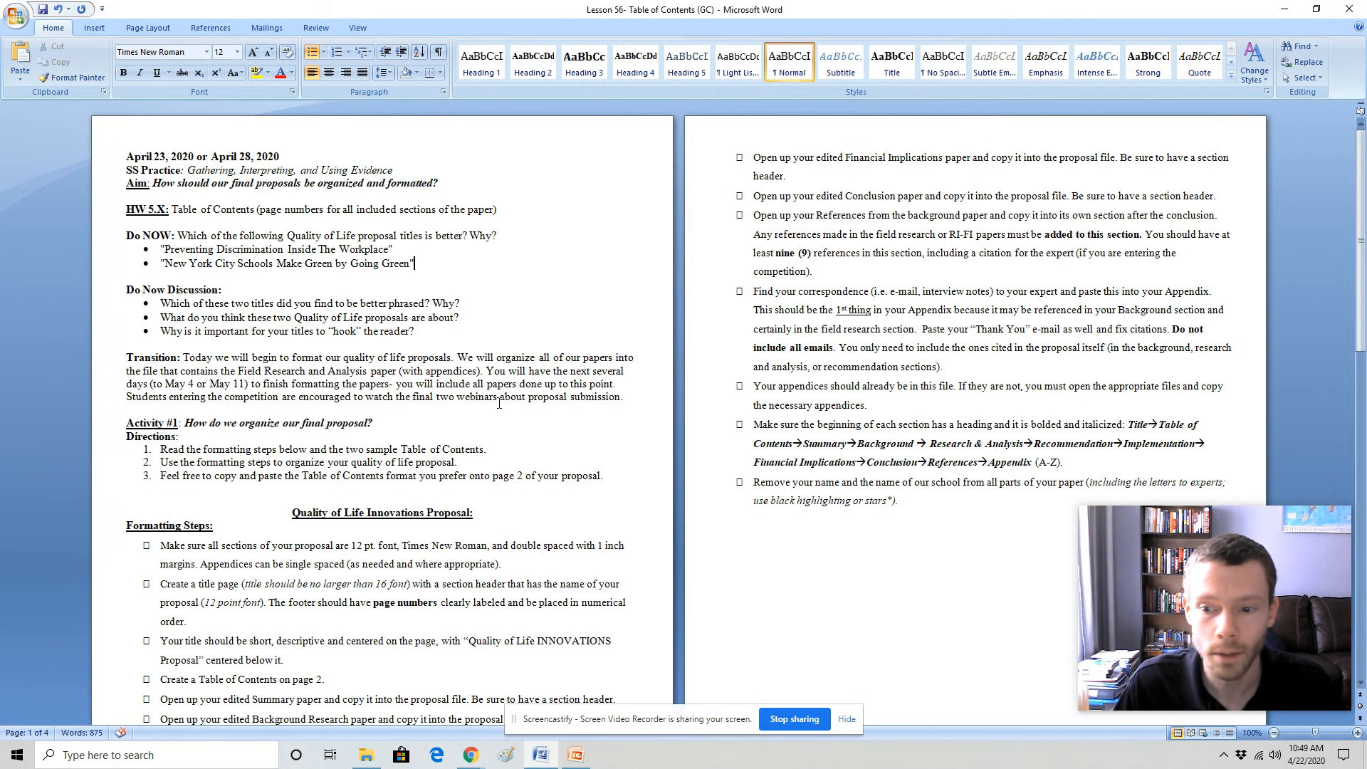
pyautogui.scroll(-3)
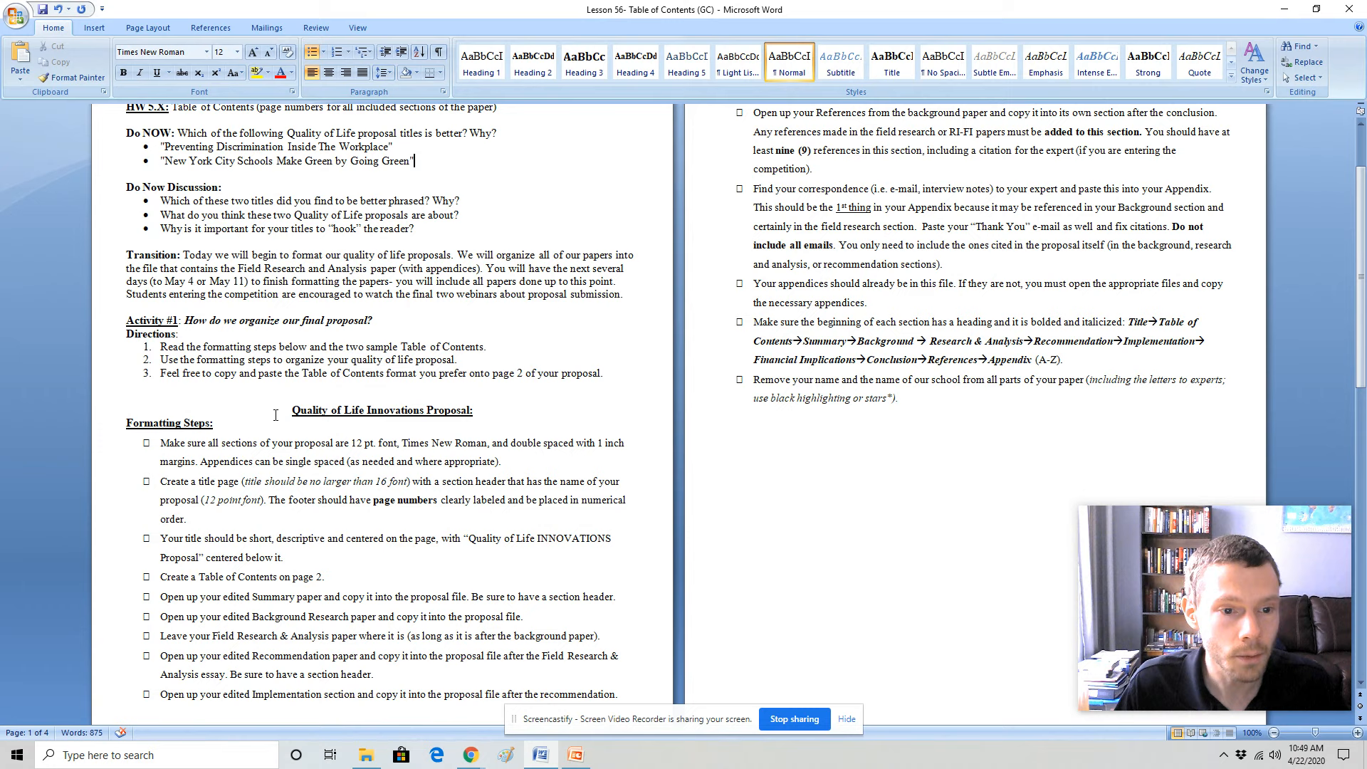
pyautogui.moveTo(146, 424)
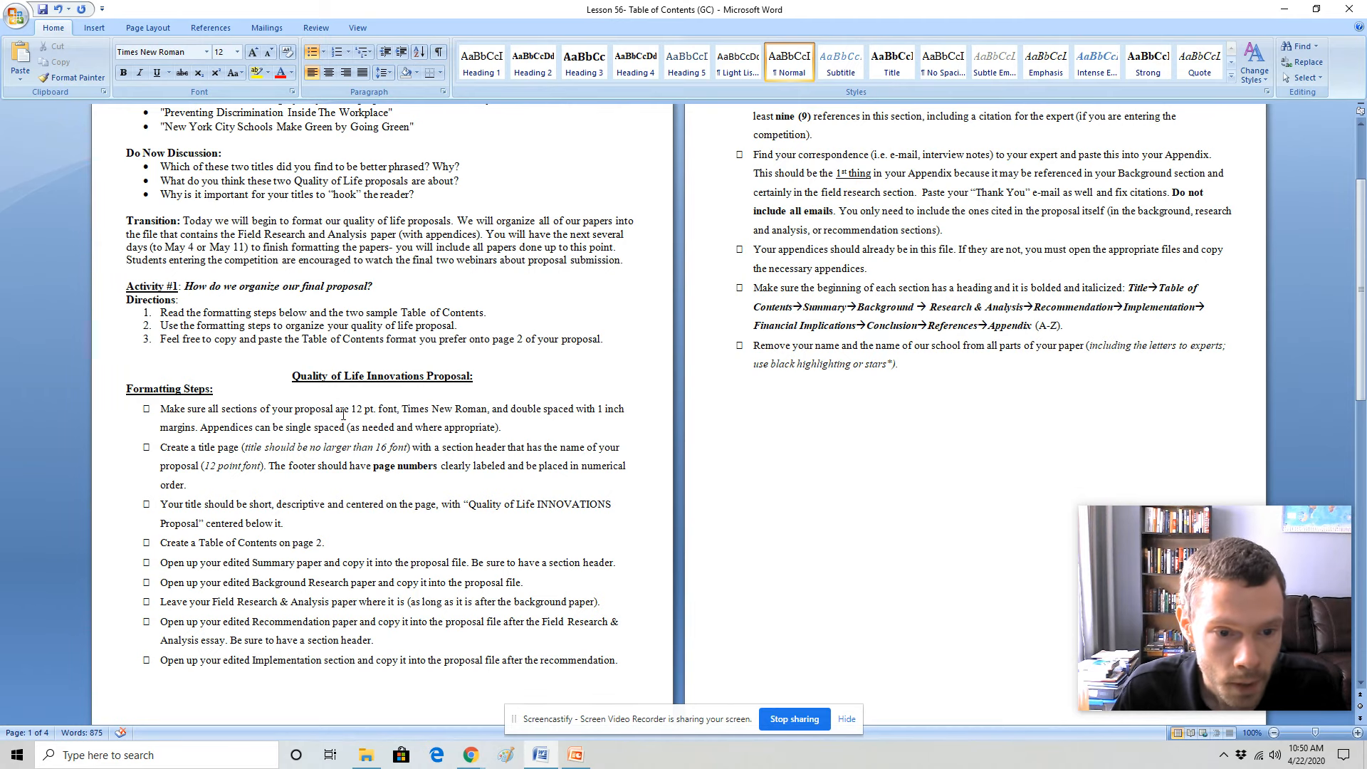
# Highlight the 12 pt font requirement, the Field Research step and the required section order
pyautogui.moveTo(375, 409); pyautogui.dragTo(512, 408)
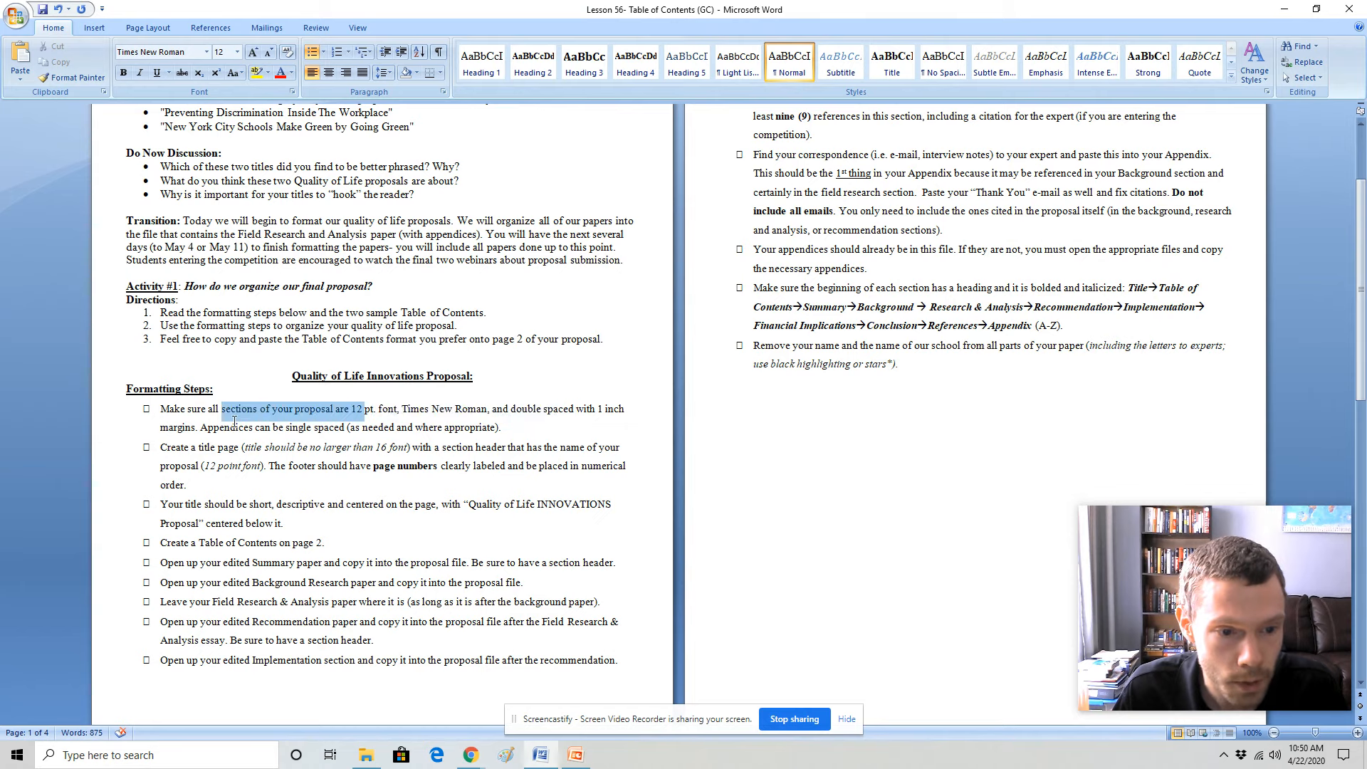
pyautogui.moveTo(349, 408); pyautogui.dragTo(505, 427)
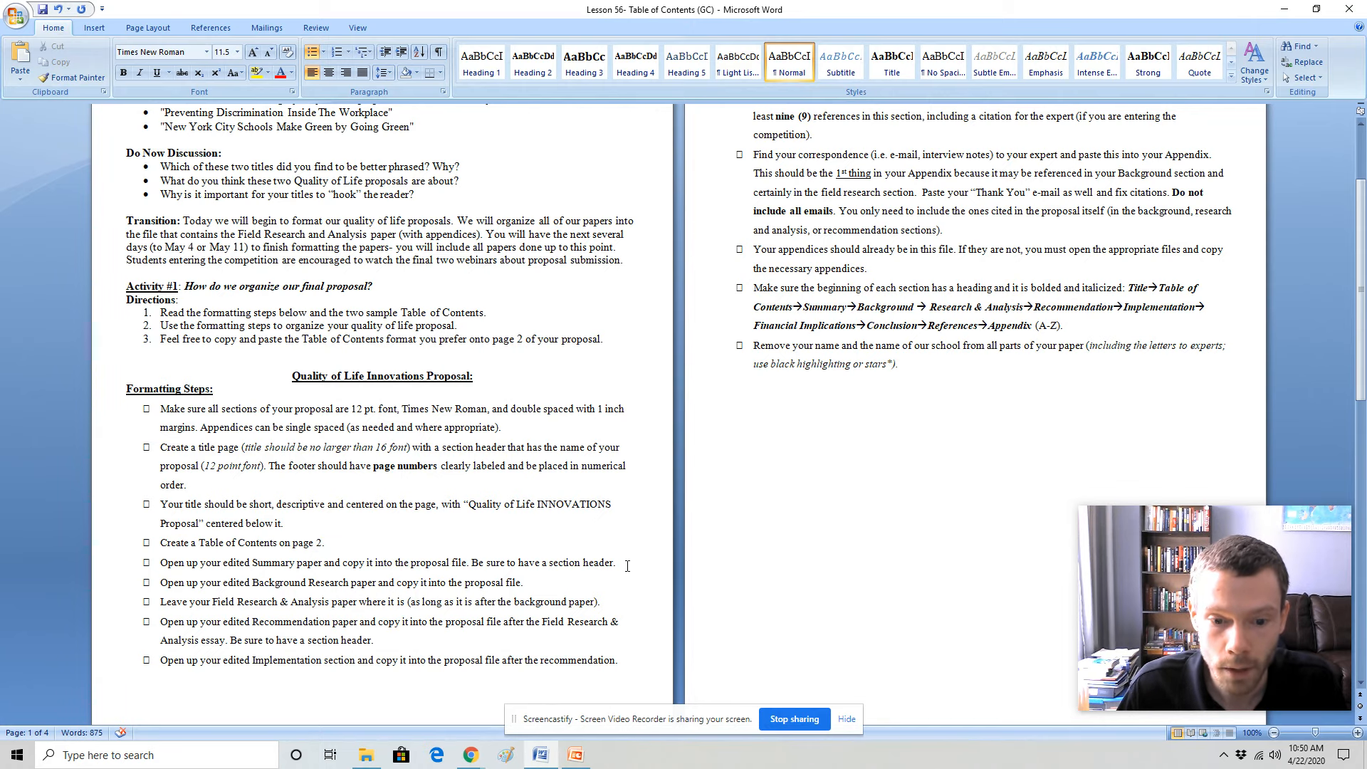
pyautogui.moveTo(468, 562); pyautogui.dragTo(614, 563)
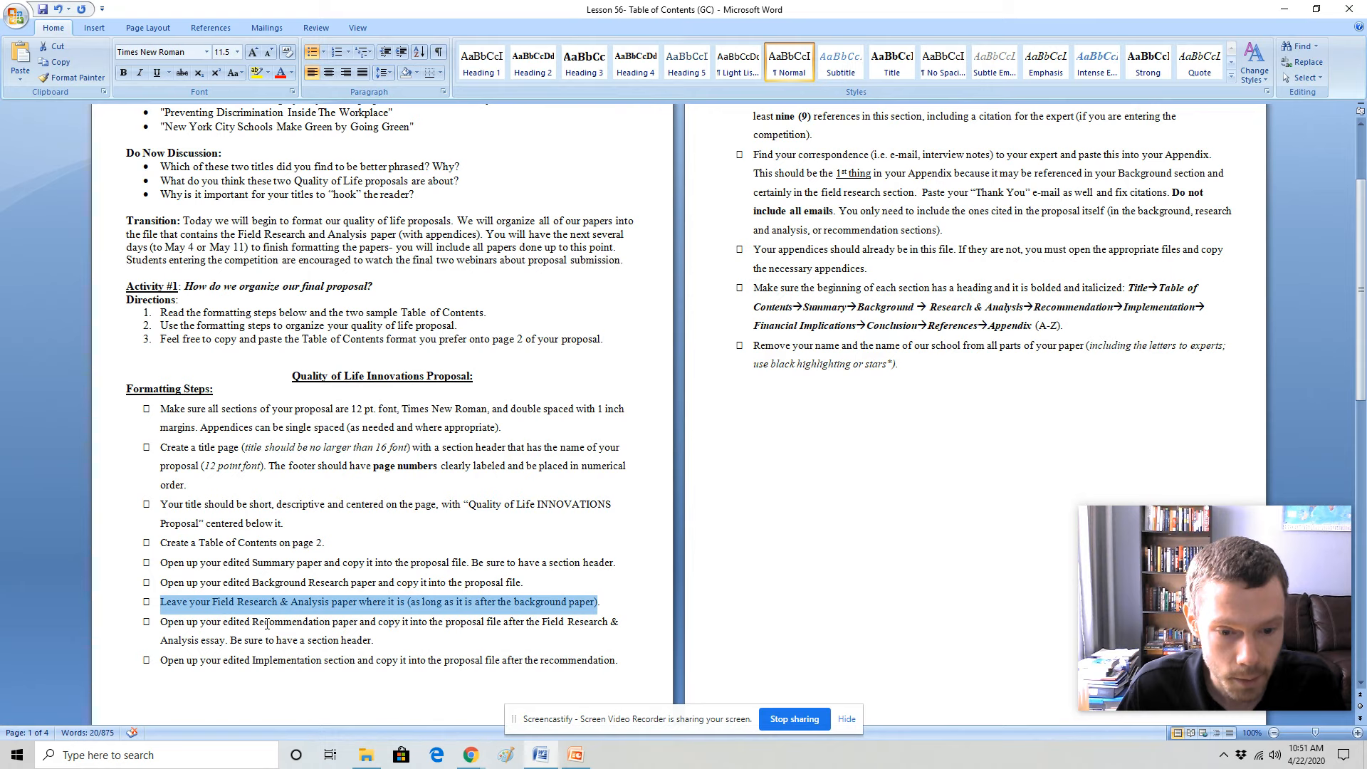
pyautogui.click(272, 661)
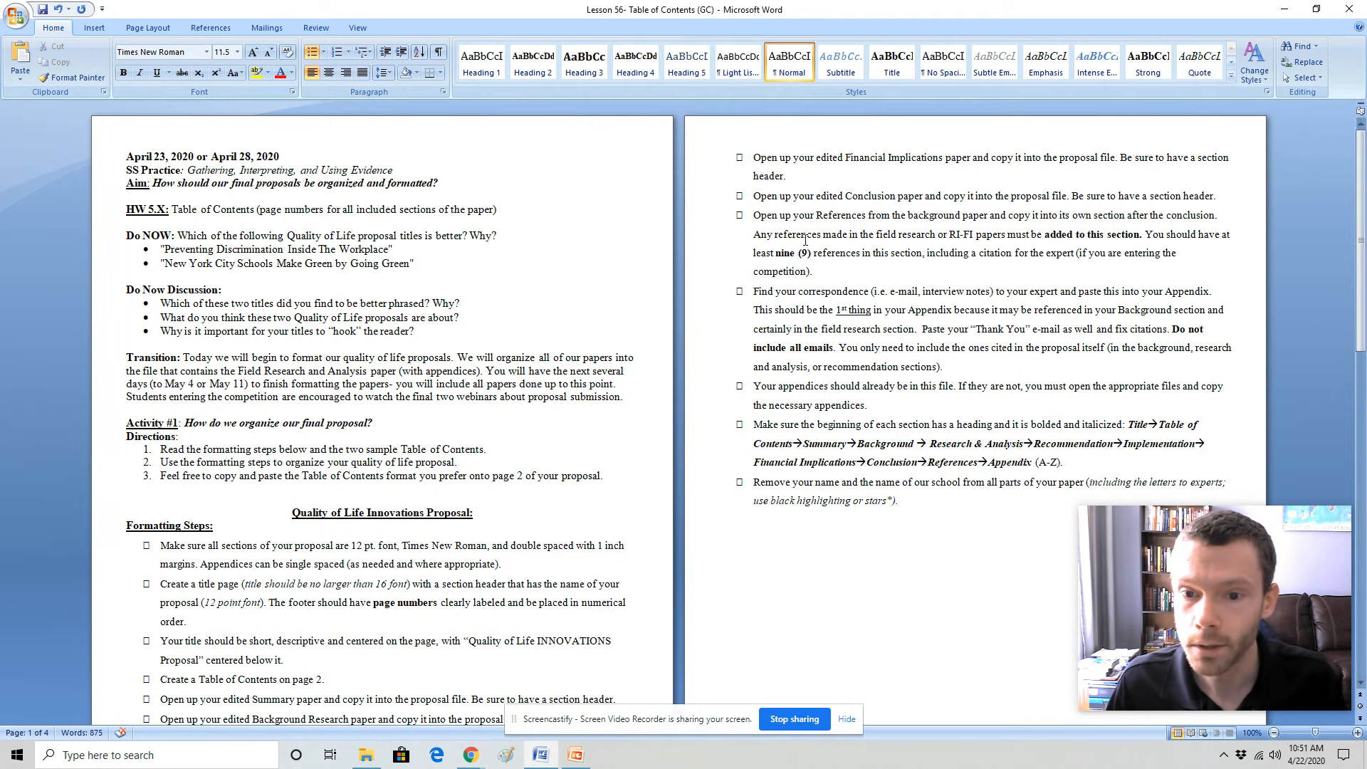
pyautogui.moveTo(937, 238)
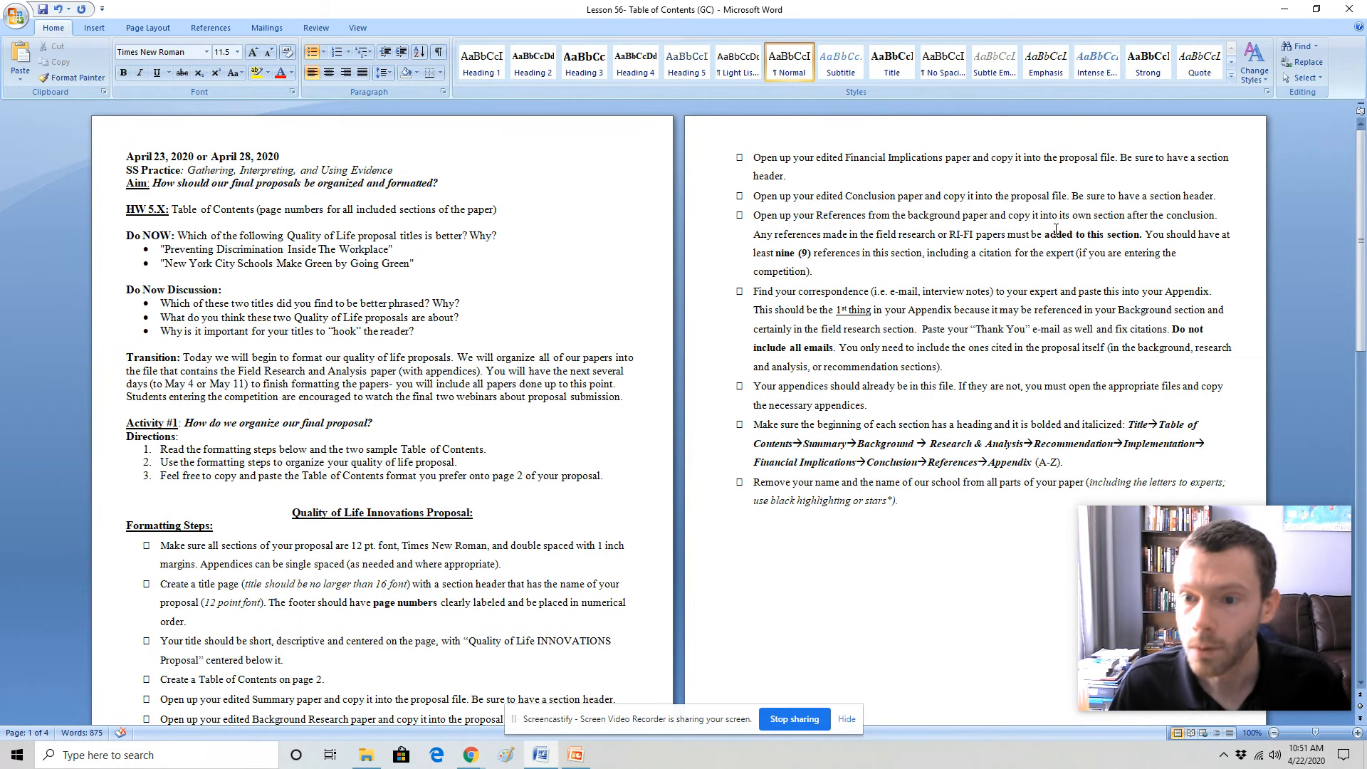
pyautogui.moveTo(788, 265)
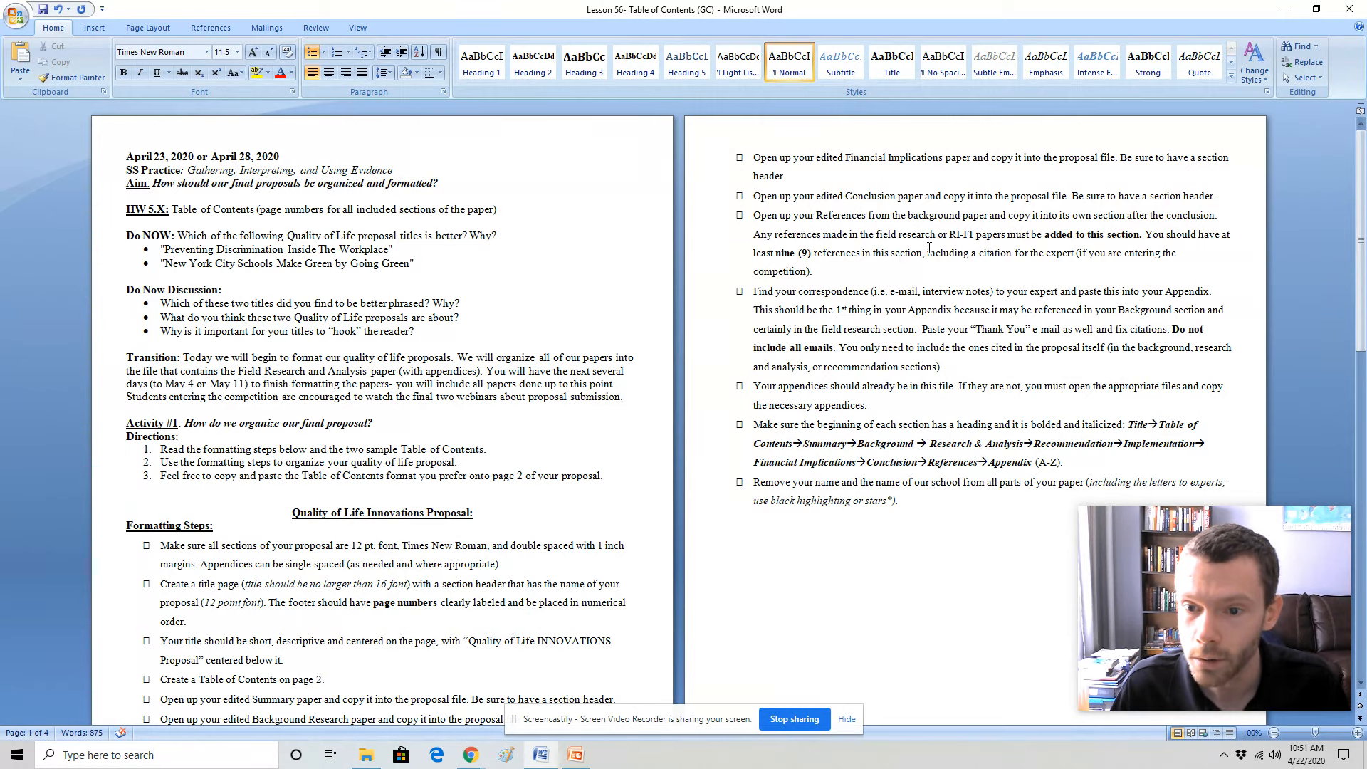
pyautogui.moveTo(930, 253); pyautogui.dragTo(811, 271)
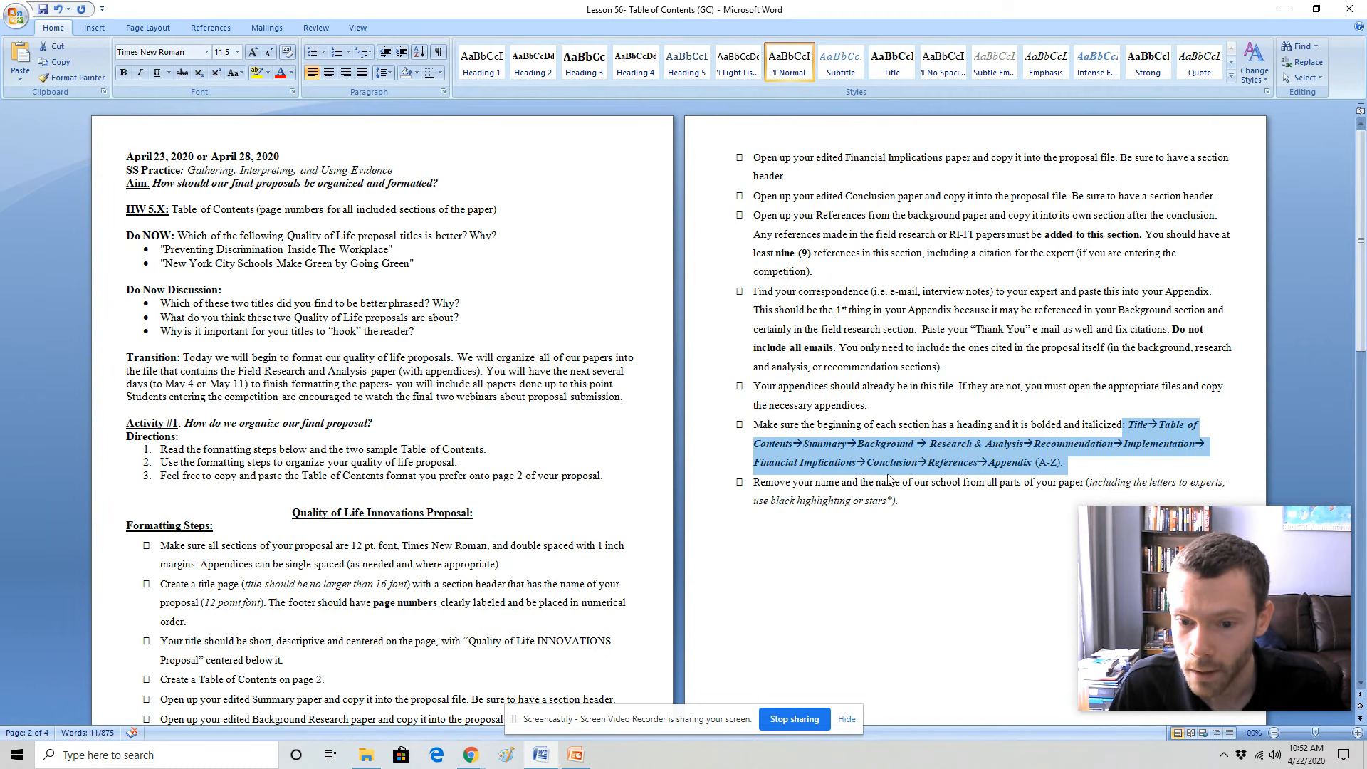
pyautogui.click(922, 481)
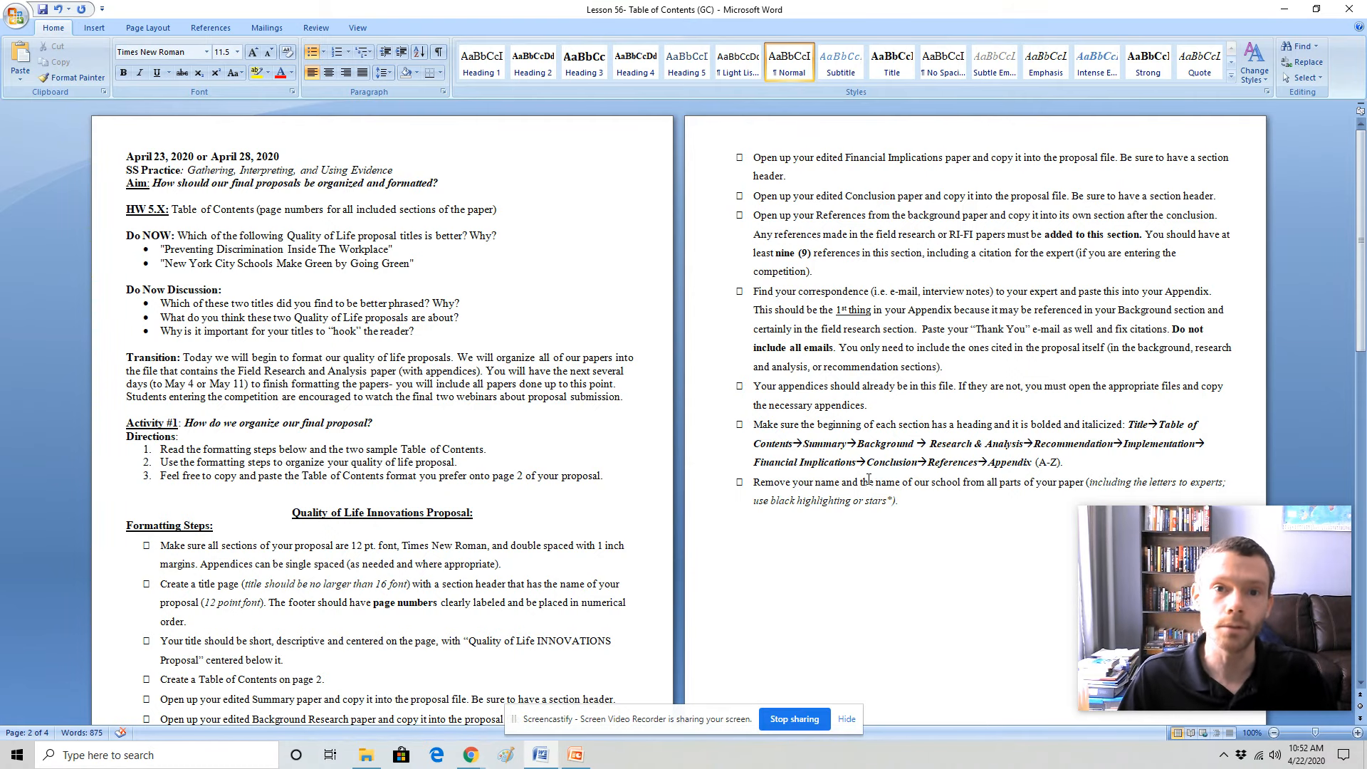
# Scroll to the sample Table of Contents pages and highlight the first sample's appendix entries
pyautogui.scroll(-3)
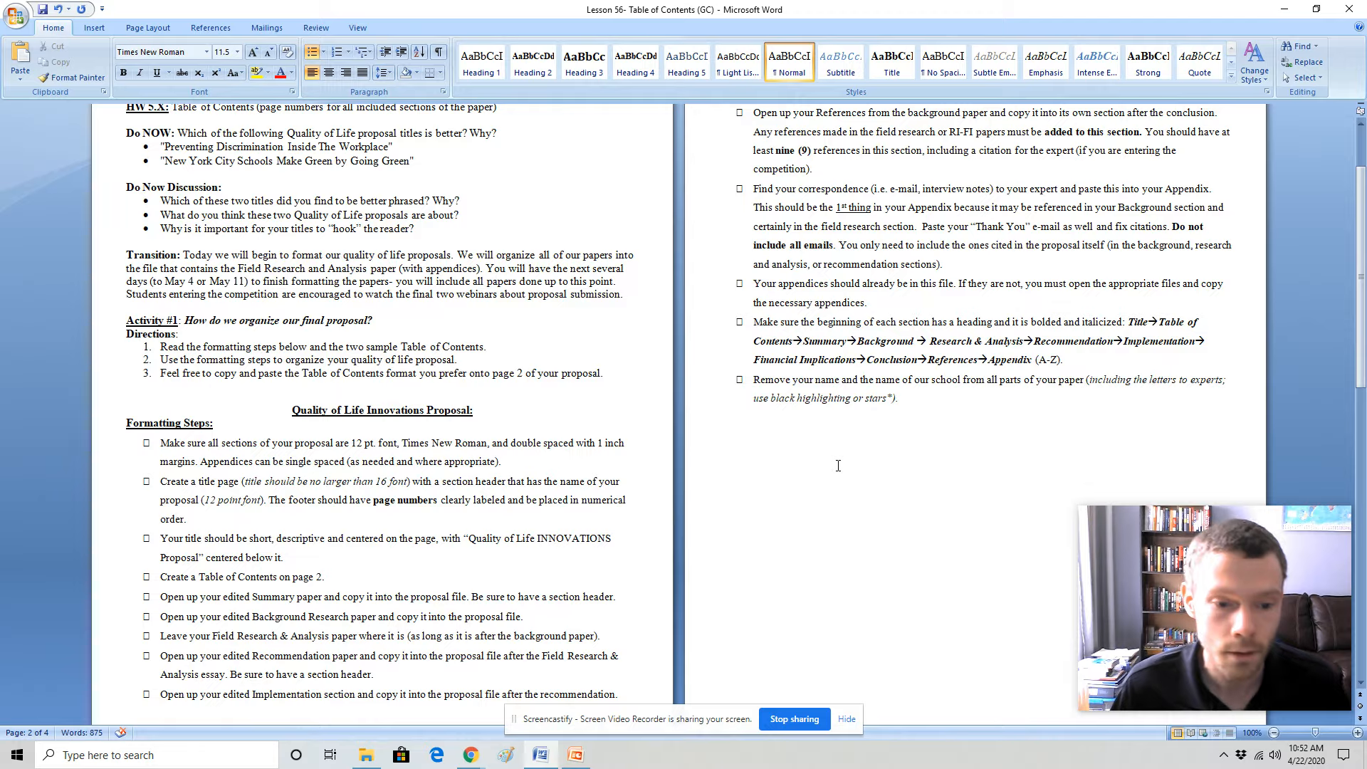
pyautogui.scroll(-3)
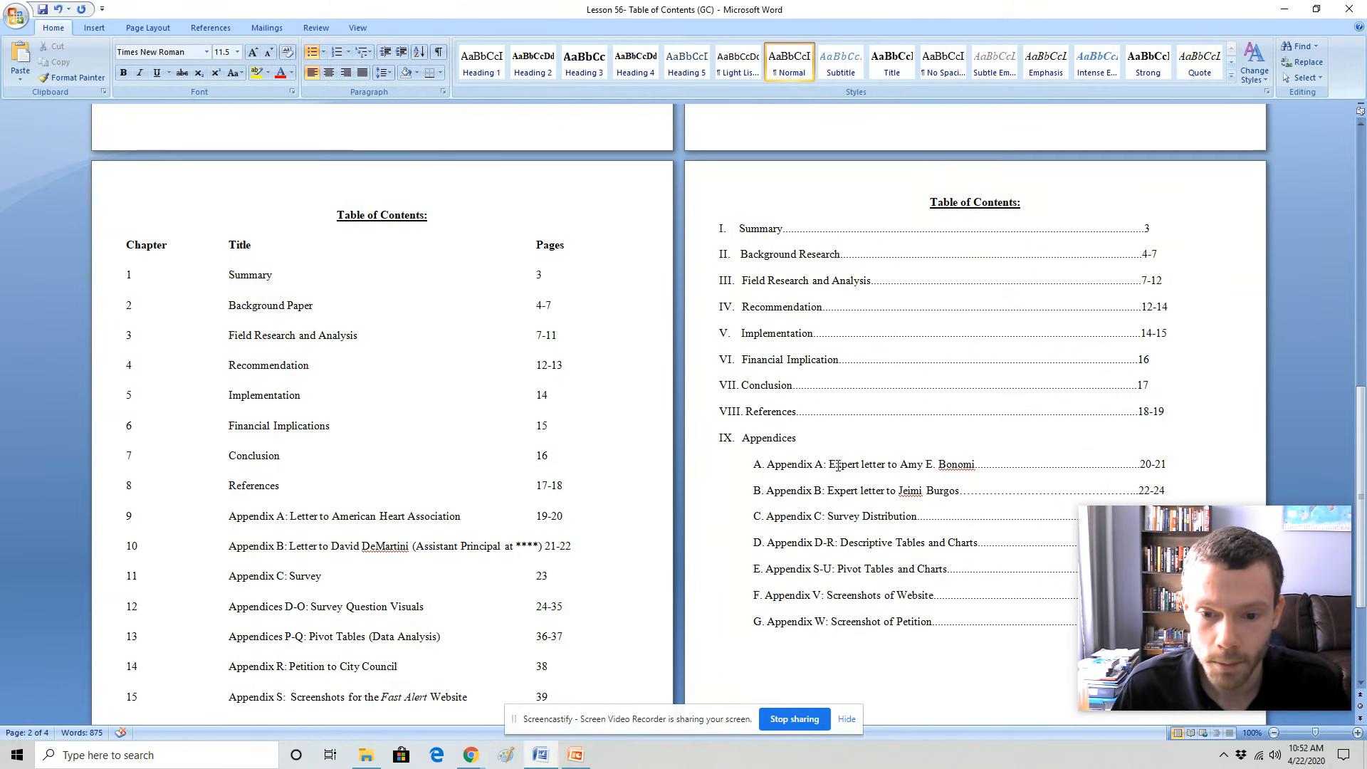
pyautogui.scroll(-3)
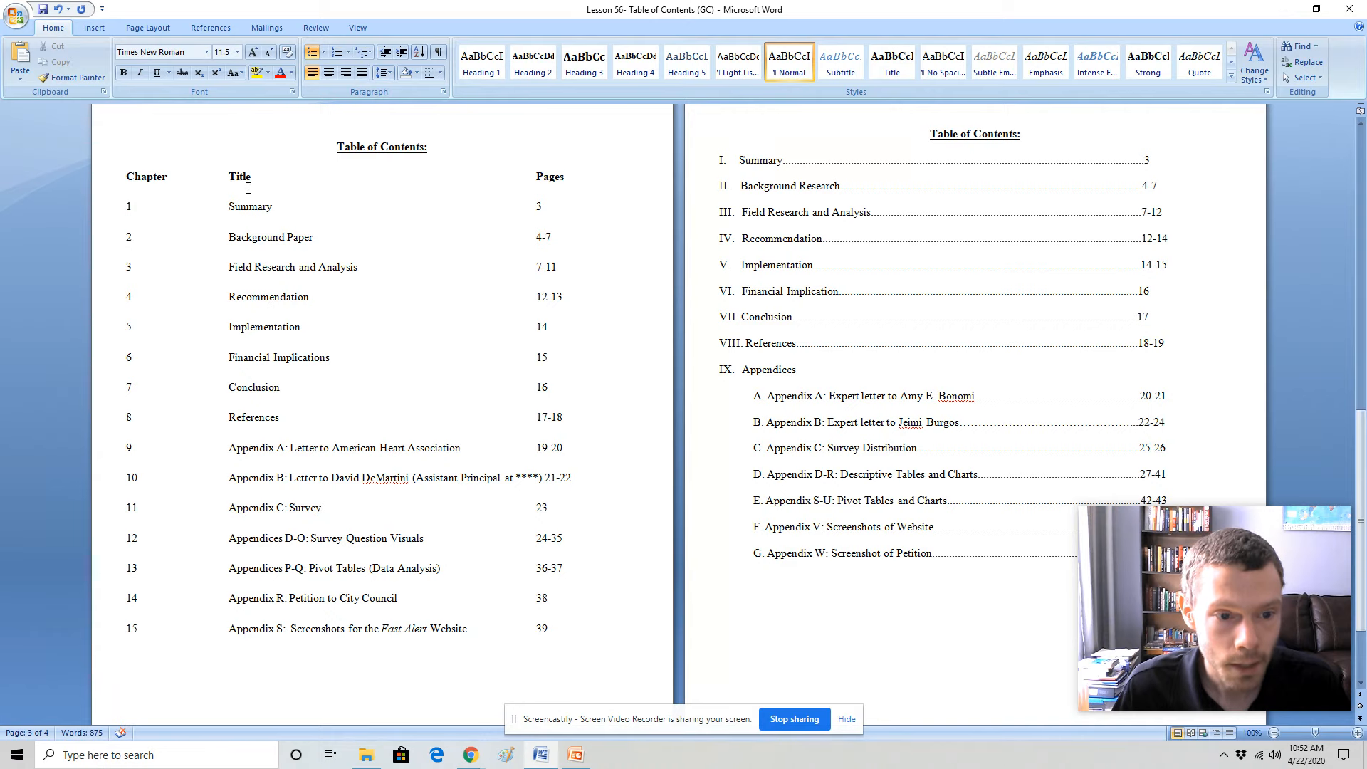
pyautogui.doubleClick(128, 206)
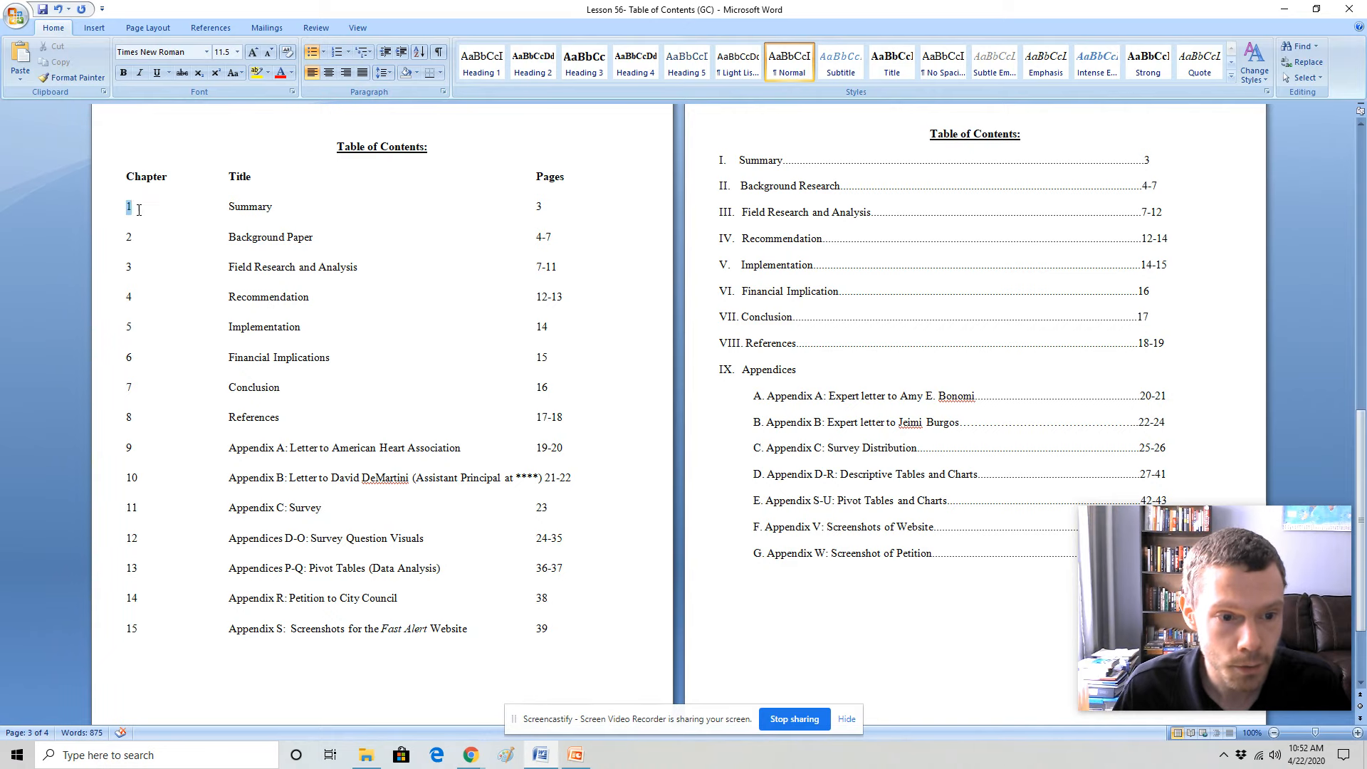
pyautogui.moveTo(129, 206); pyautogui.dragTo(564, 388)
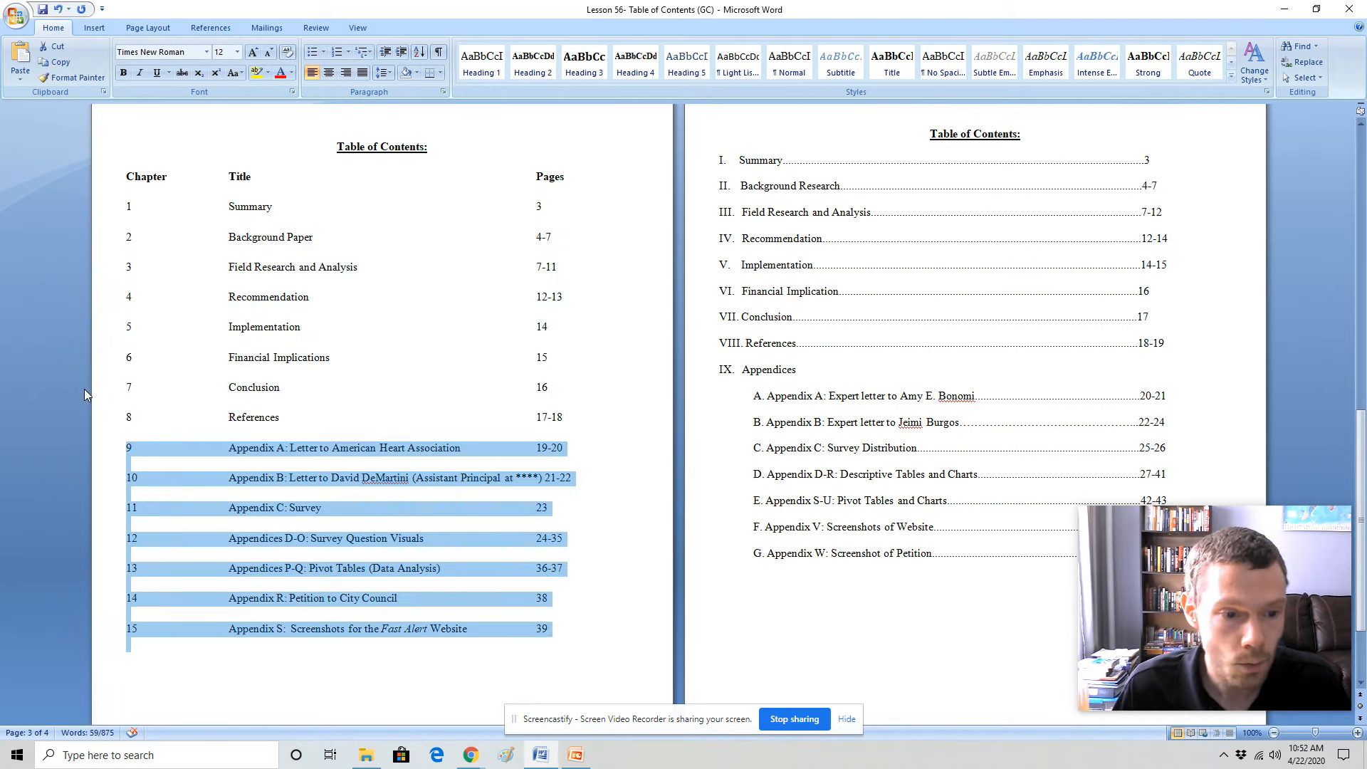
pyautogui.click(271, 418)
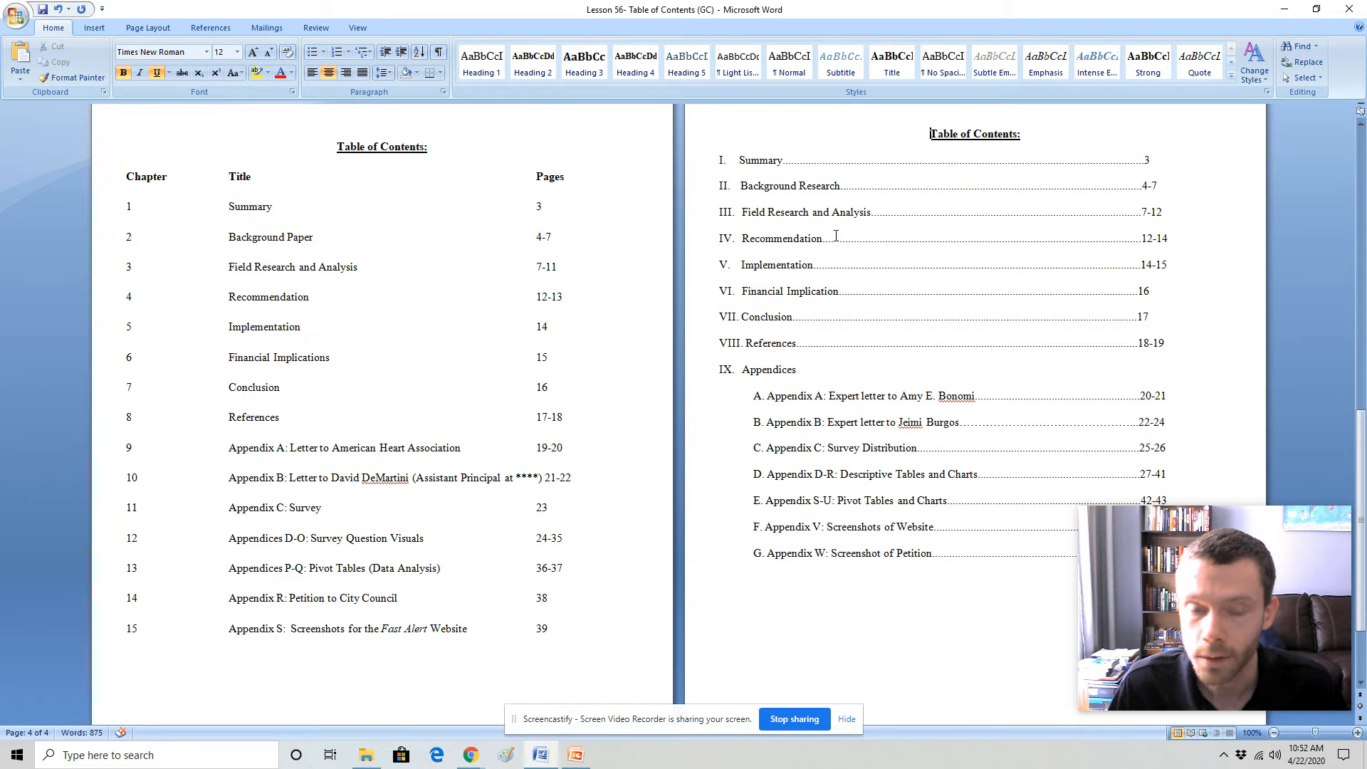
pyautogui.moveTo(832, 230)
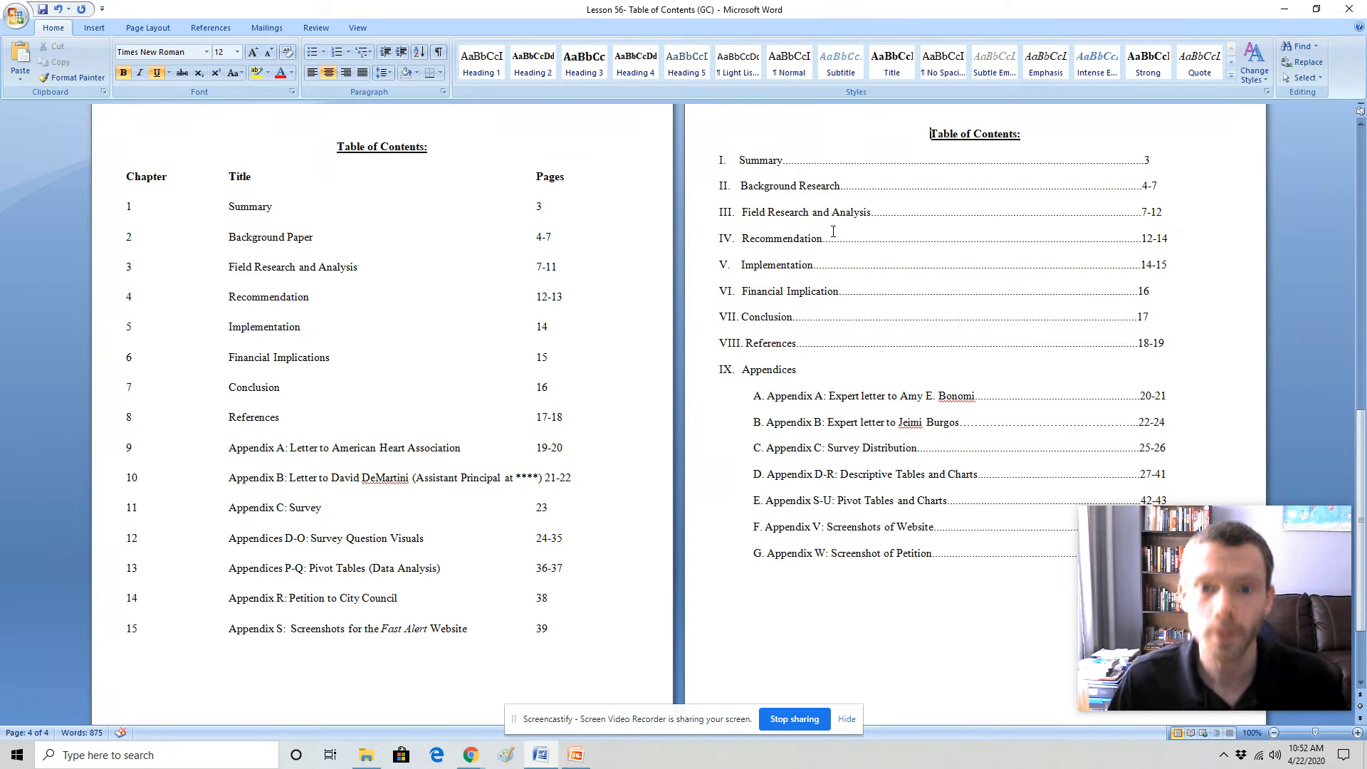
pyautogui.scroll(-3)
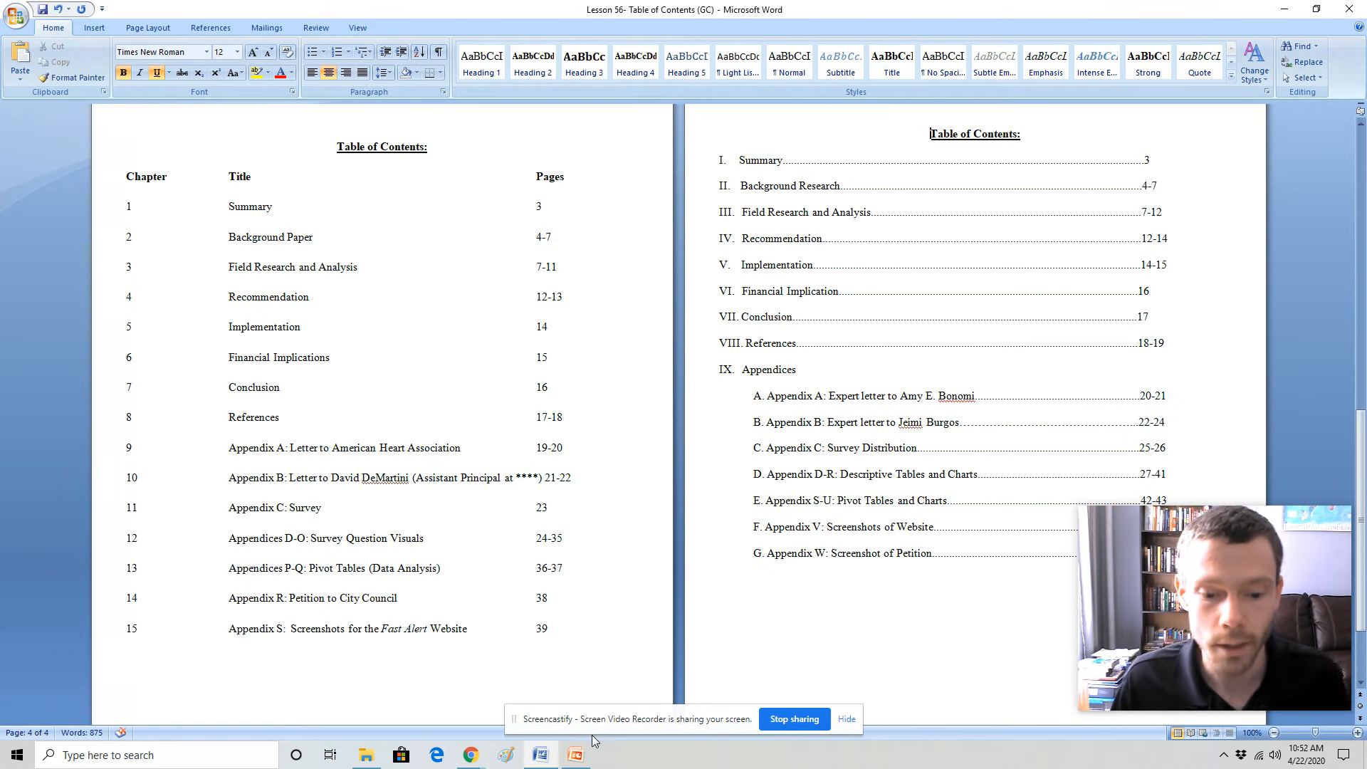
# Switch to the lesson deck and page from the sample title page slide to the sample table of contents slide
pyautogui.click(571, 752)
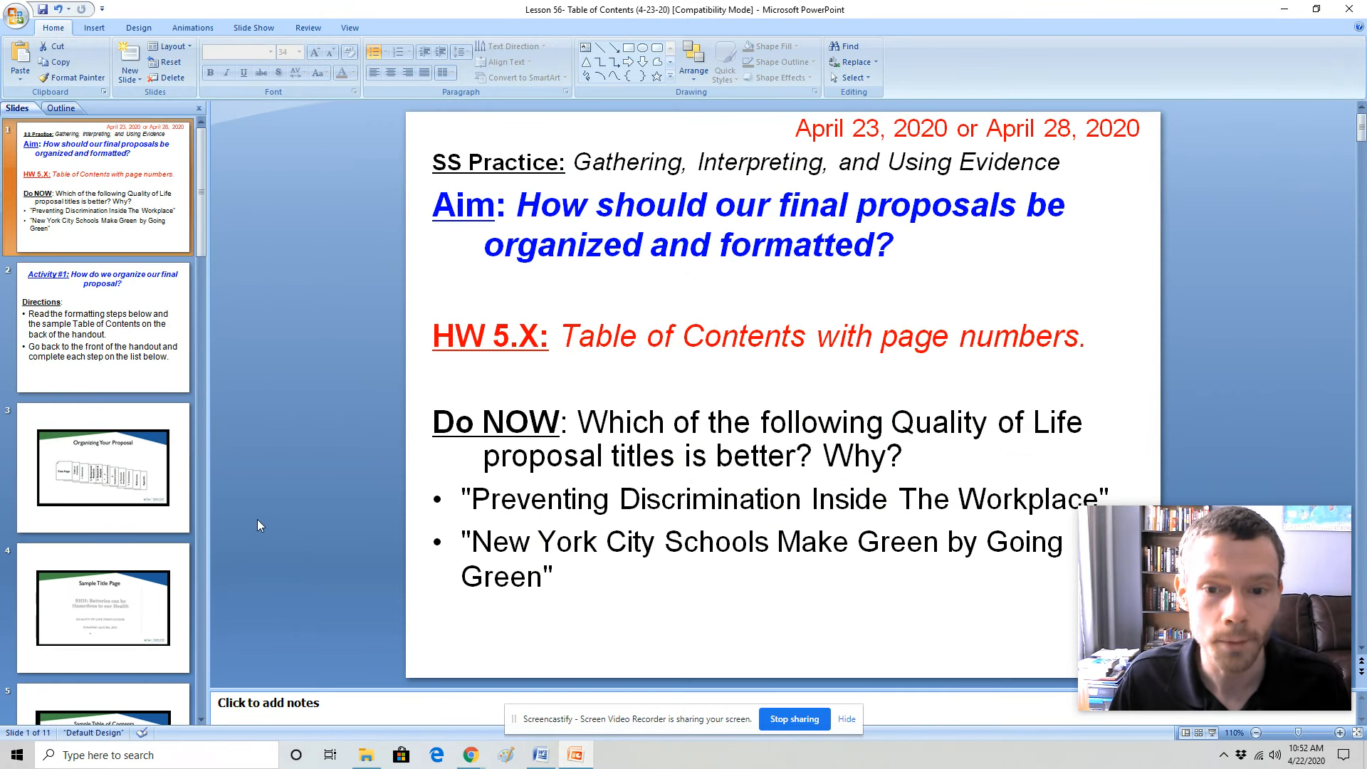
pyautogui.click(102, 467)
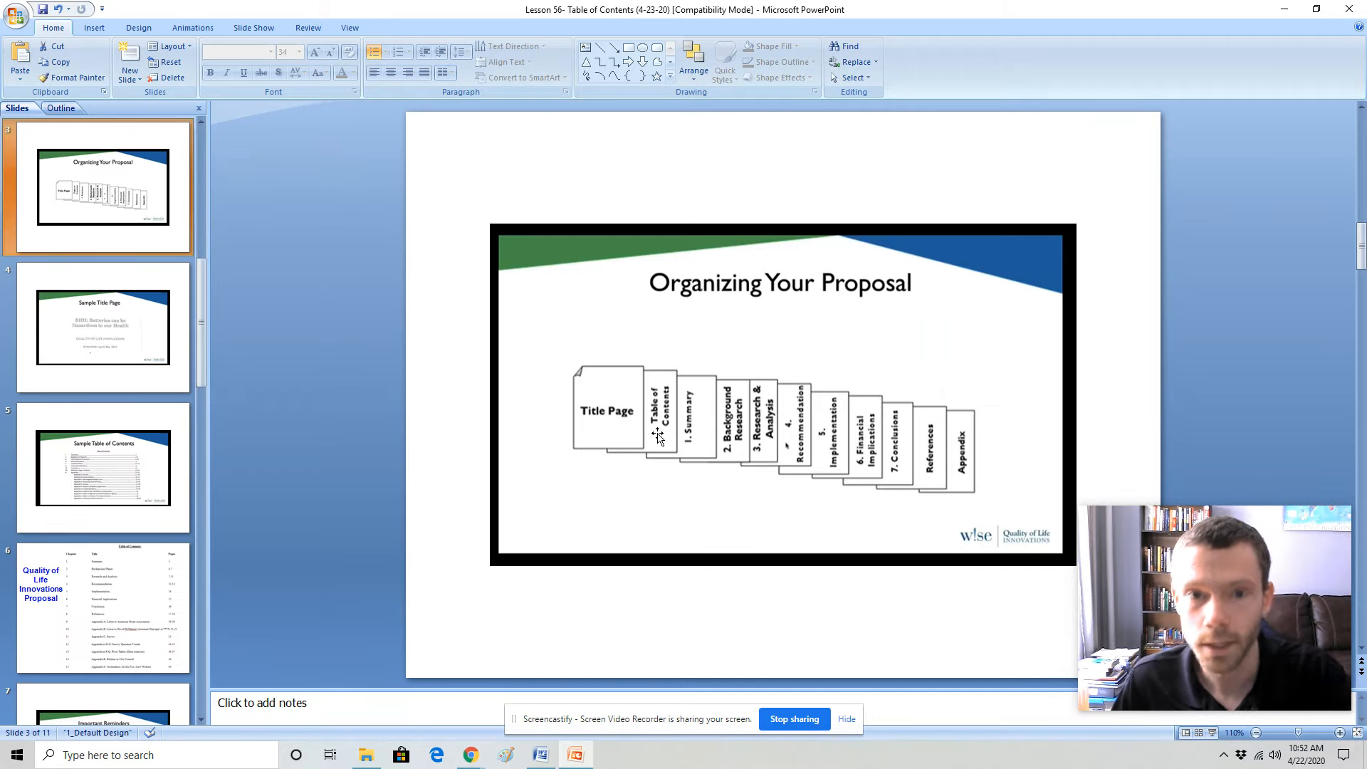
pyautogui.click(102, 328)
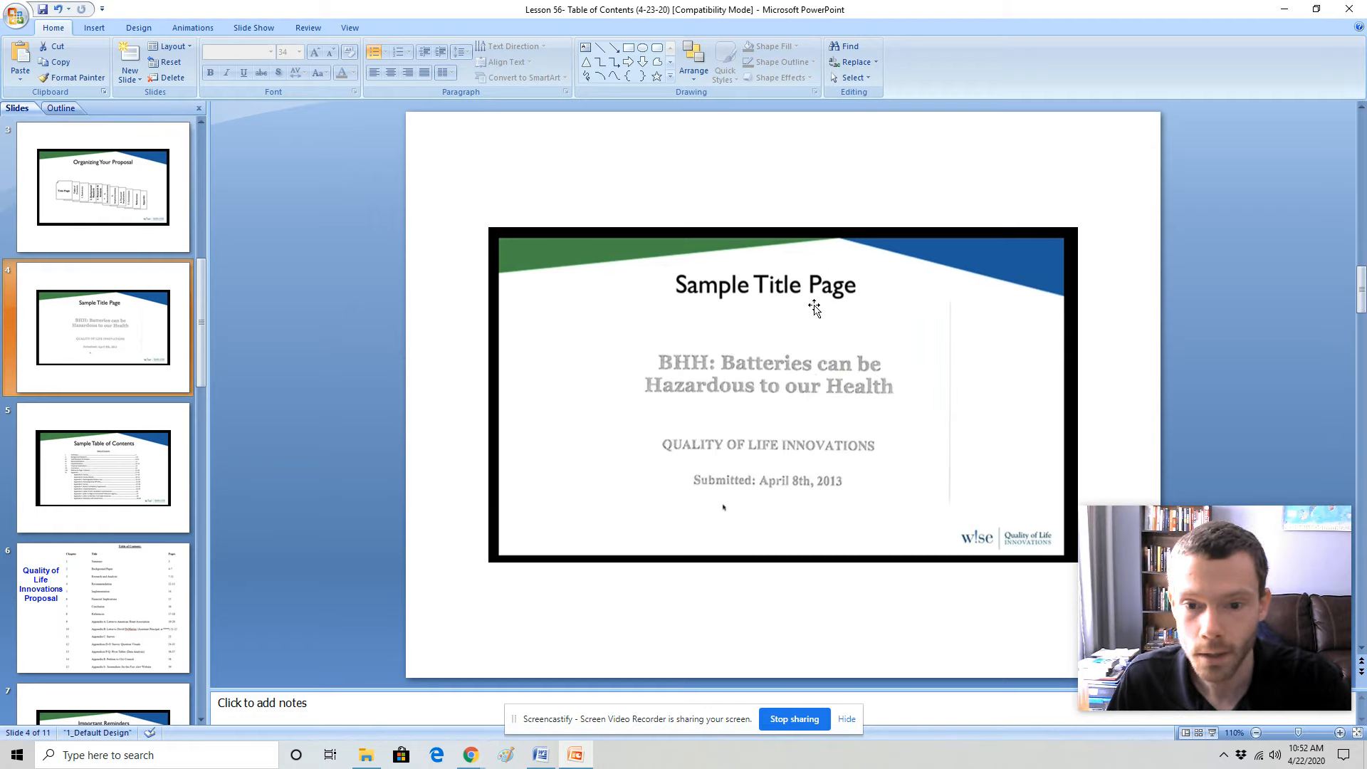
pyautogui.moveTo(755, 387)
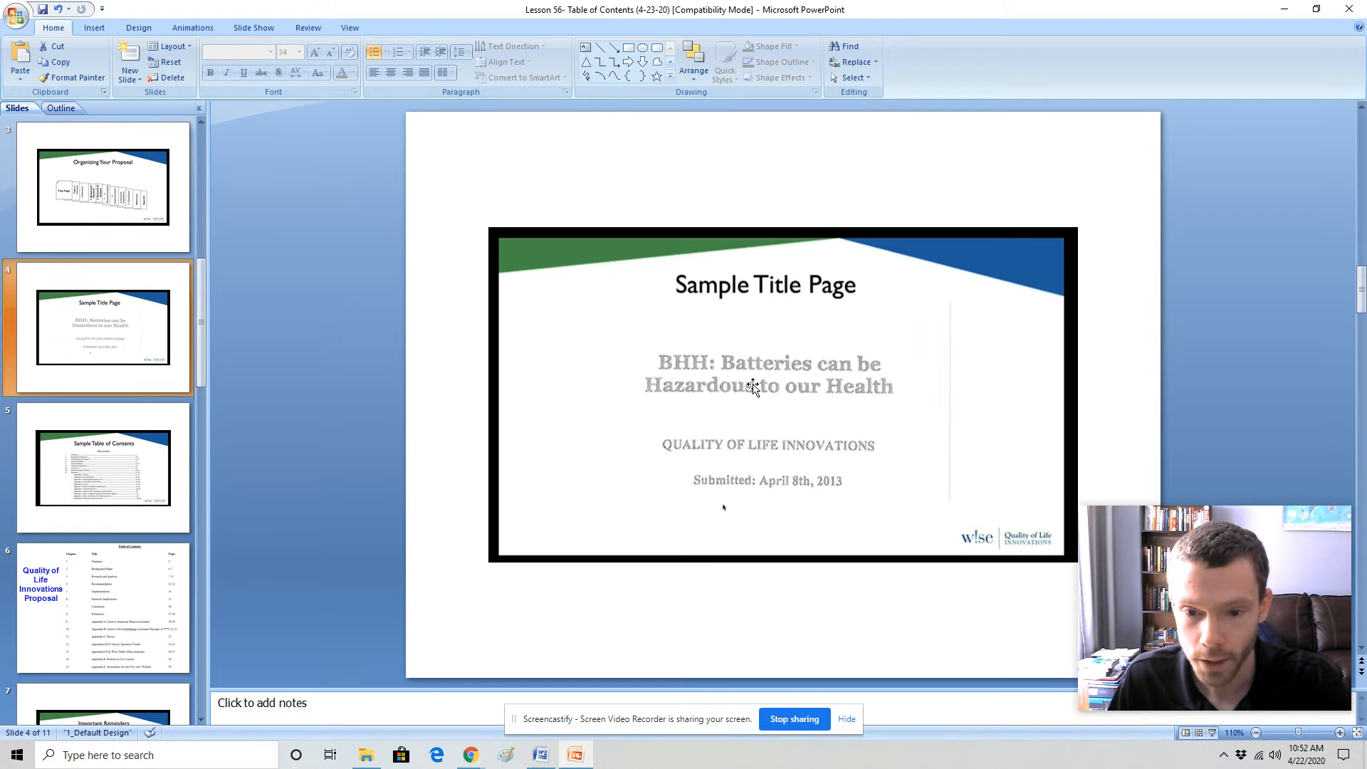
pyautogui.moveTo(739, 485)
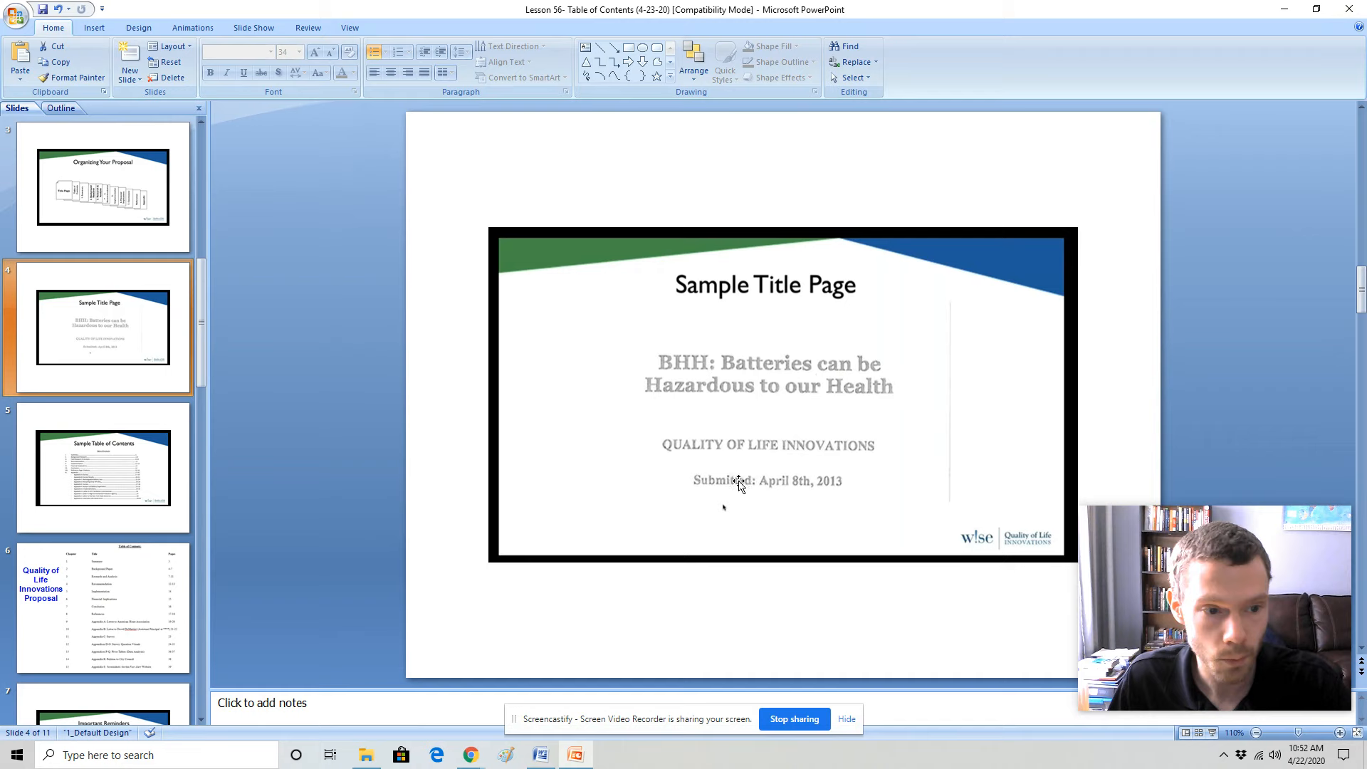
pyautogui.click(102, 469)
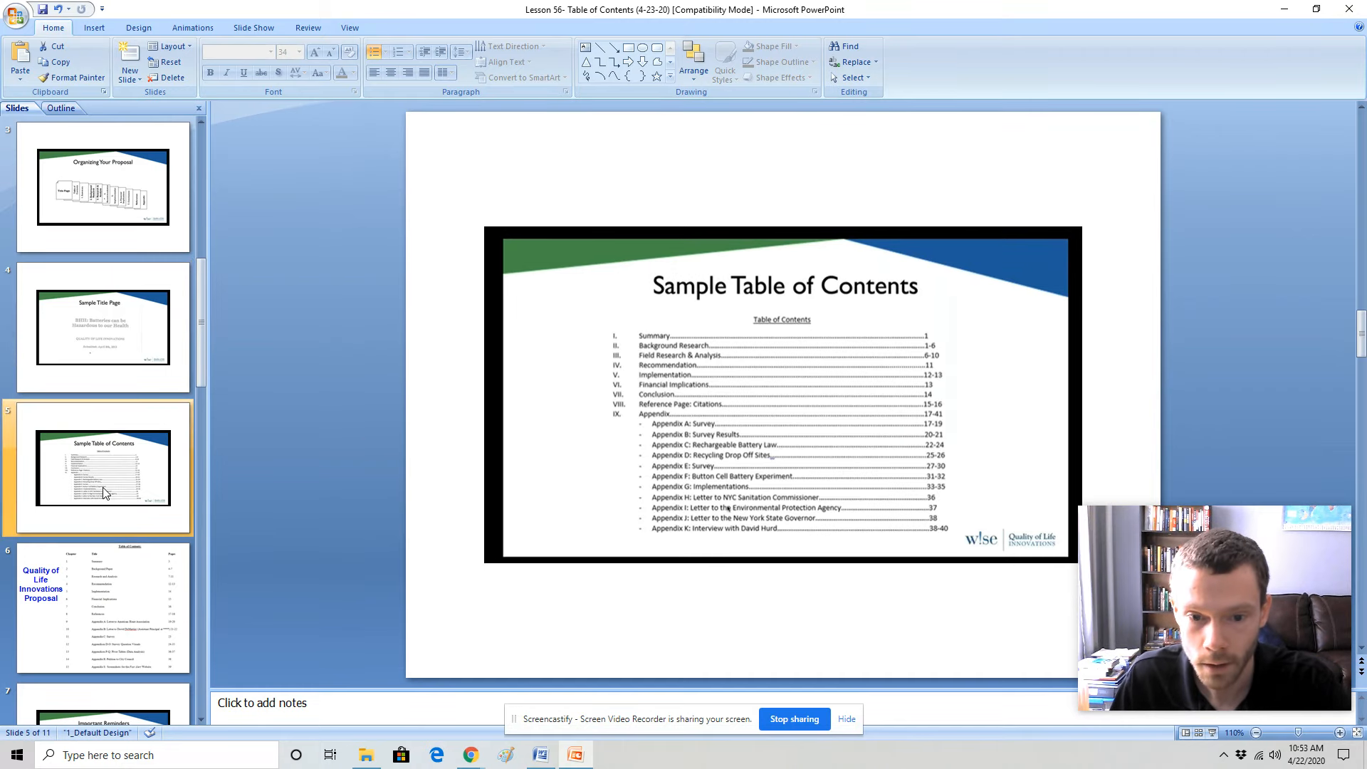
# View the example proposal's table of contents slide, then the Questions/Comments slide
pyautogui.click(102, 610)
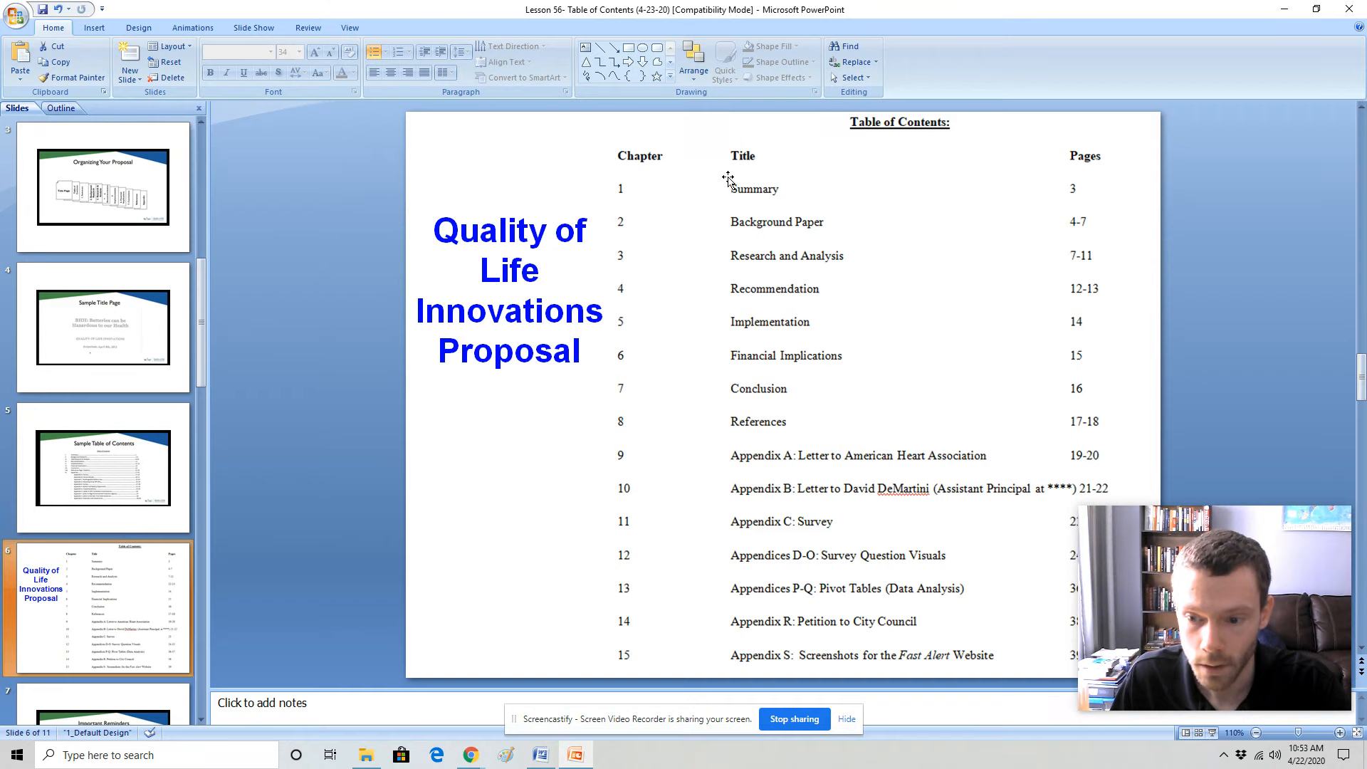
pyautogui.moveTo(624, 279)
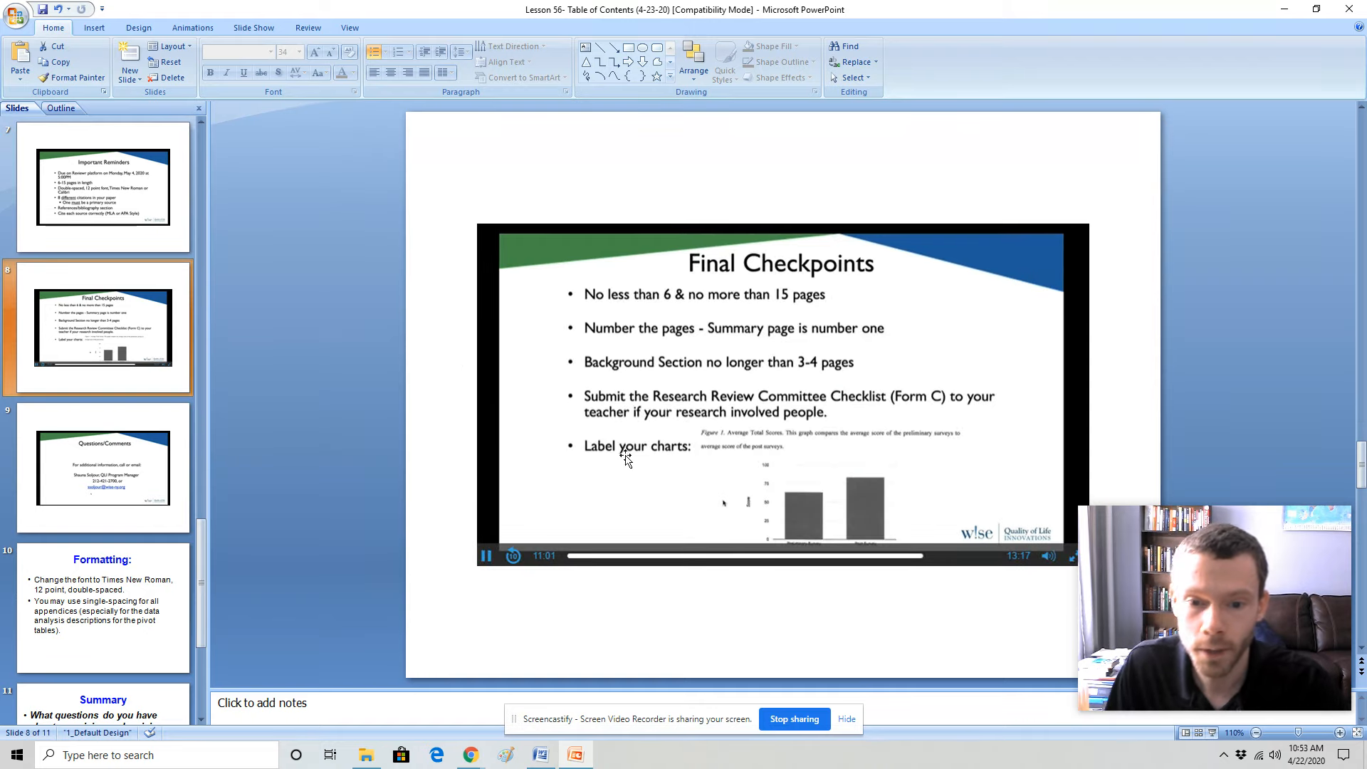
pyautogui.moveTo(638, 484)
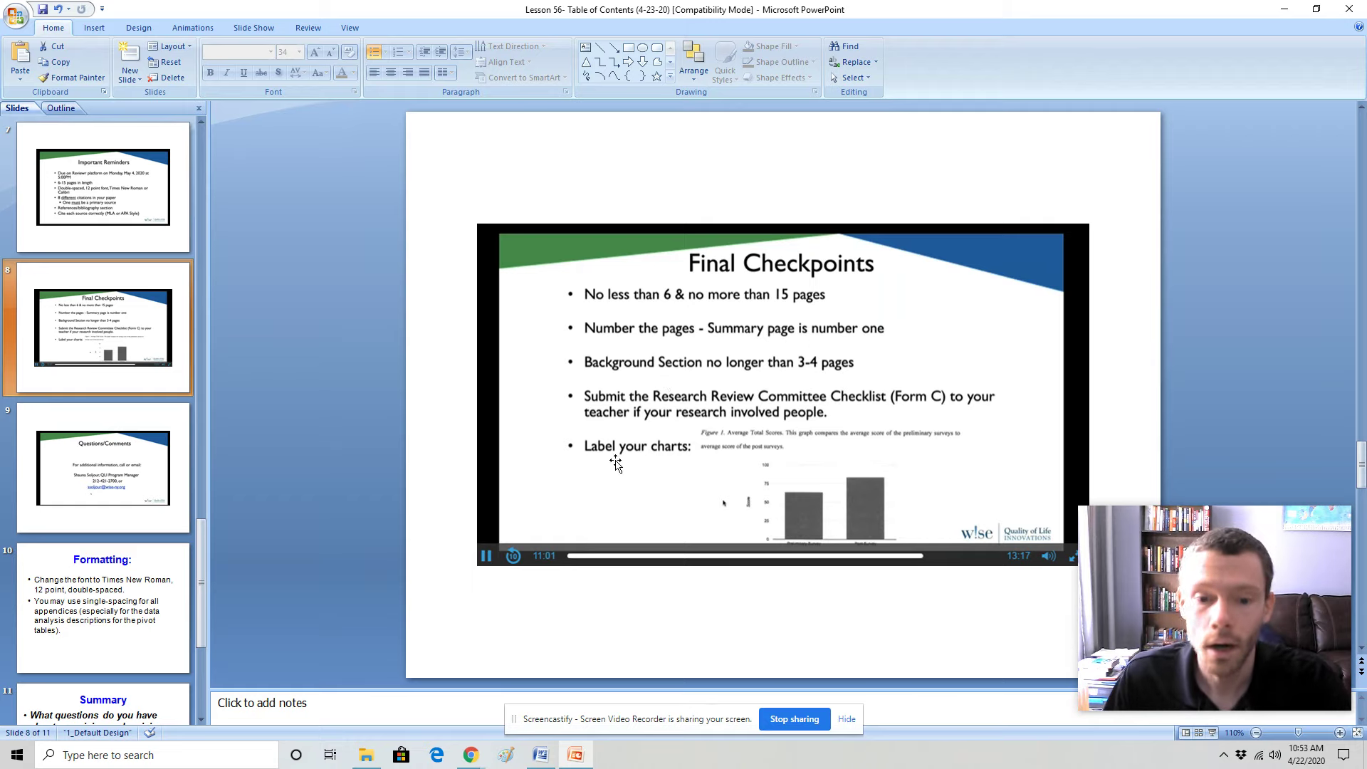
pyautogui.moveTo(833, 454)
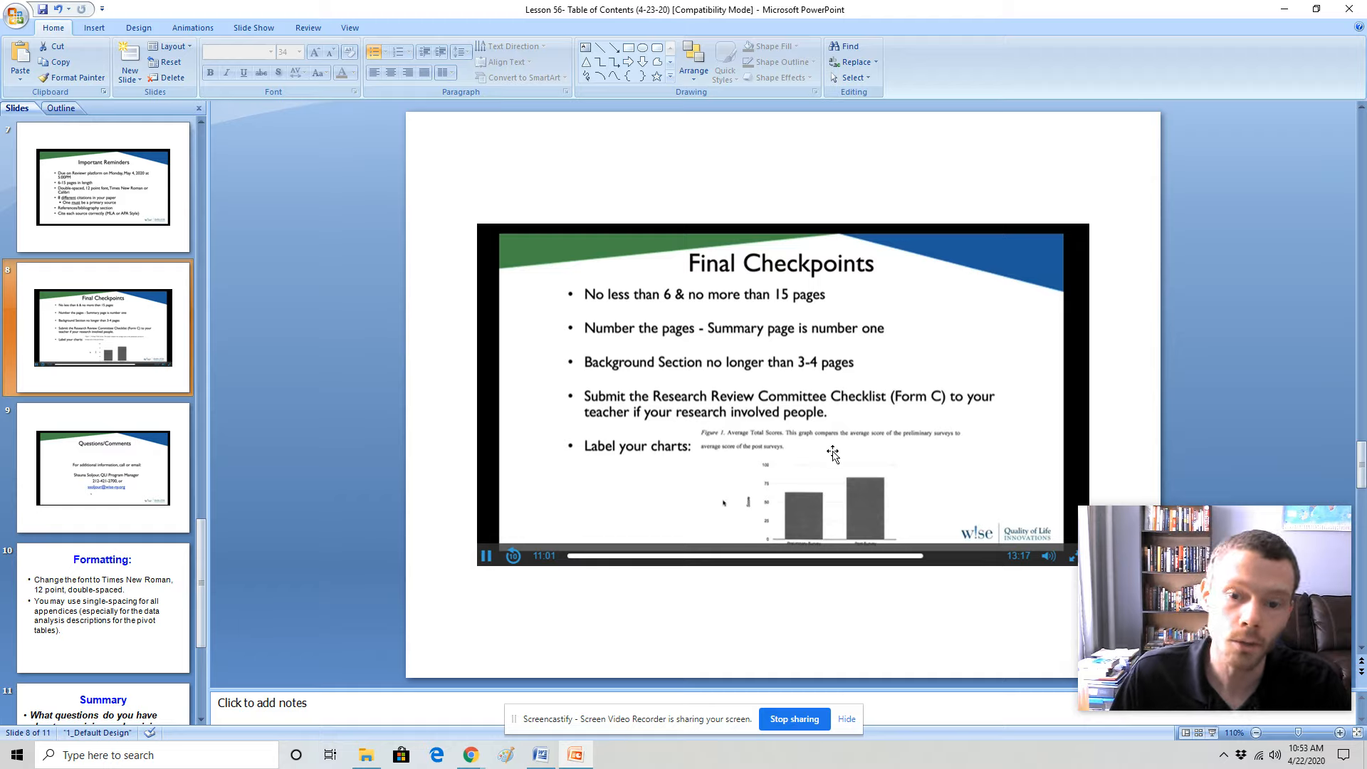
pyautogui.click(102, 467)
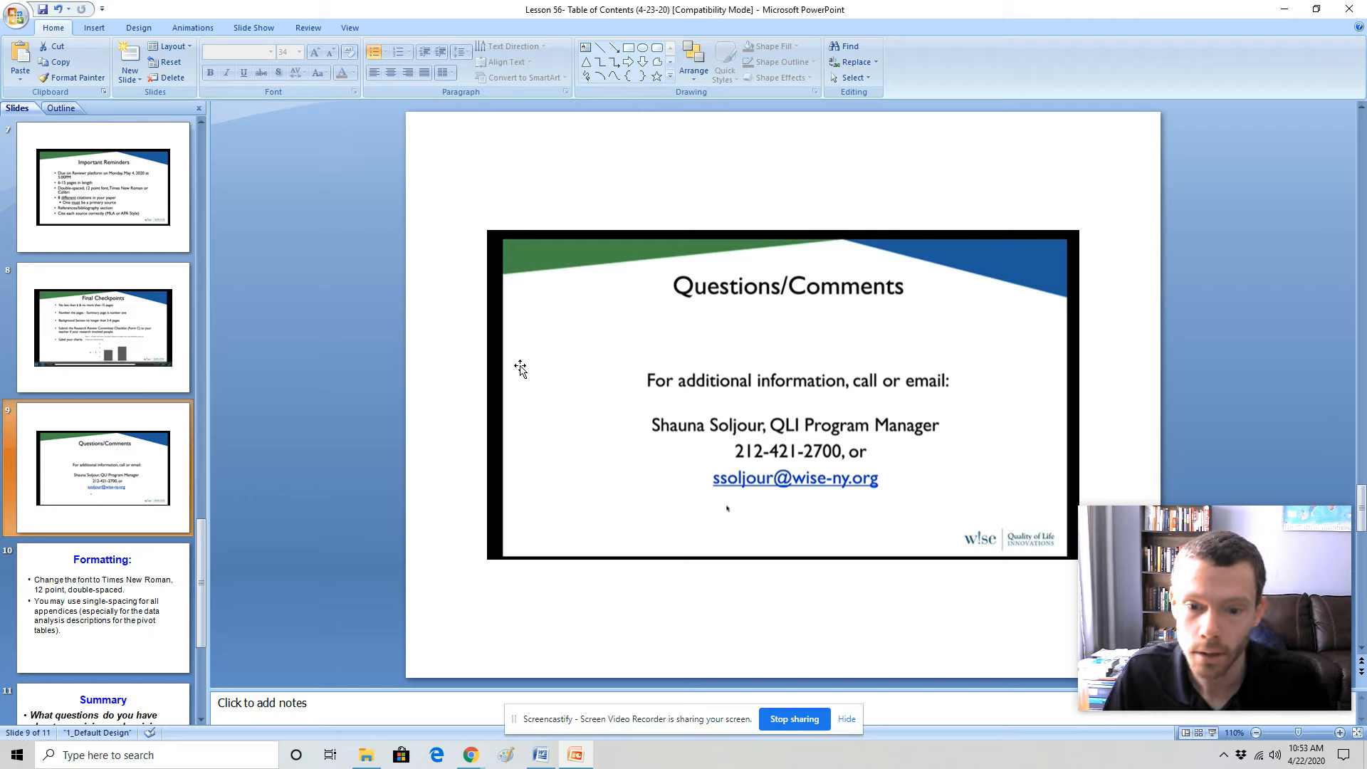
pyautogui.moveTo(700, 442)
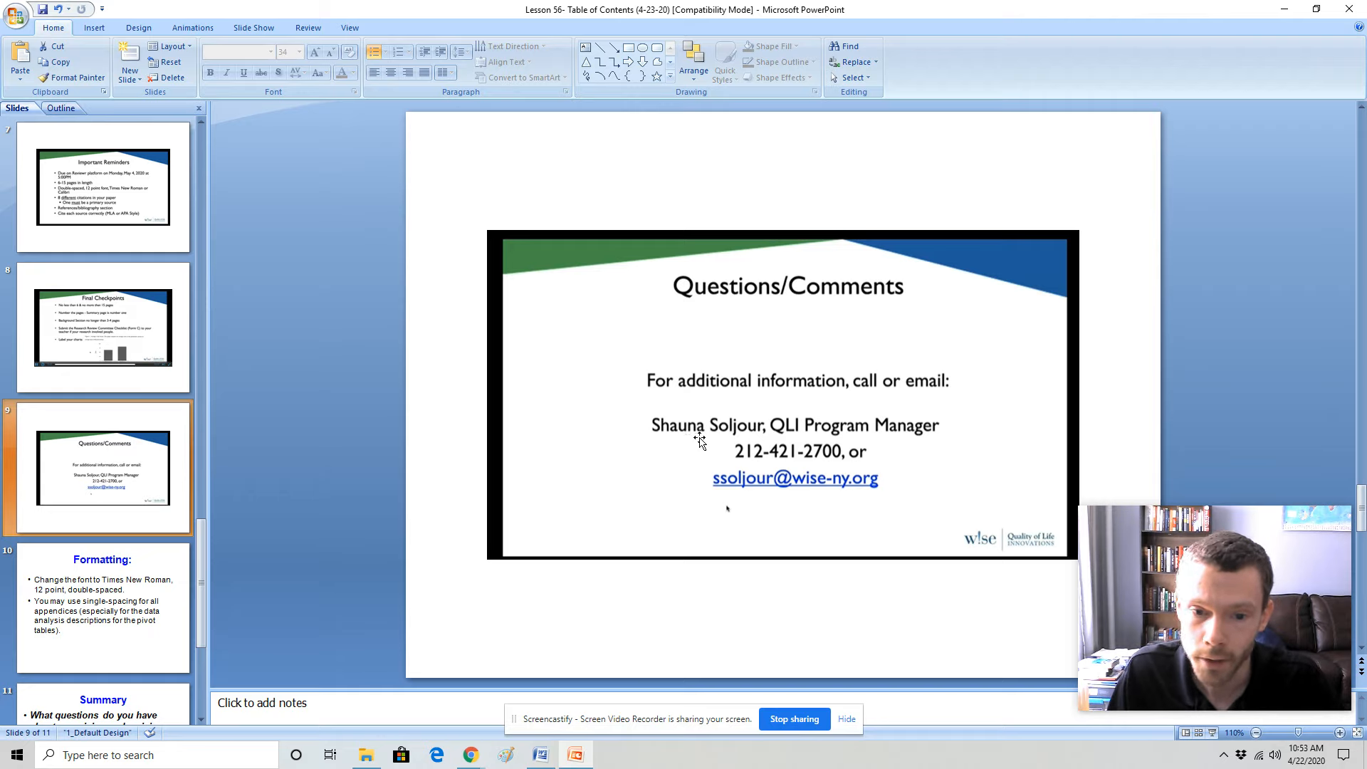
pyautogui.moveTo(810, 500)
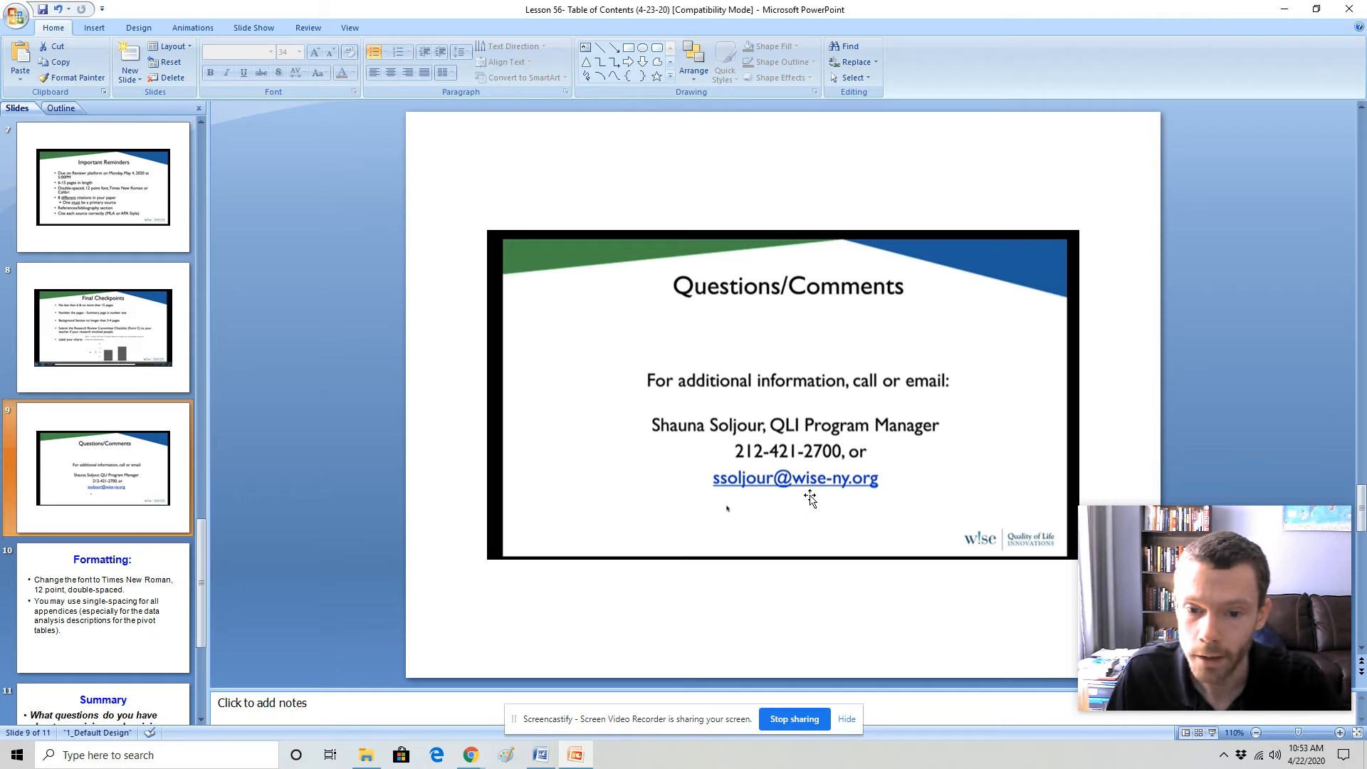
# Switch to the Expanding Accessibility proposal and scroll past its title page and table of contents to the Summary
pyautogui.click(103, 610)
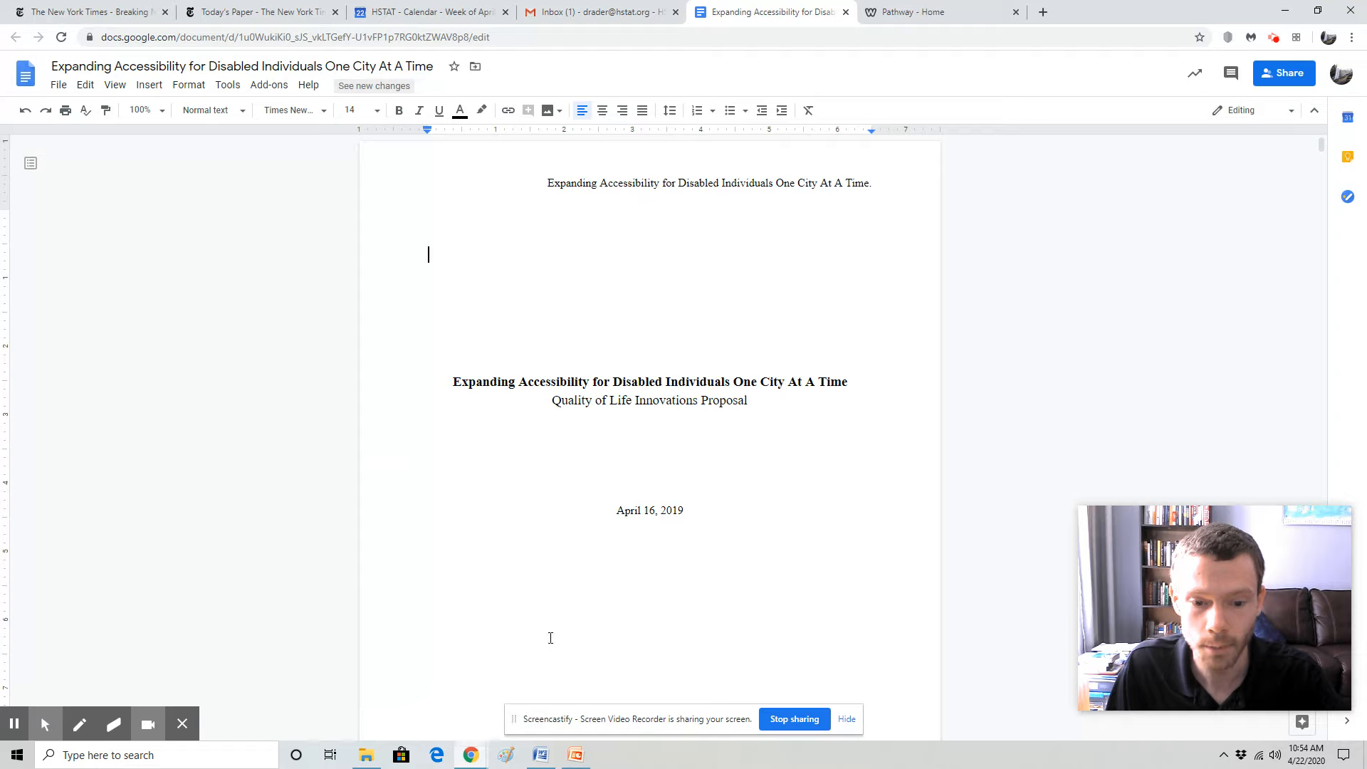
pyautogui.moveTo(1008, 416)
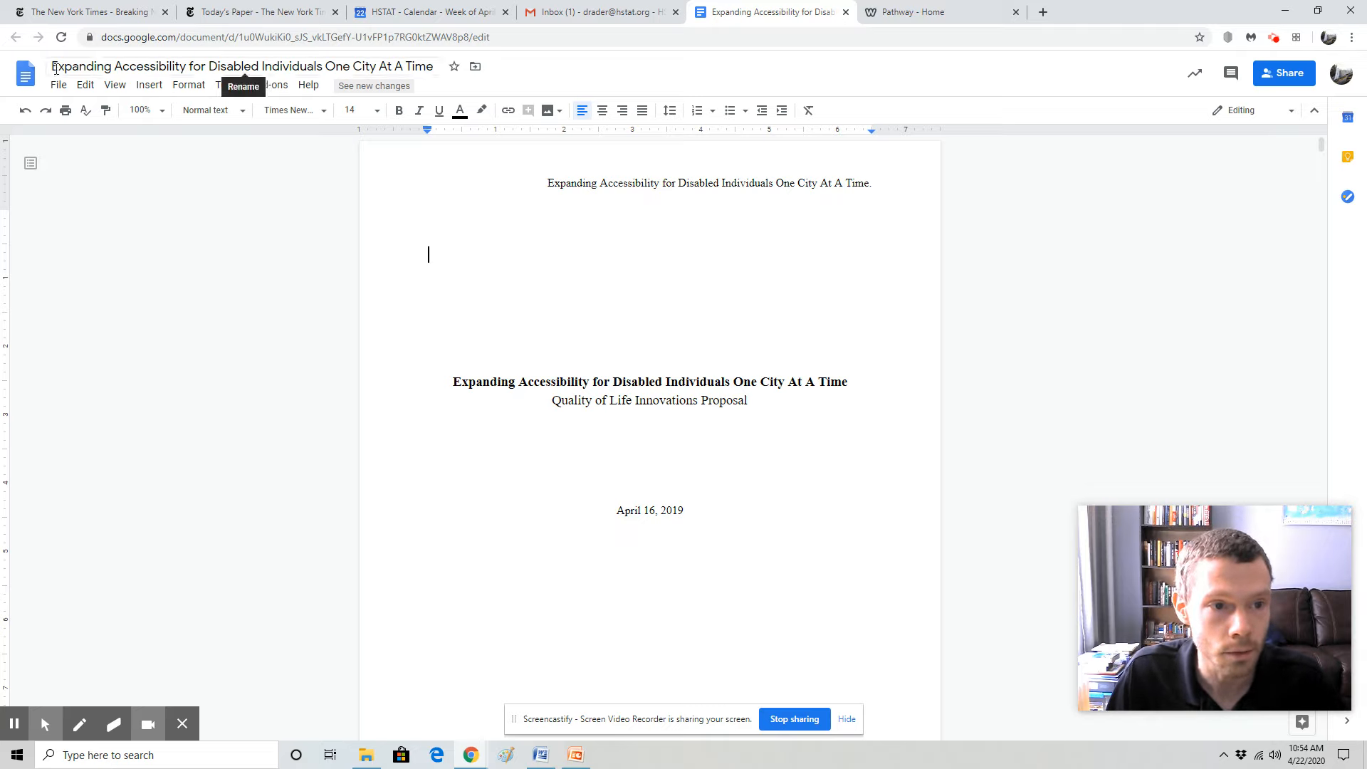
pyautogui.moveTo(302, 68)
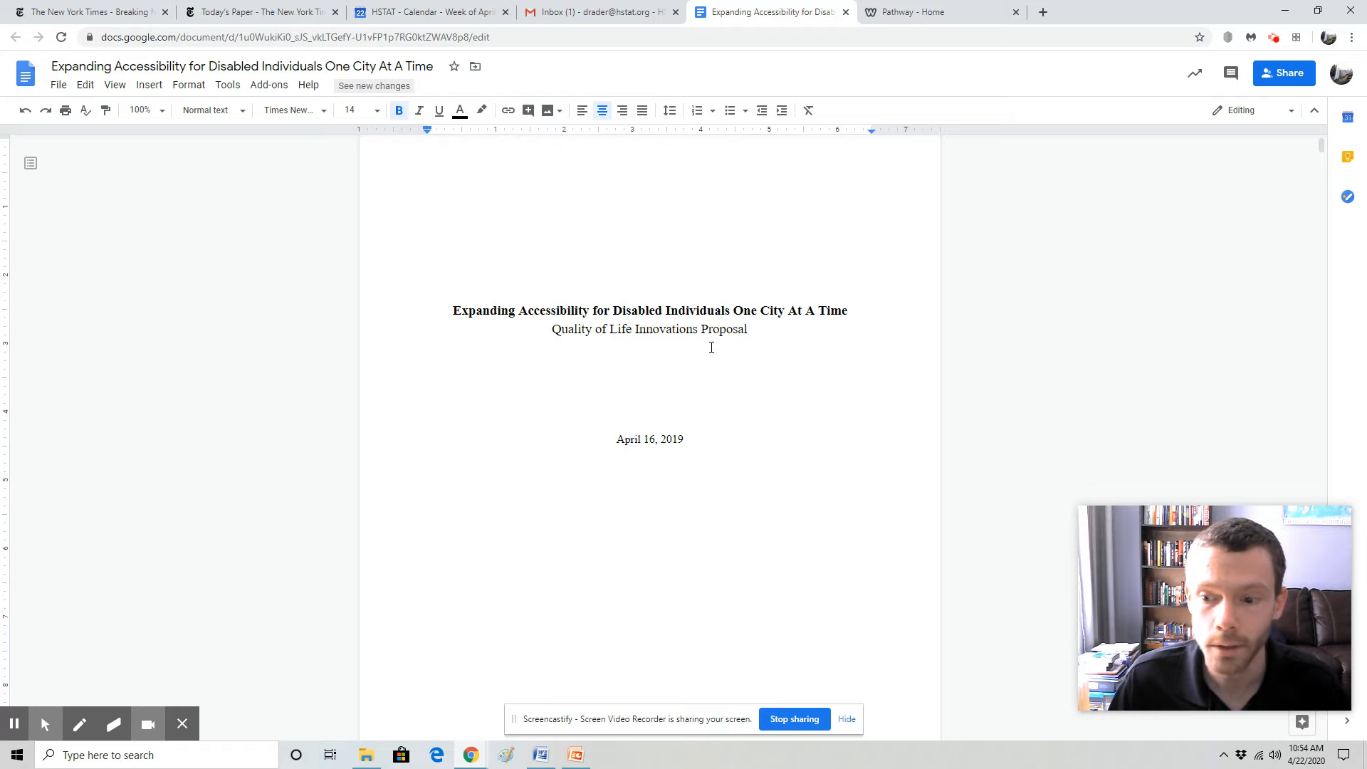
pyautogui.scroll(-3)
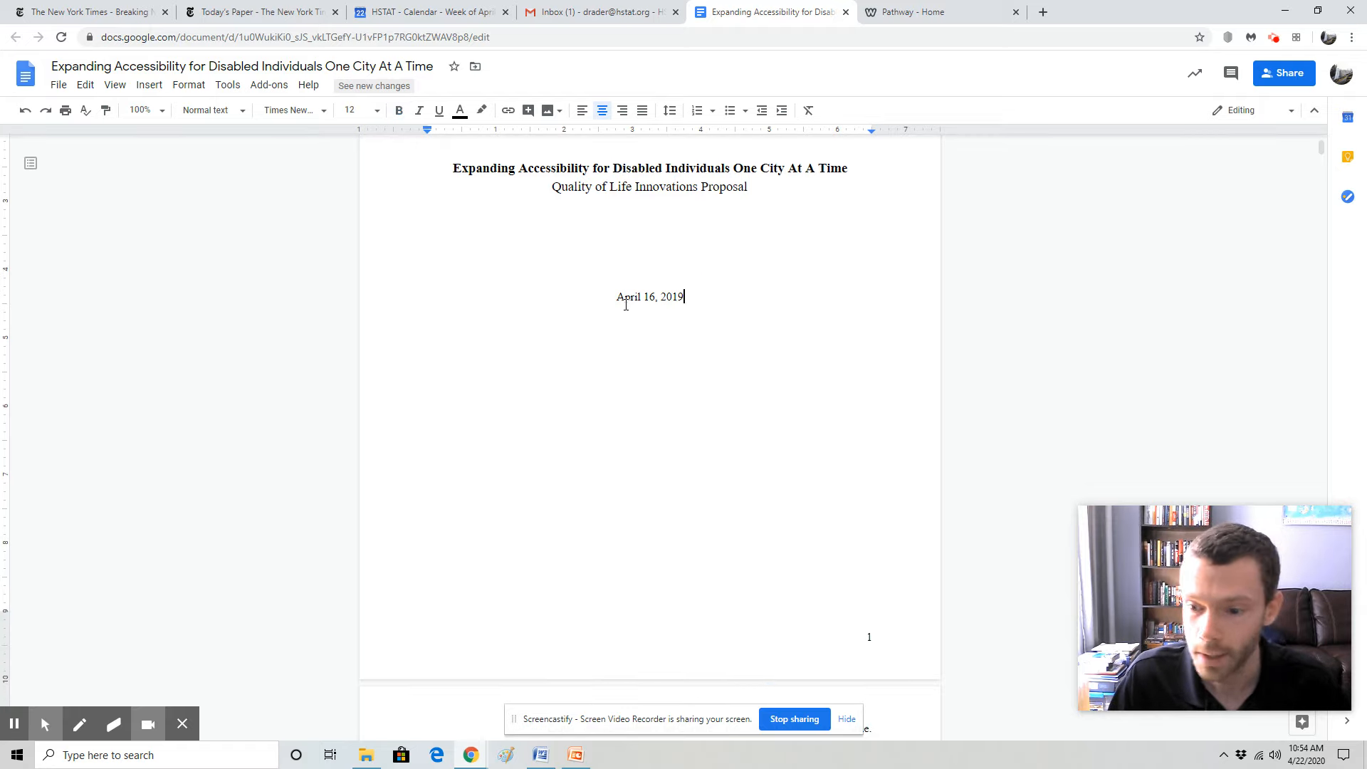
pyautogui.scroll(-3)
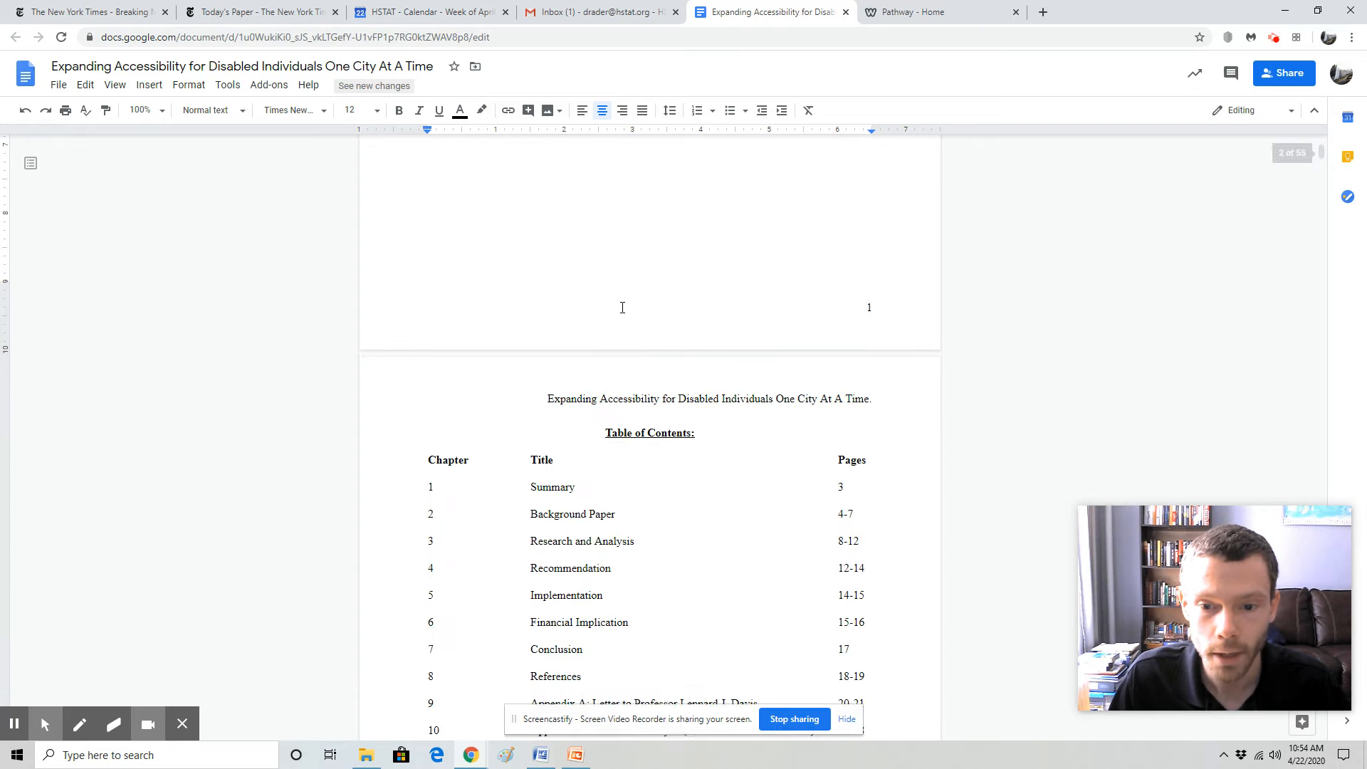
pyautogui.scroll(-3)
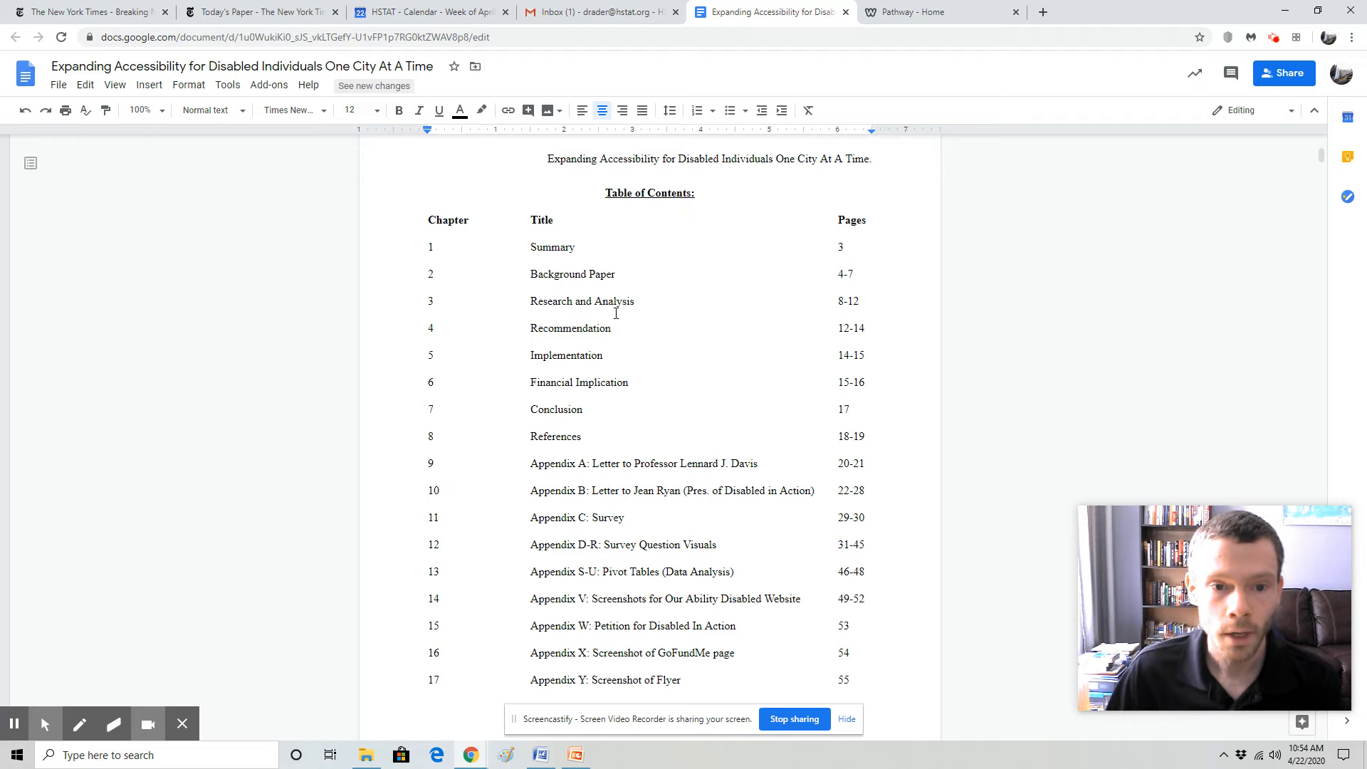
pyautogui.moveTo(430, 247); pyautogui.dragTo(858, 444)
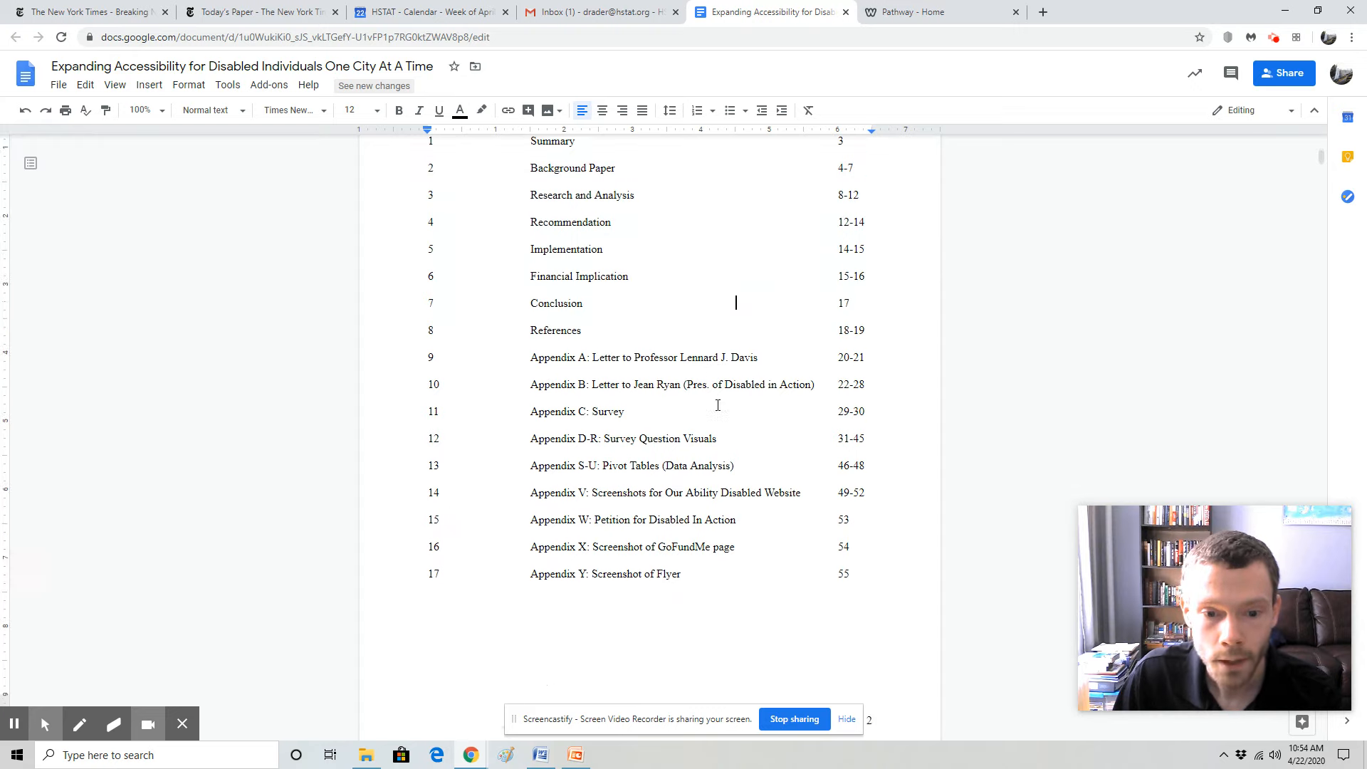
pyautogui.scroll(-3)
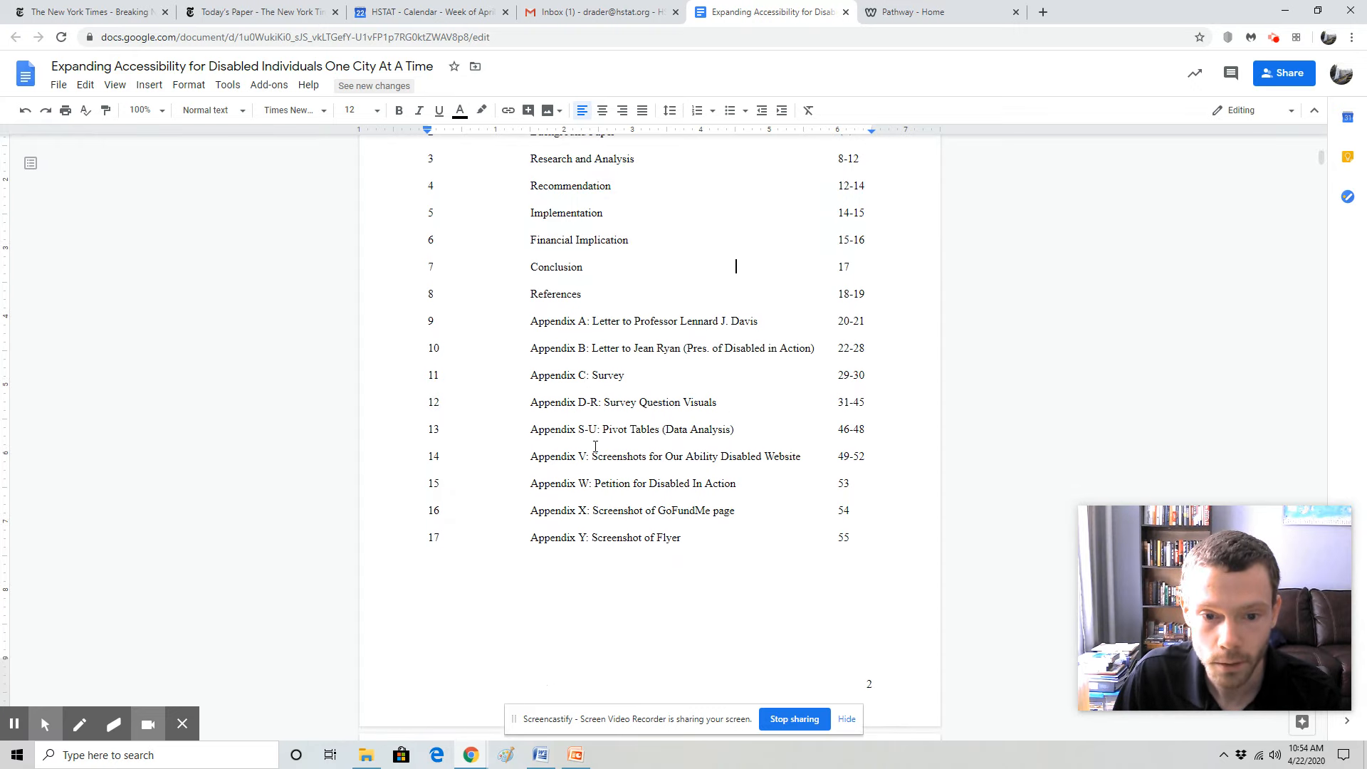
pyautogui.scroll(-3)
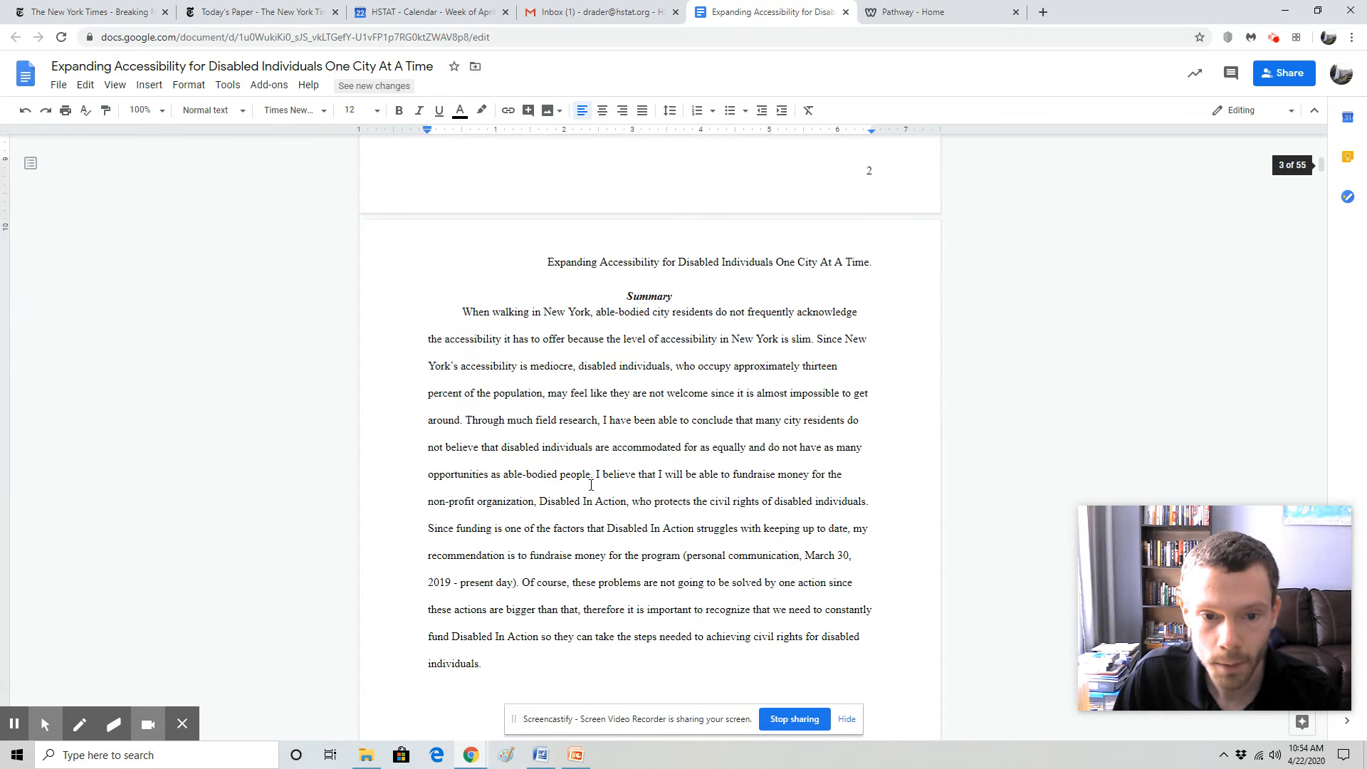
pyautogui.scroll(-3)
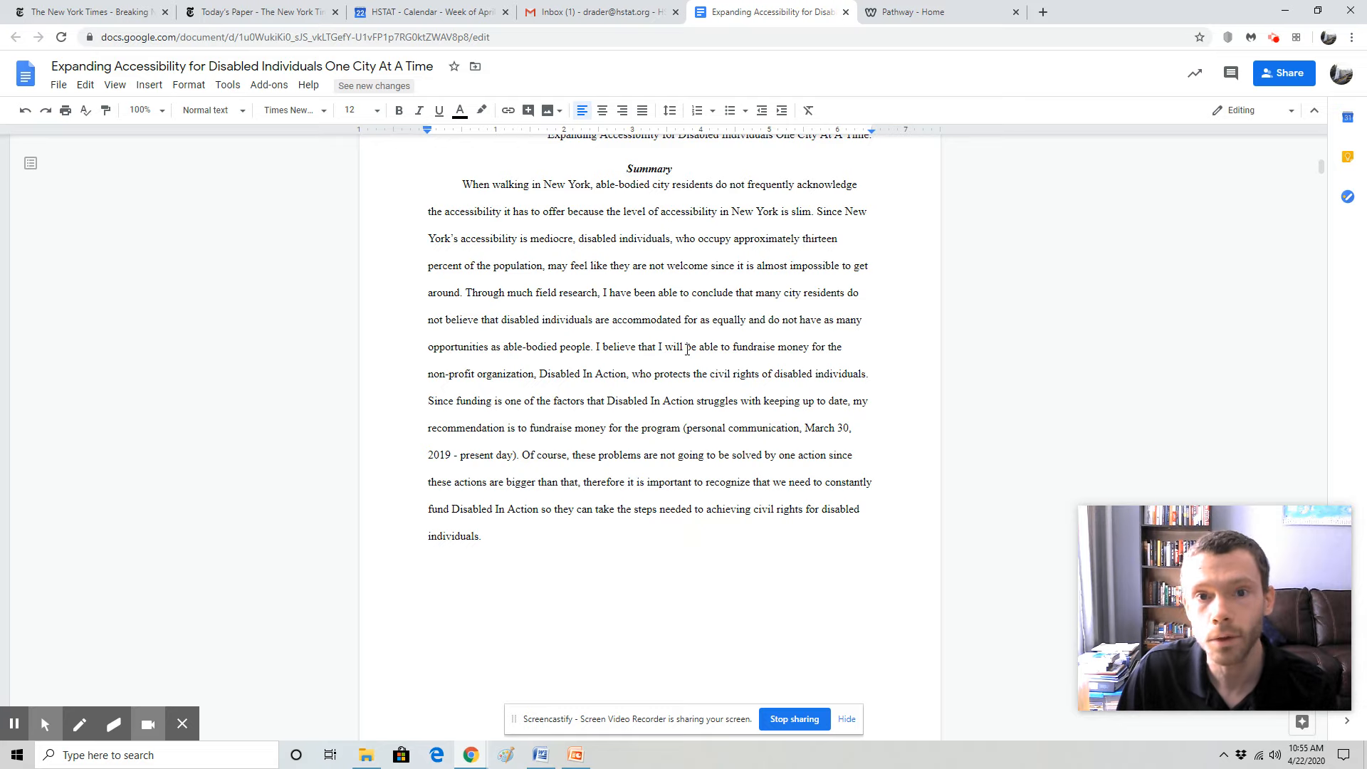
# Scroll through the survey findings and Figures 1–3 down to the Recommendation heading
pyautogui.scroll(-3)
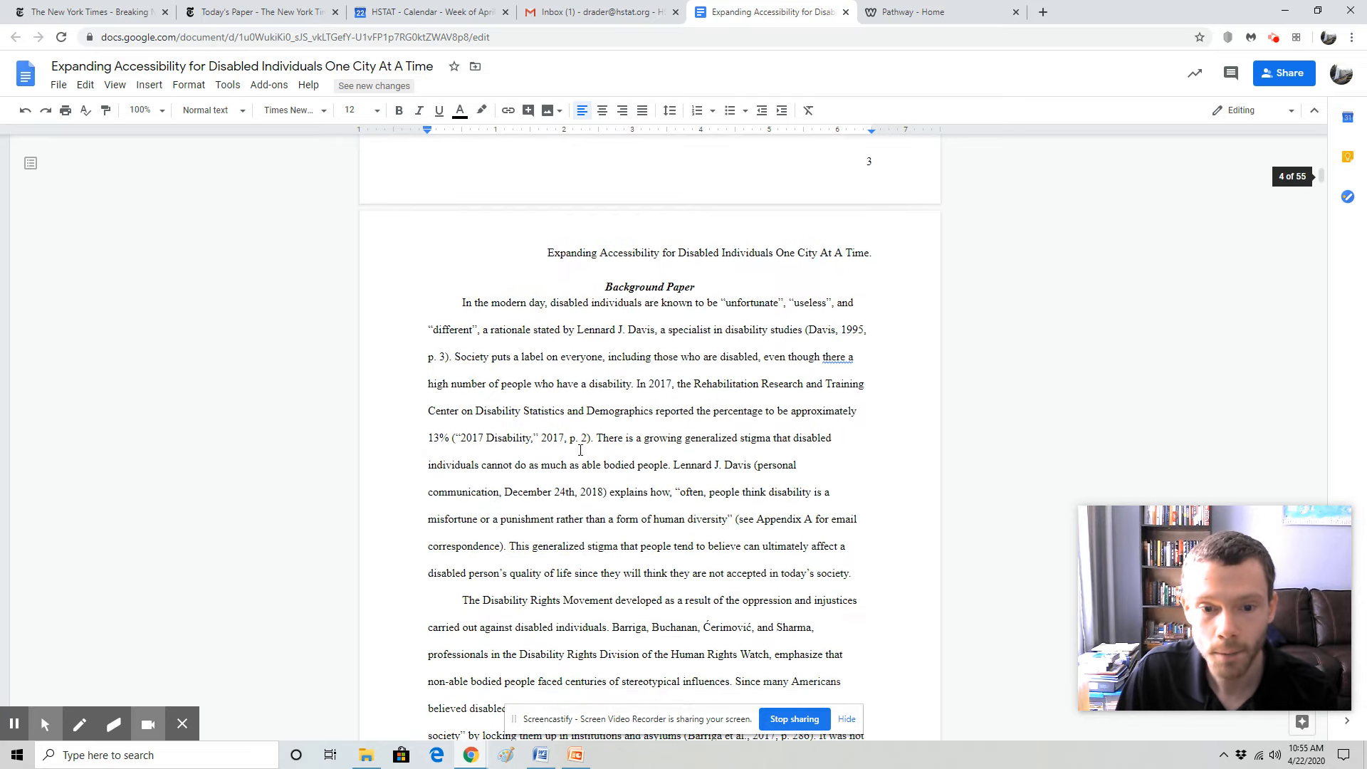
pyautogui.scroll(-3)
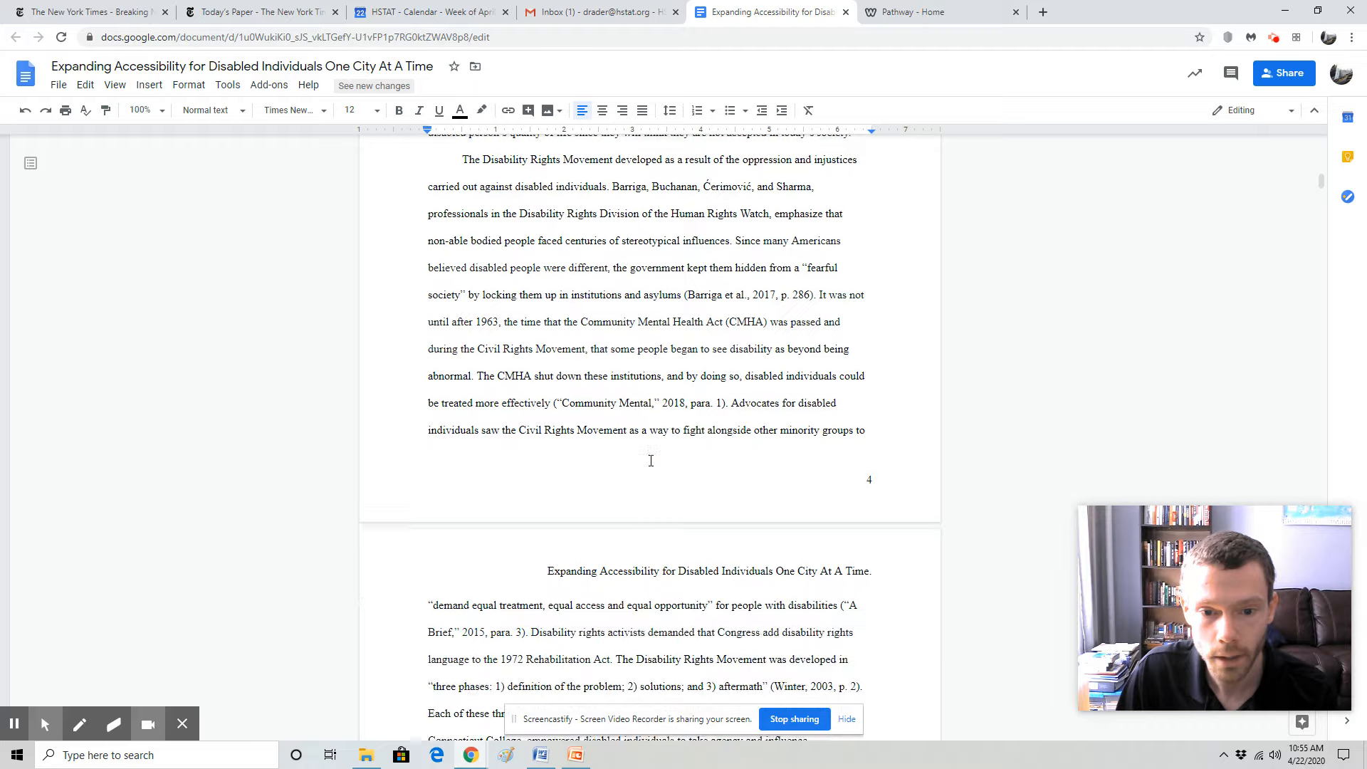
pyautogui.scroll(-3)
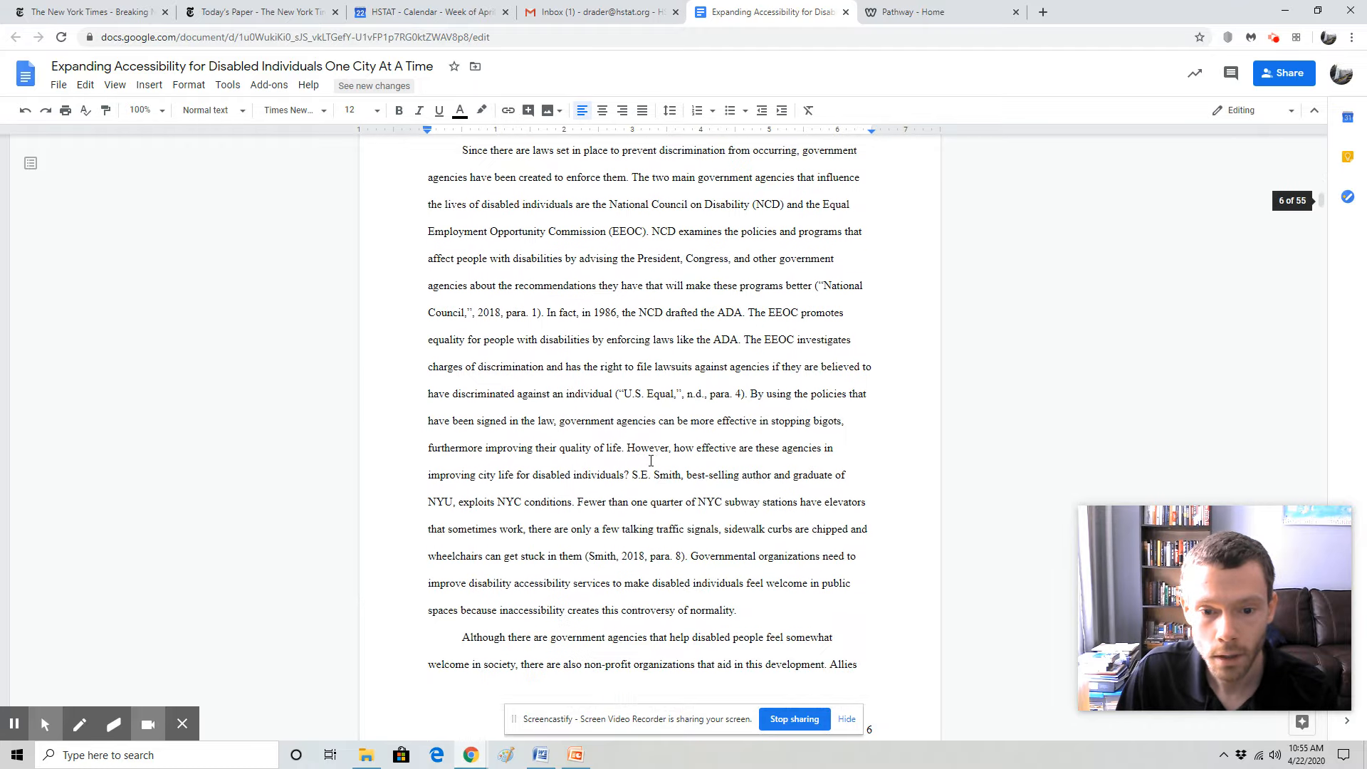
pyautogui.scroll(-3)
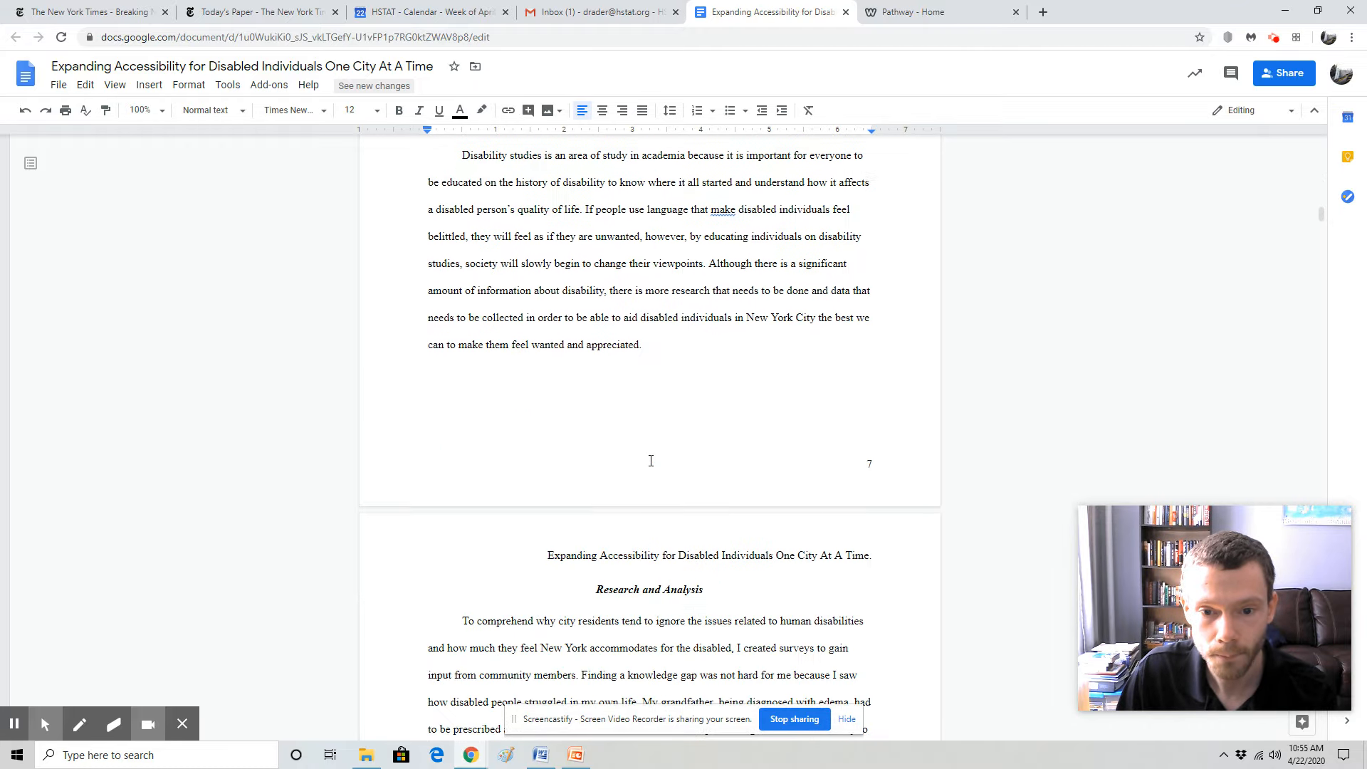
pyautogui.scroll(-3)
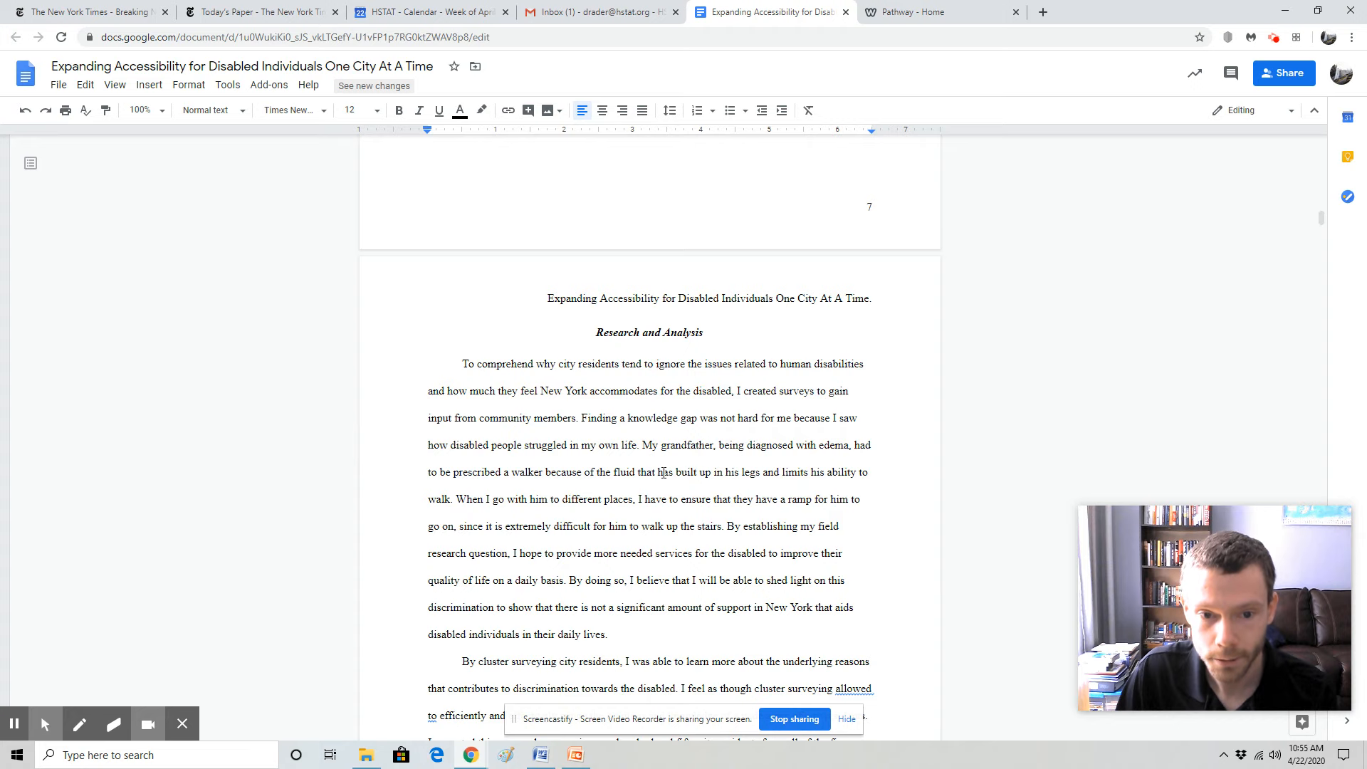
pyautogui.scroll(-3)
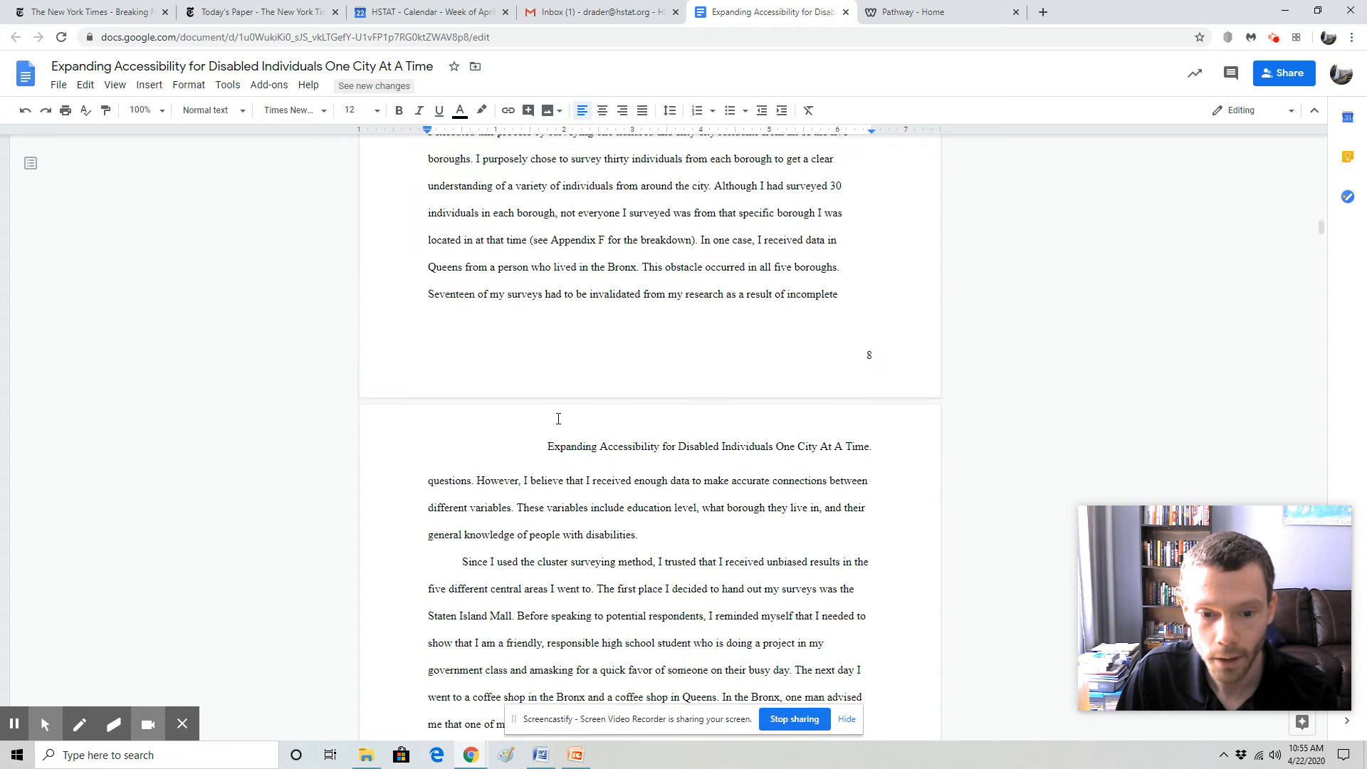
pyautogui.scroll(-3)
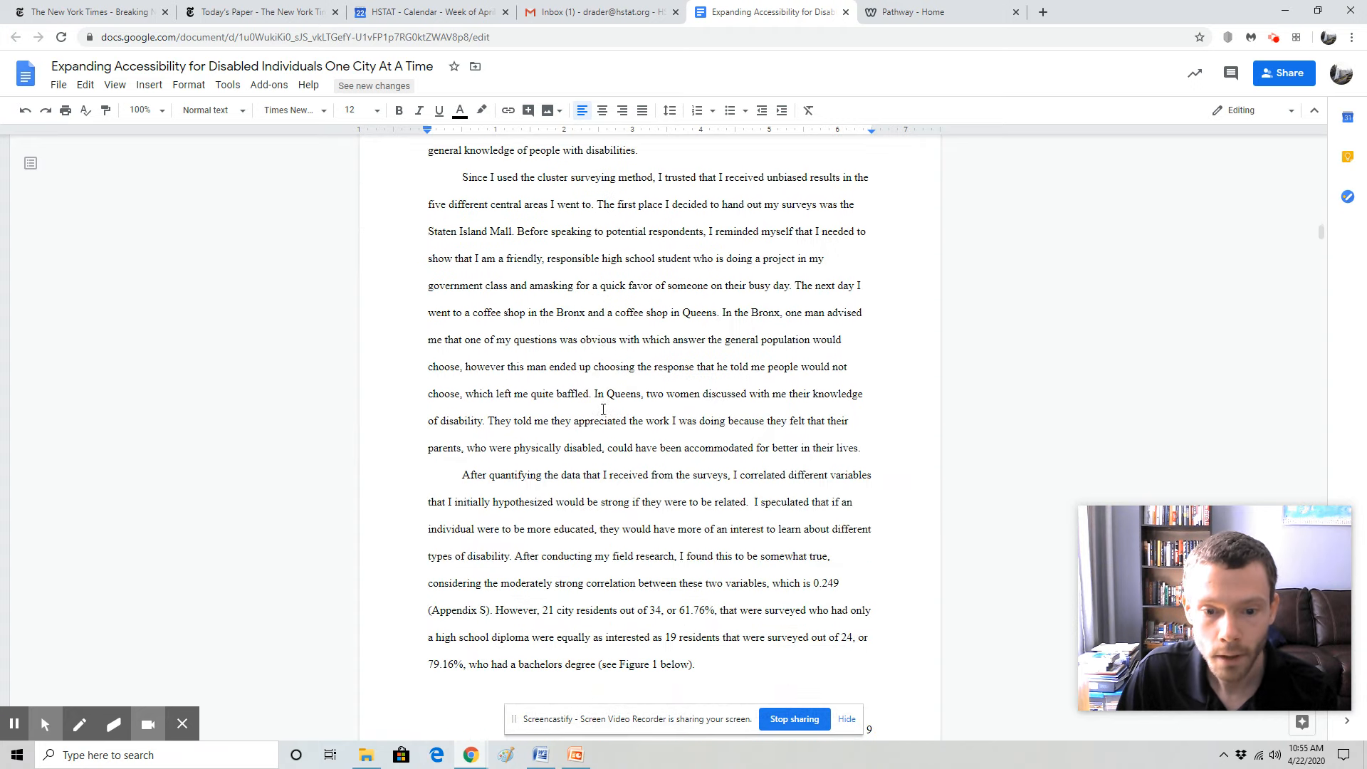
pyautogui.scroll(-3)
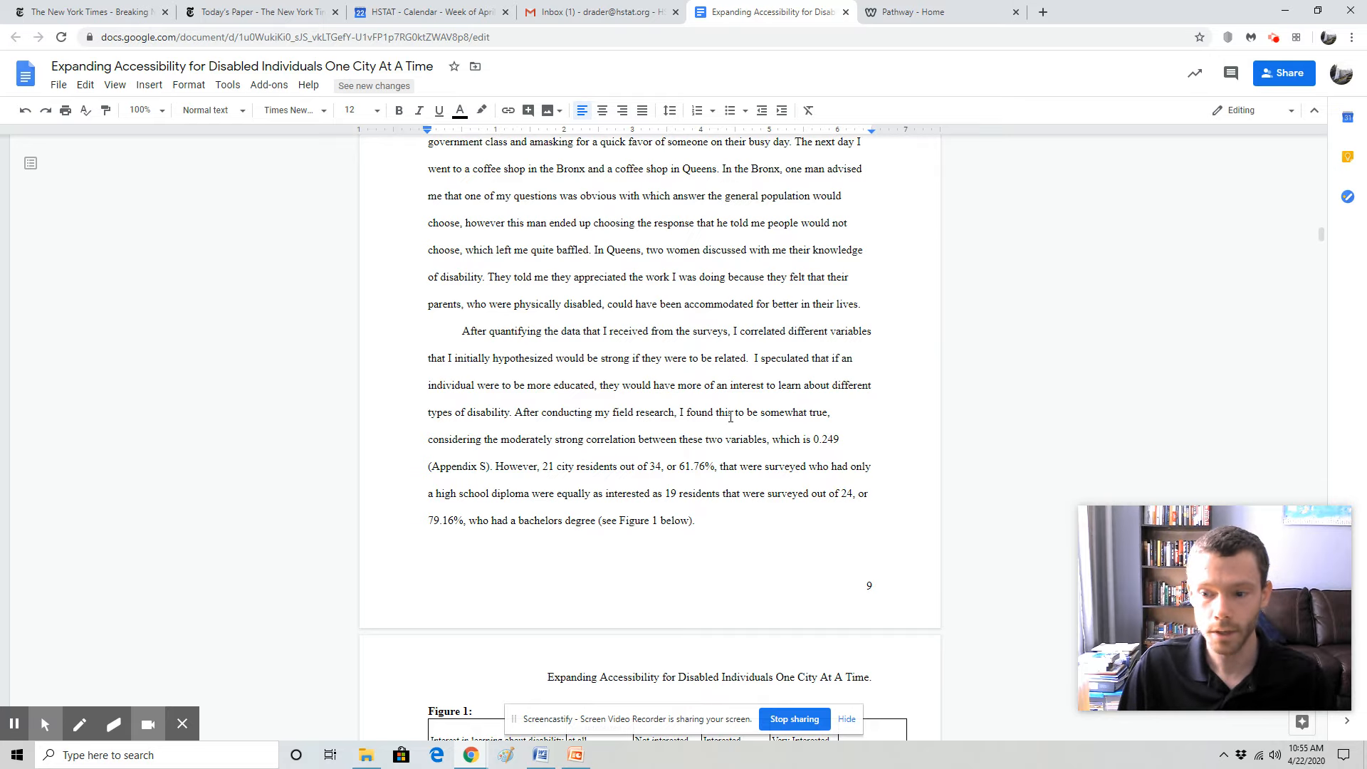
pyautogui.scroll(-3)
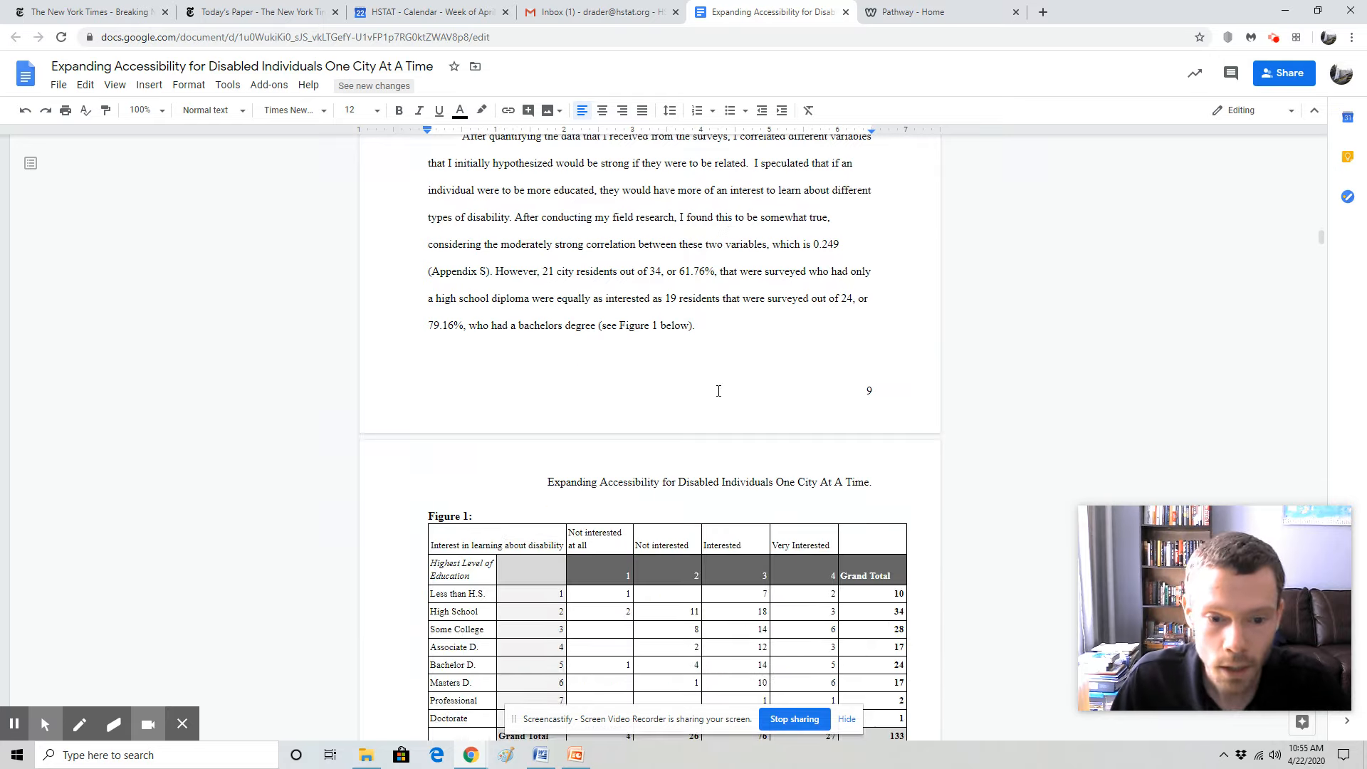
pyautogui.scroll(-3)
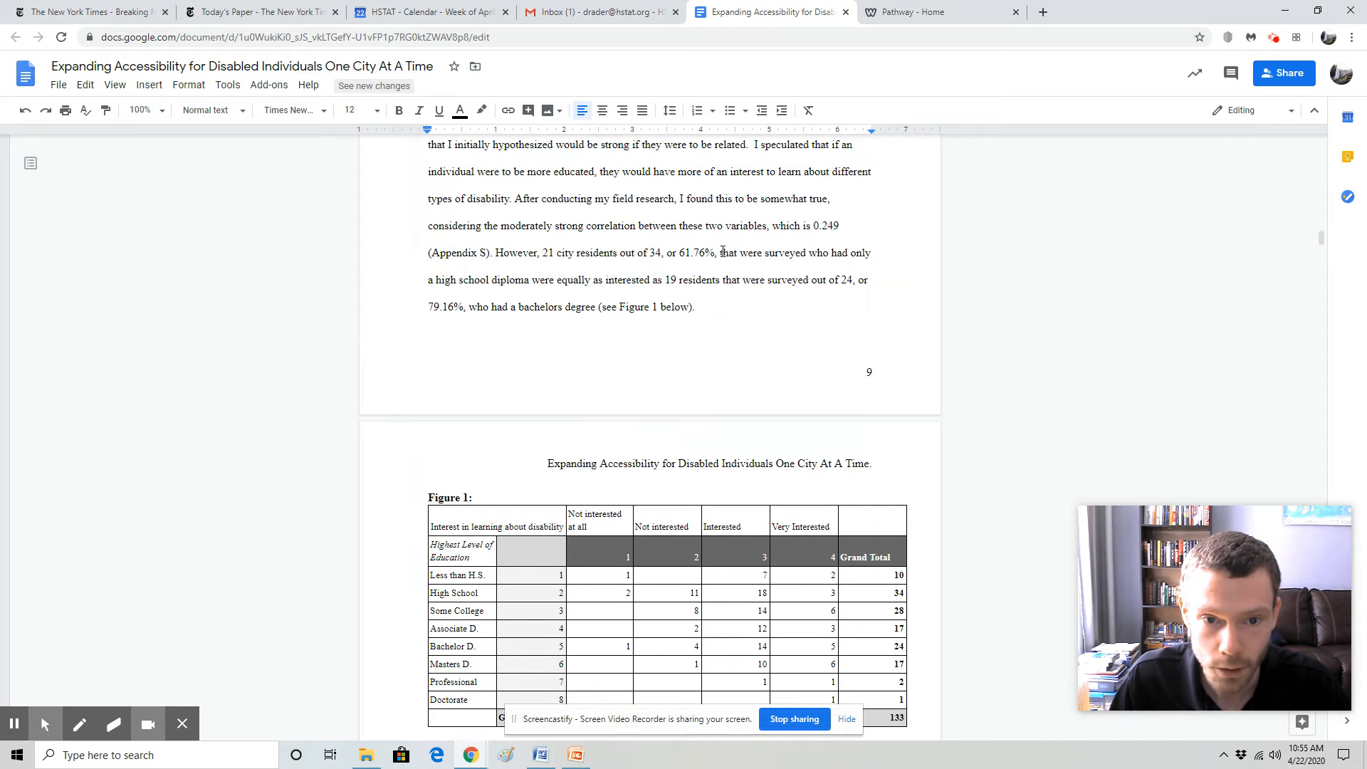
pyautogui.scroll(-3)
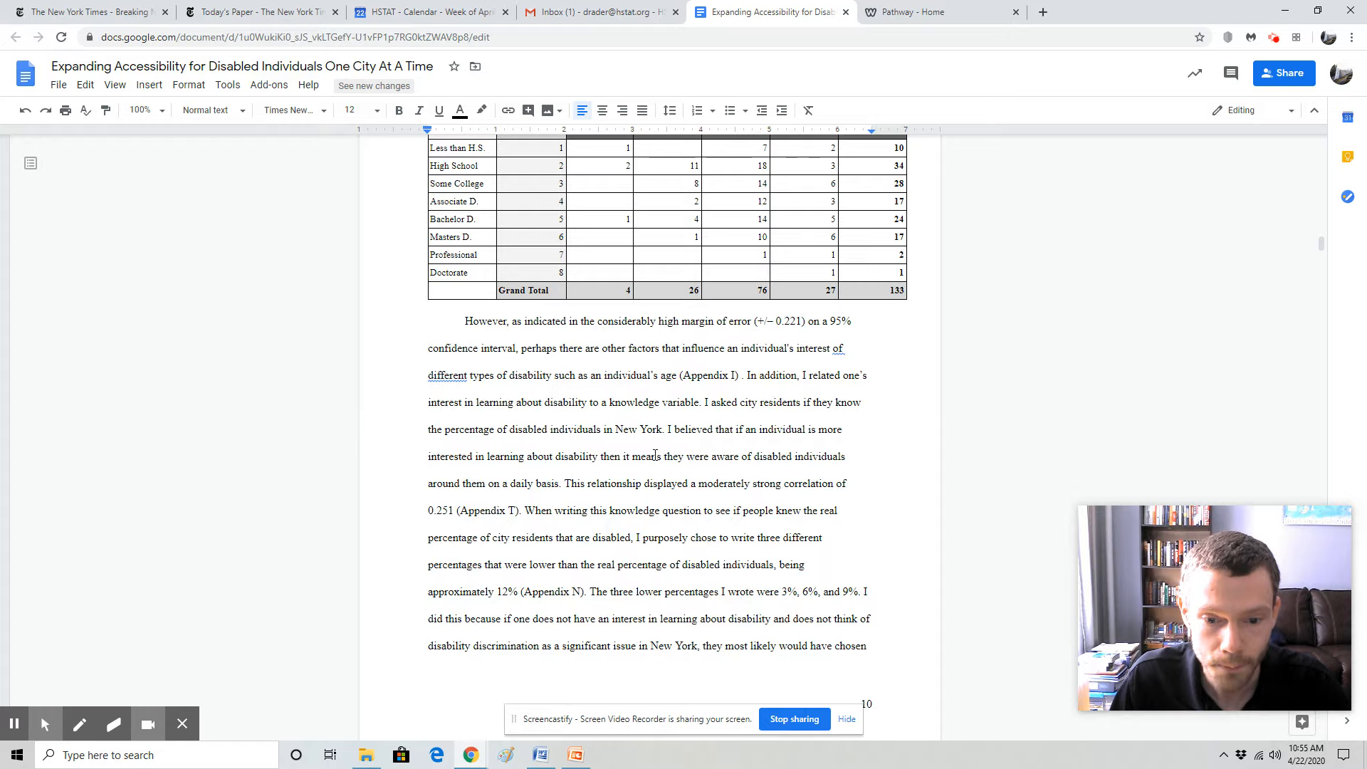
pyautogui.scroll(-3)
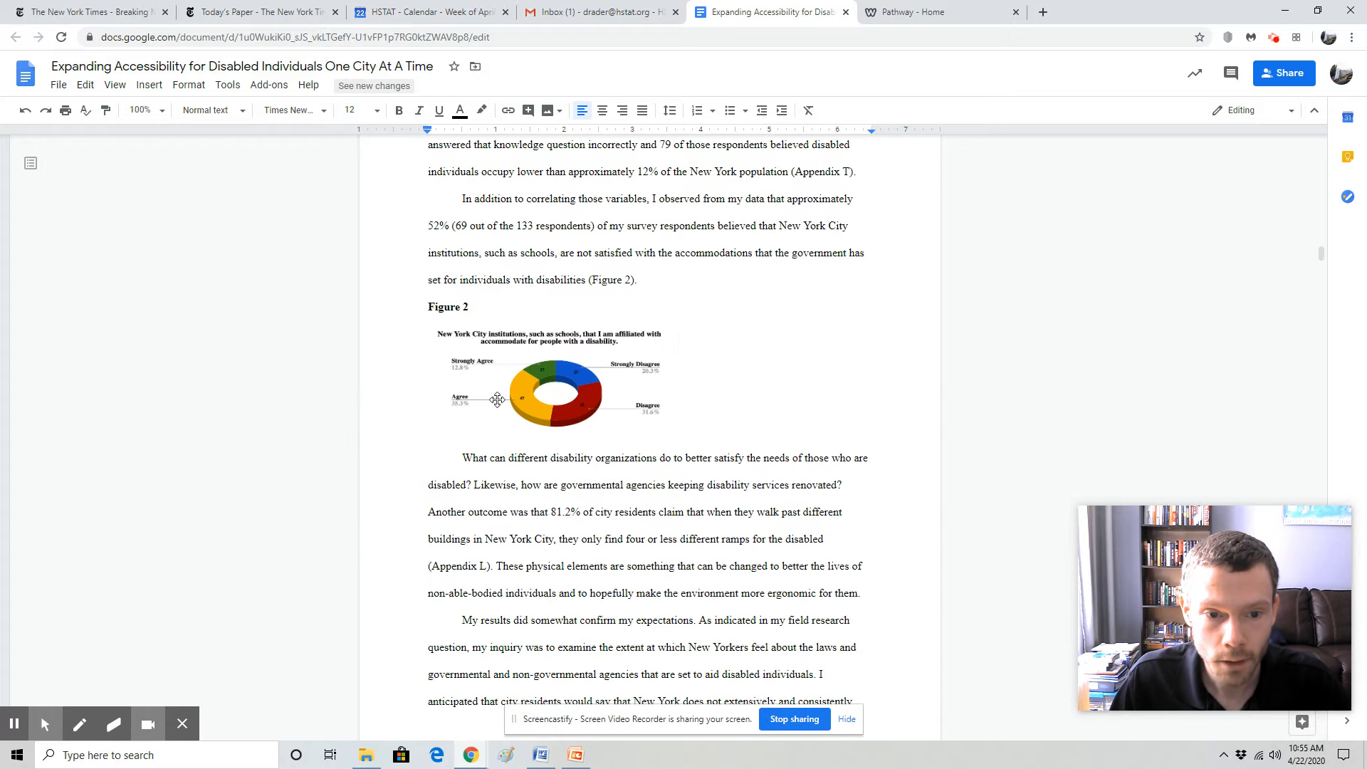
pyautogui.scroll(-3)
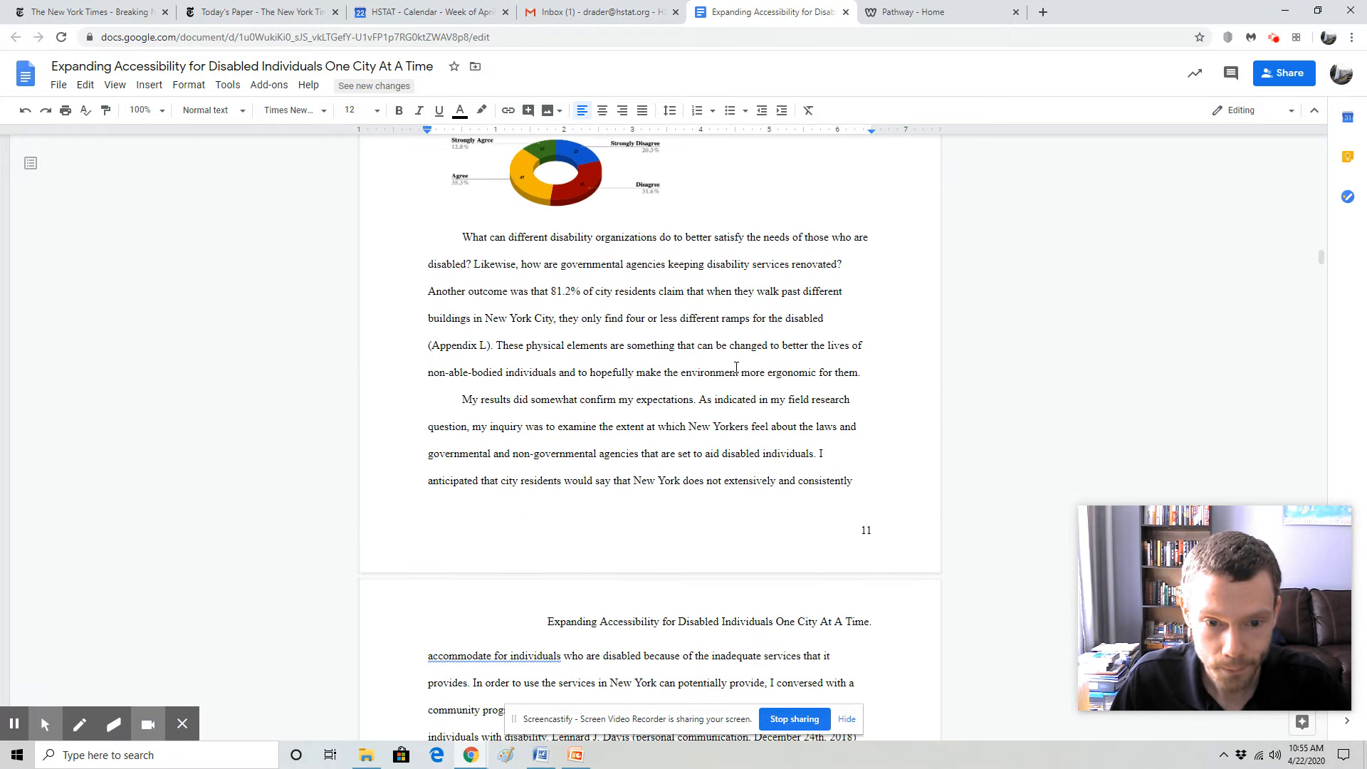
pyautogui.scroll(-3)
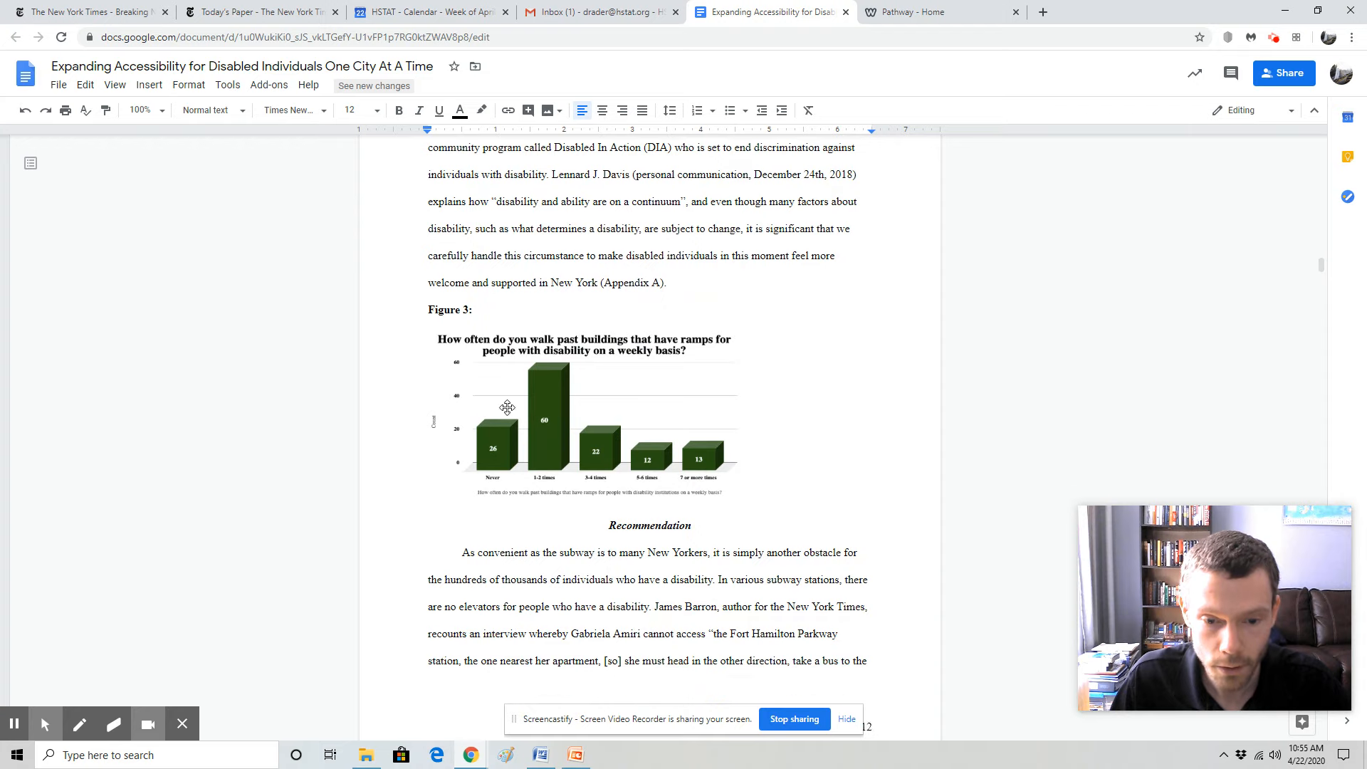
pyautogui.scroll(-3)
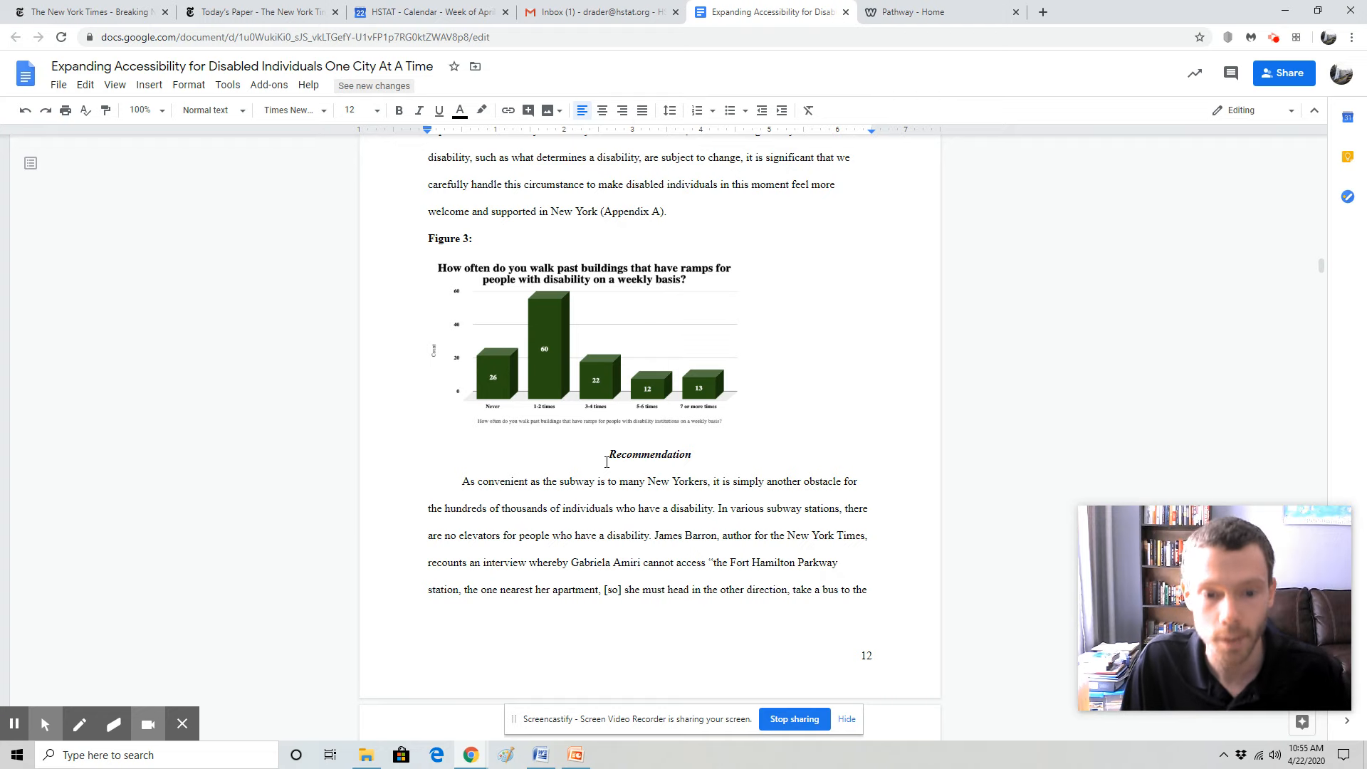
# Scroll past the Implementation Plan, Financial Implications expense table and Conclusion to the References page
pyautogui.scroll(-3)
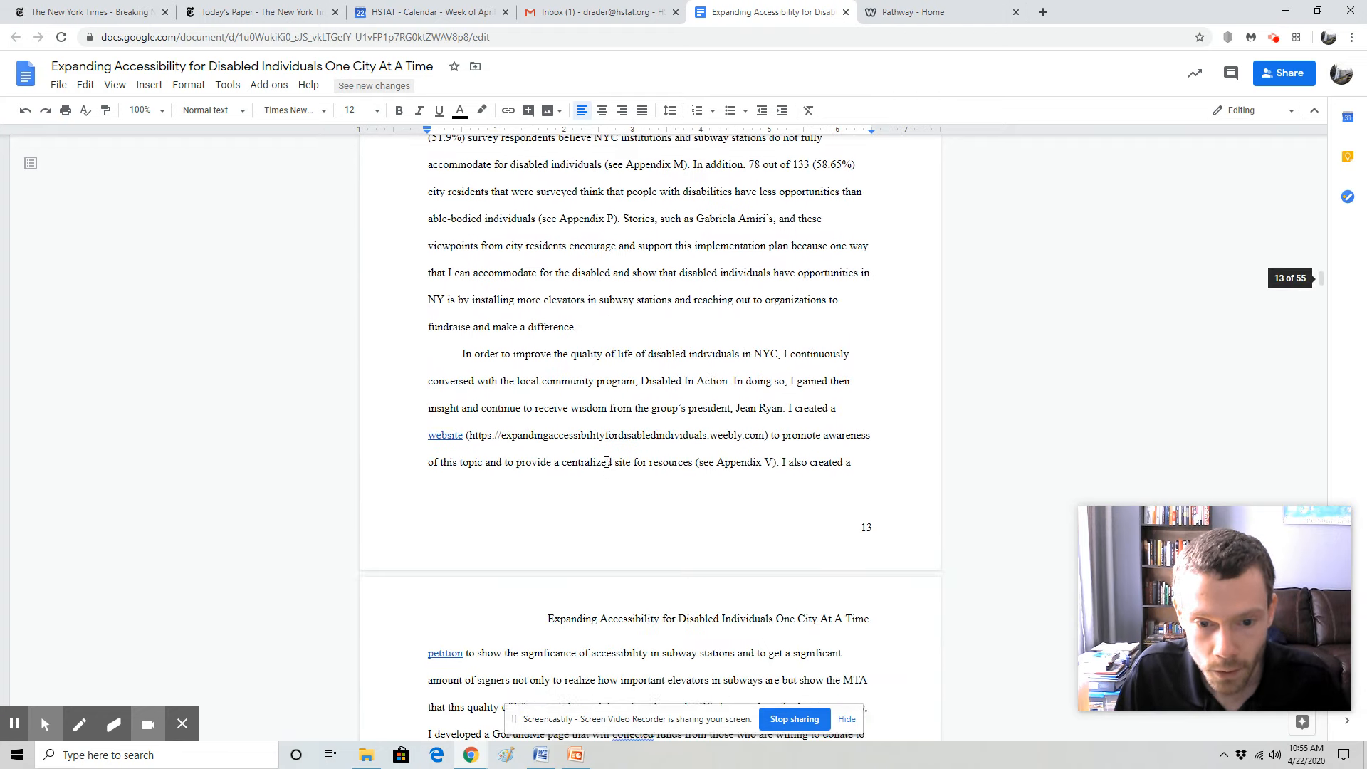
pyautogui.scroll(-3)
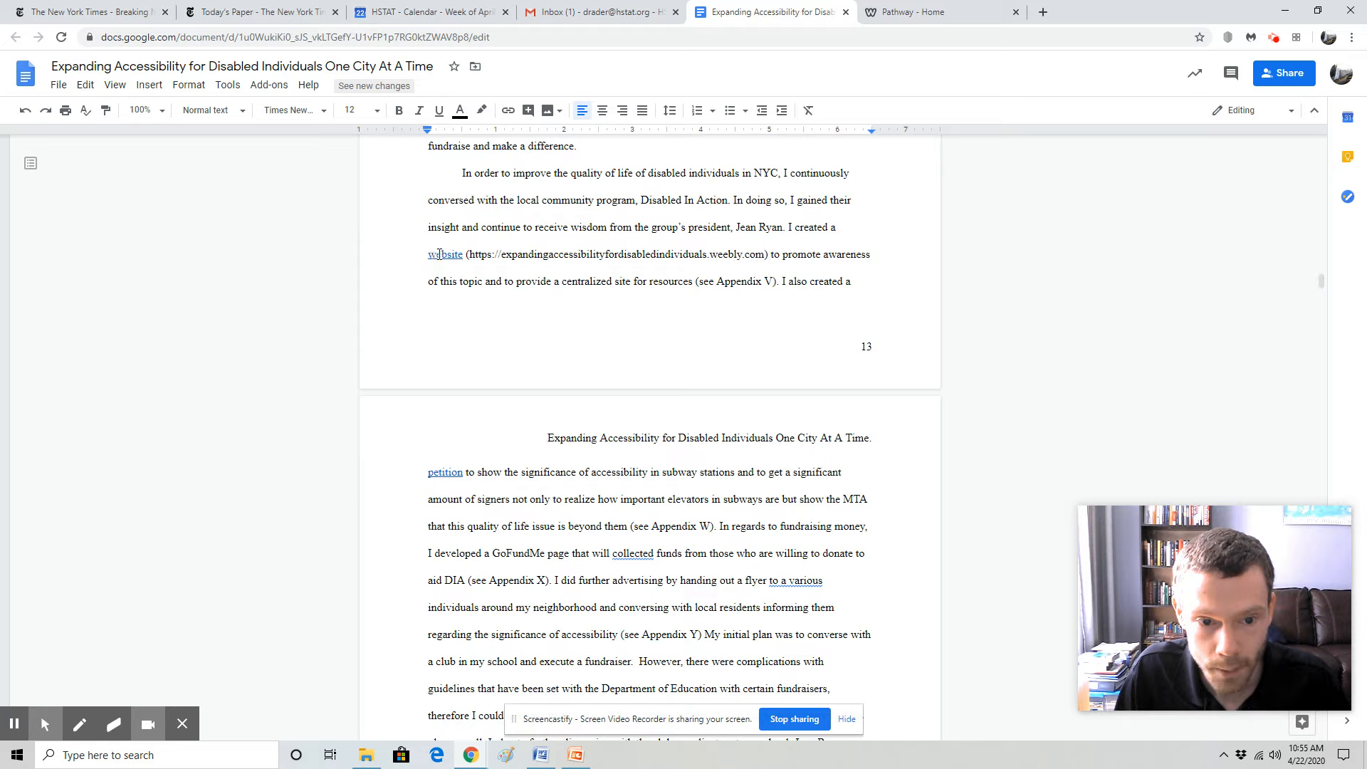
pyautogui.moveTo(576, 459)
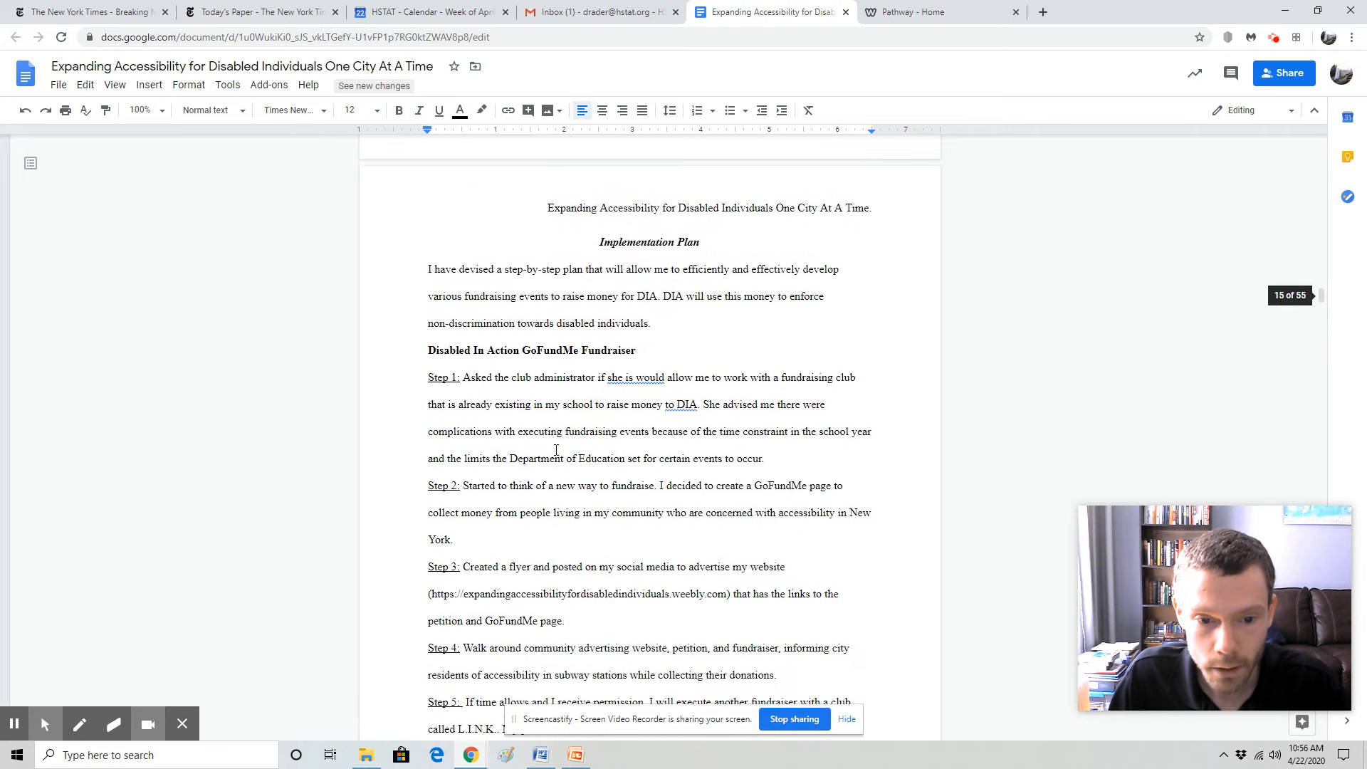
pyautogui.scroll(-3)
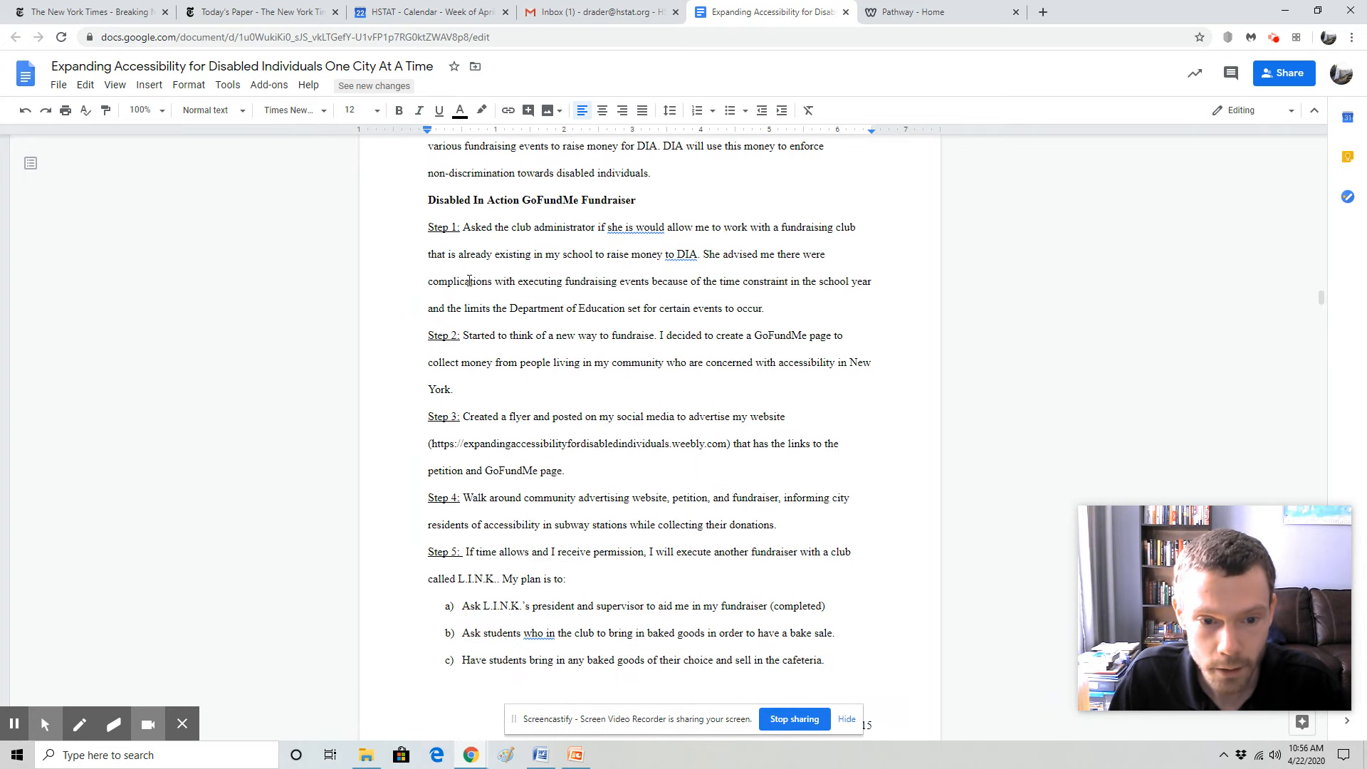
pyautogui.scroll(-3)
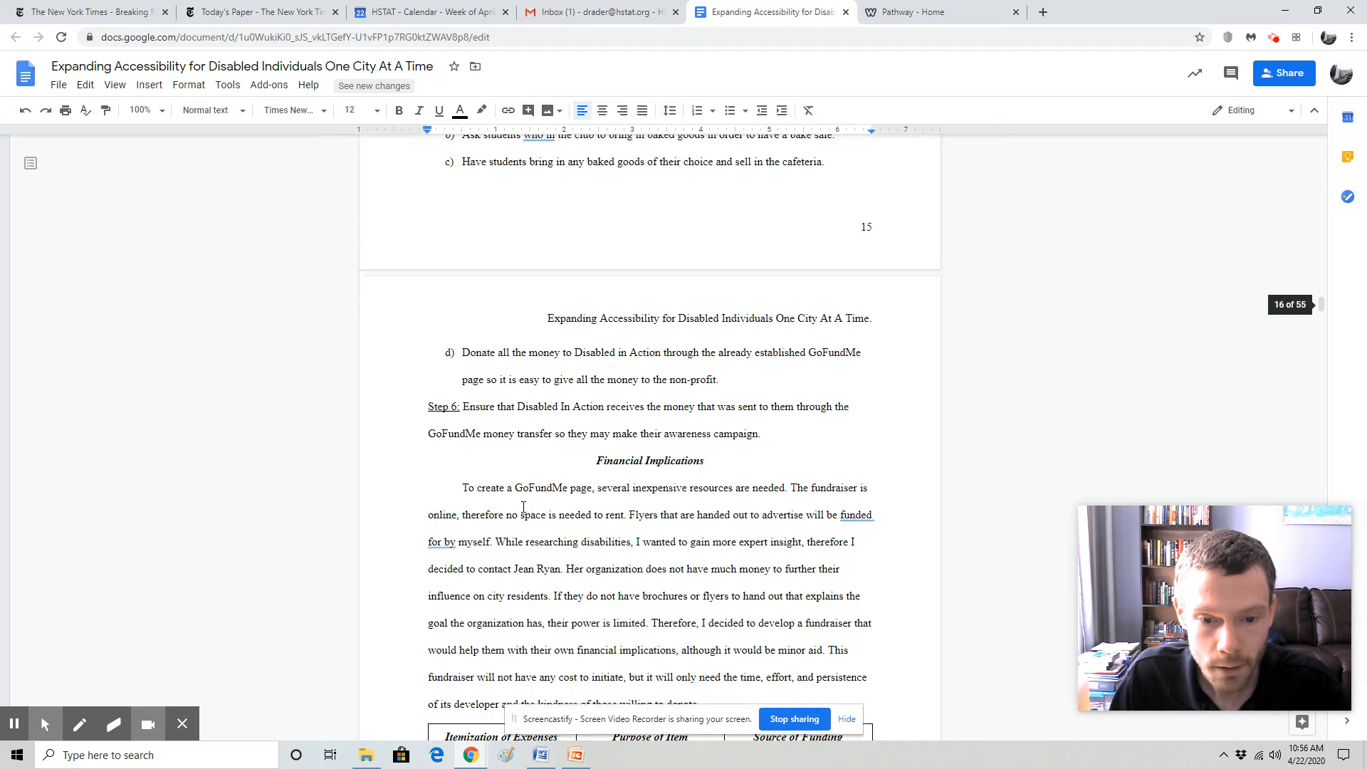
pyautogui.scroll(-3)
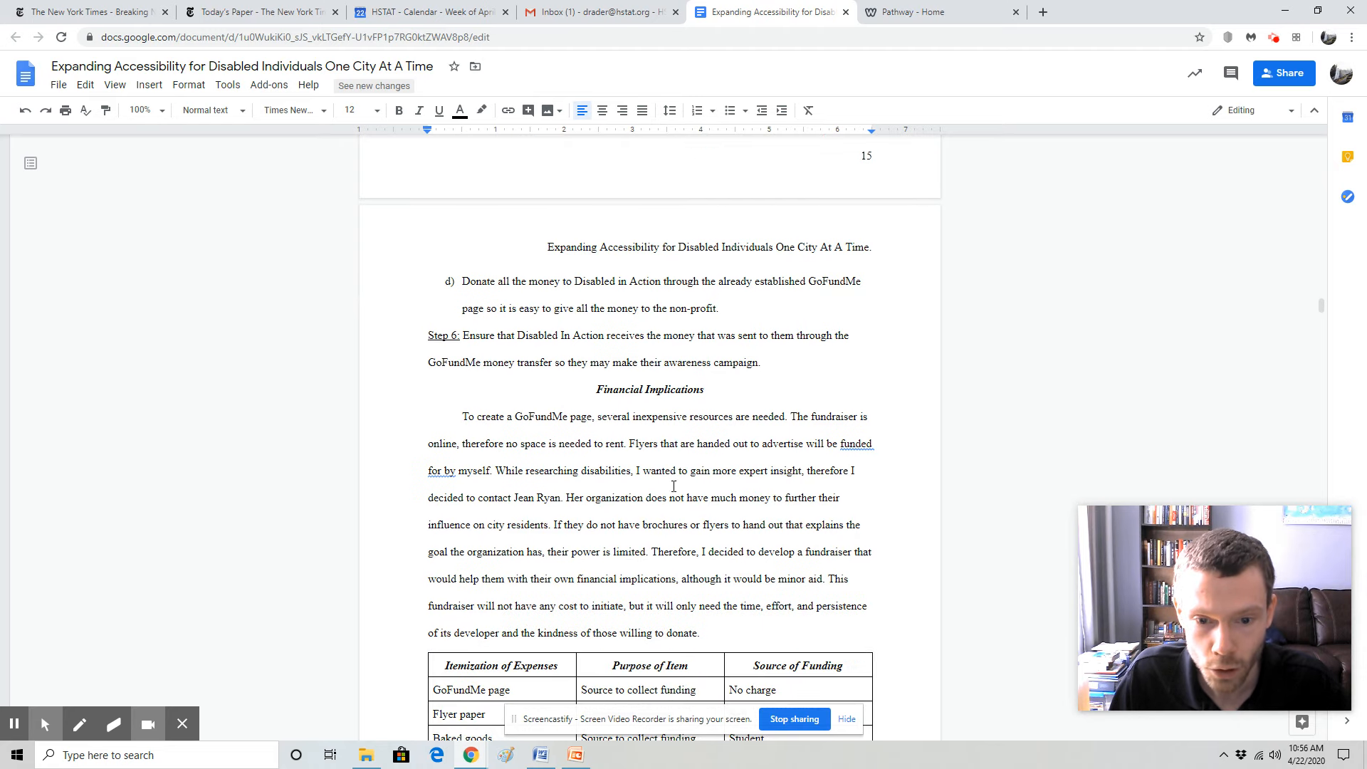
pyautogui.scroll(-3)
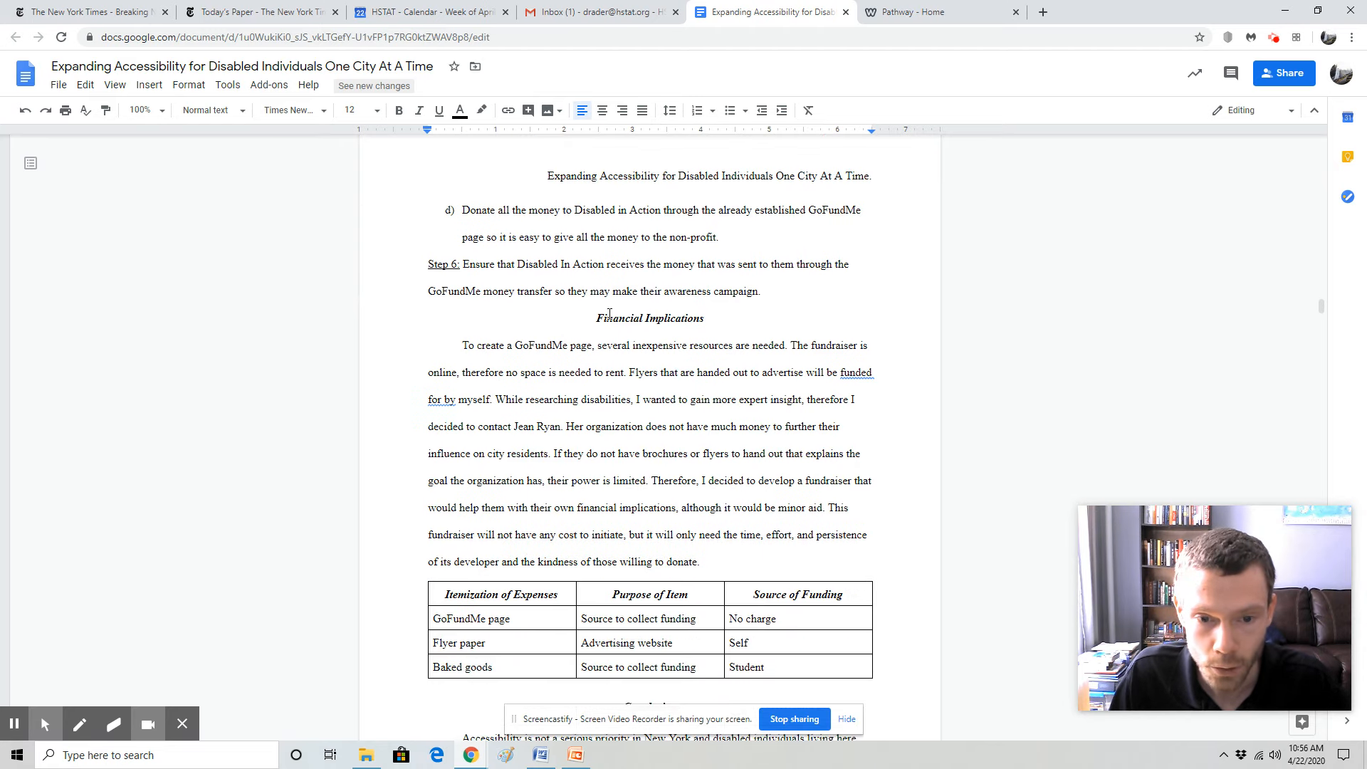
pyautogui.scroll(-3)
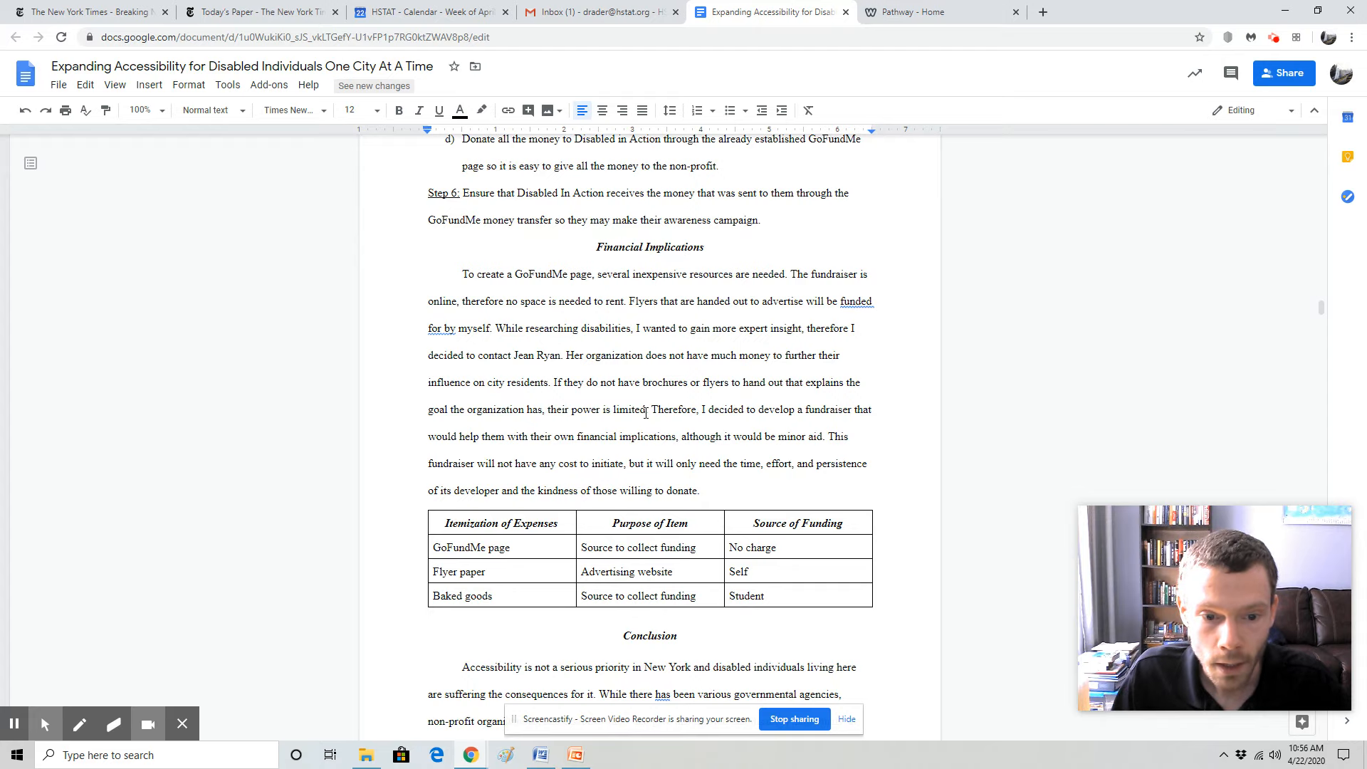
pyautogui.scroll(-3)
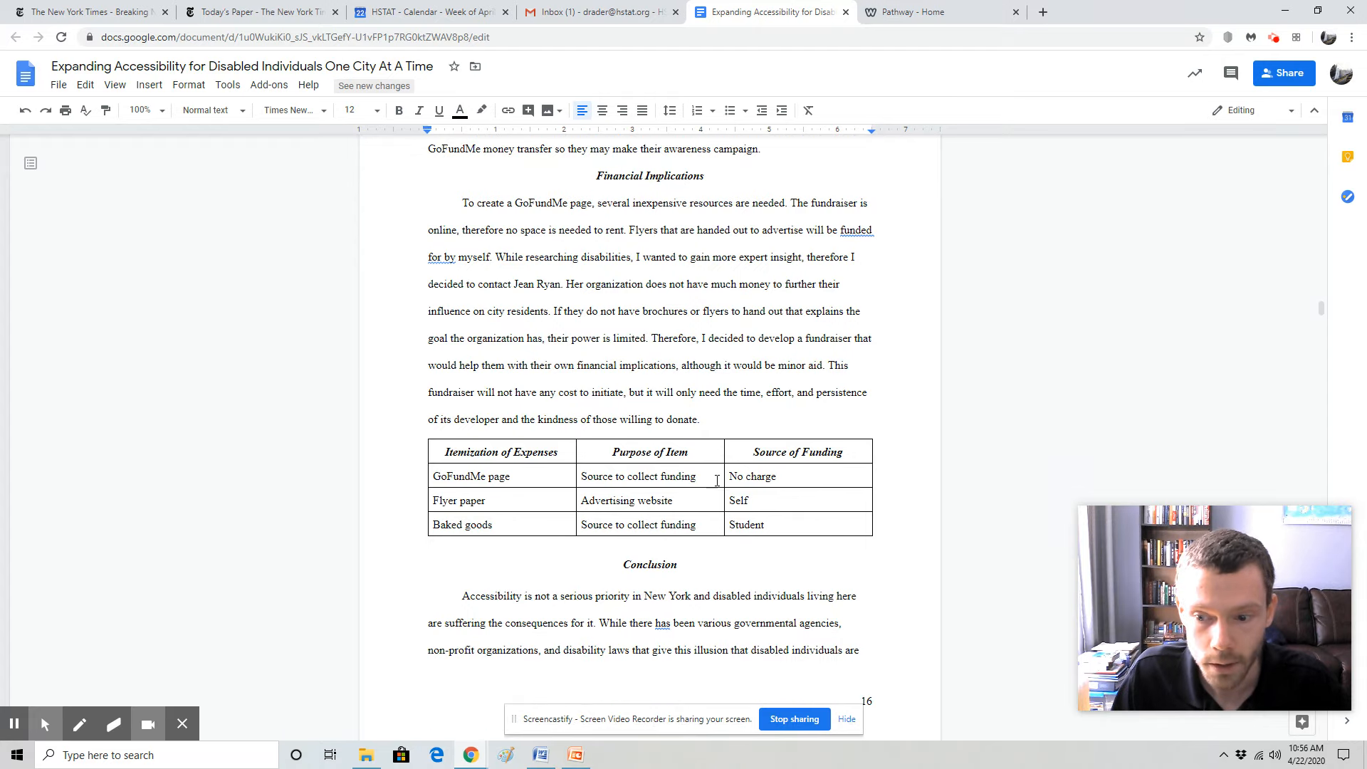
pyautogui.scroll(-3)
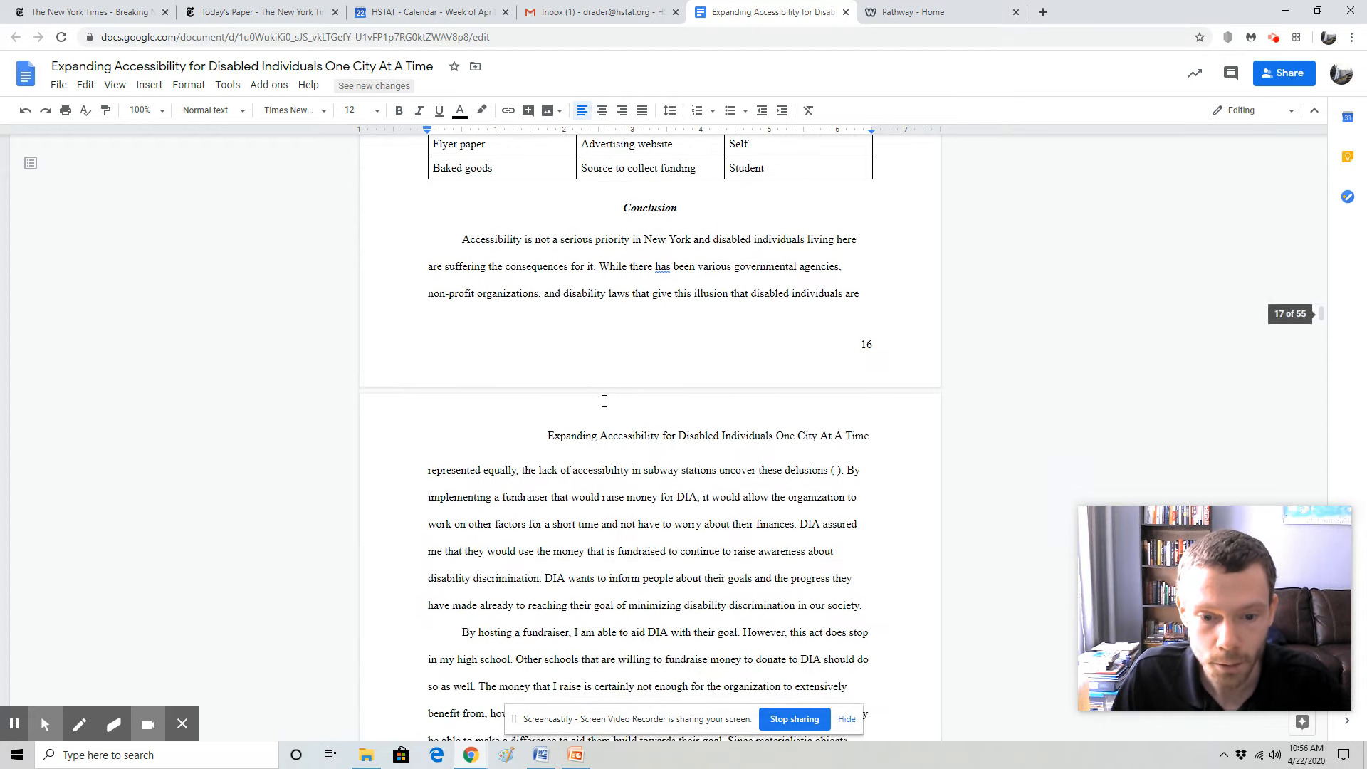
pyautogui.scroll(-3)
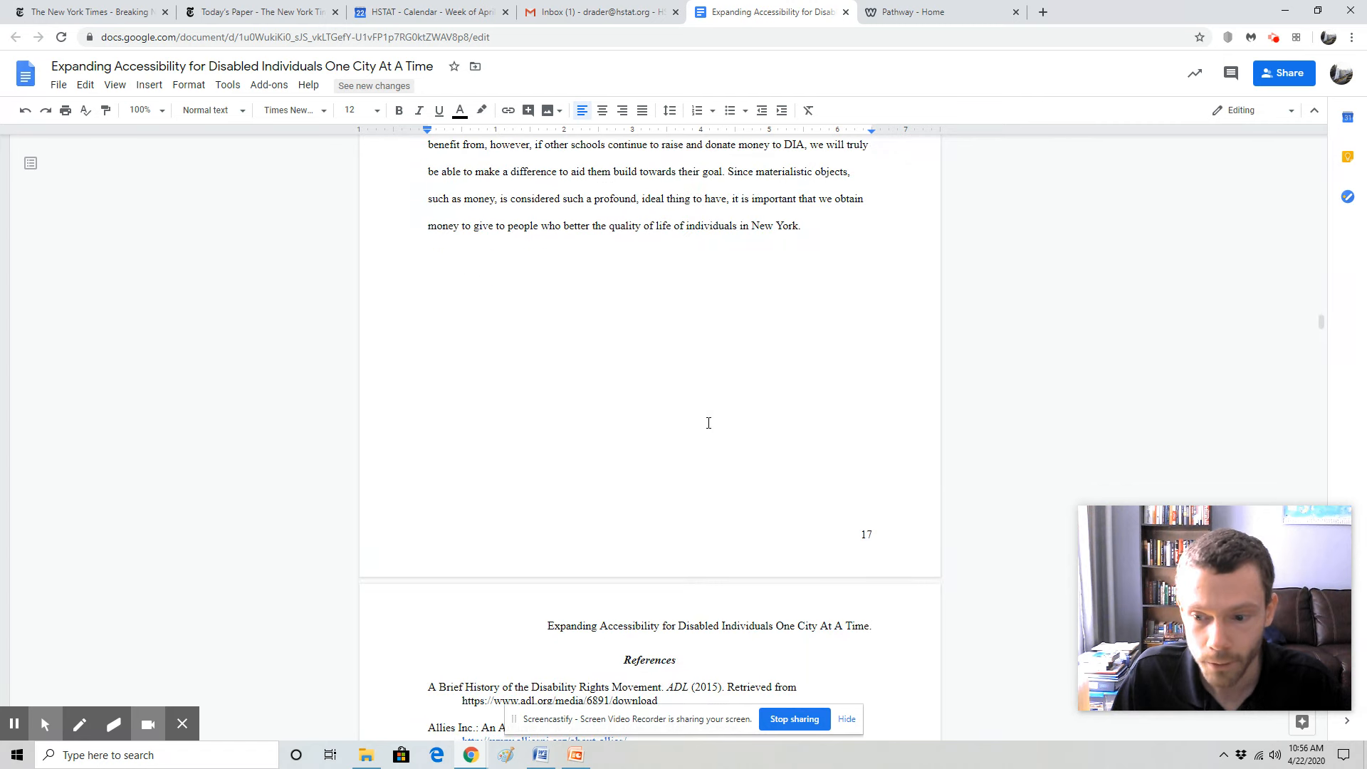
pyautogui.scroll(-3)
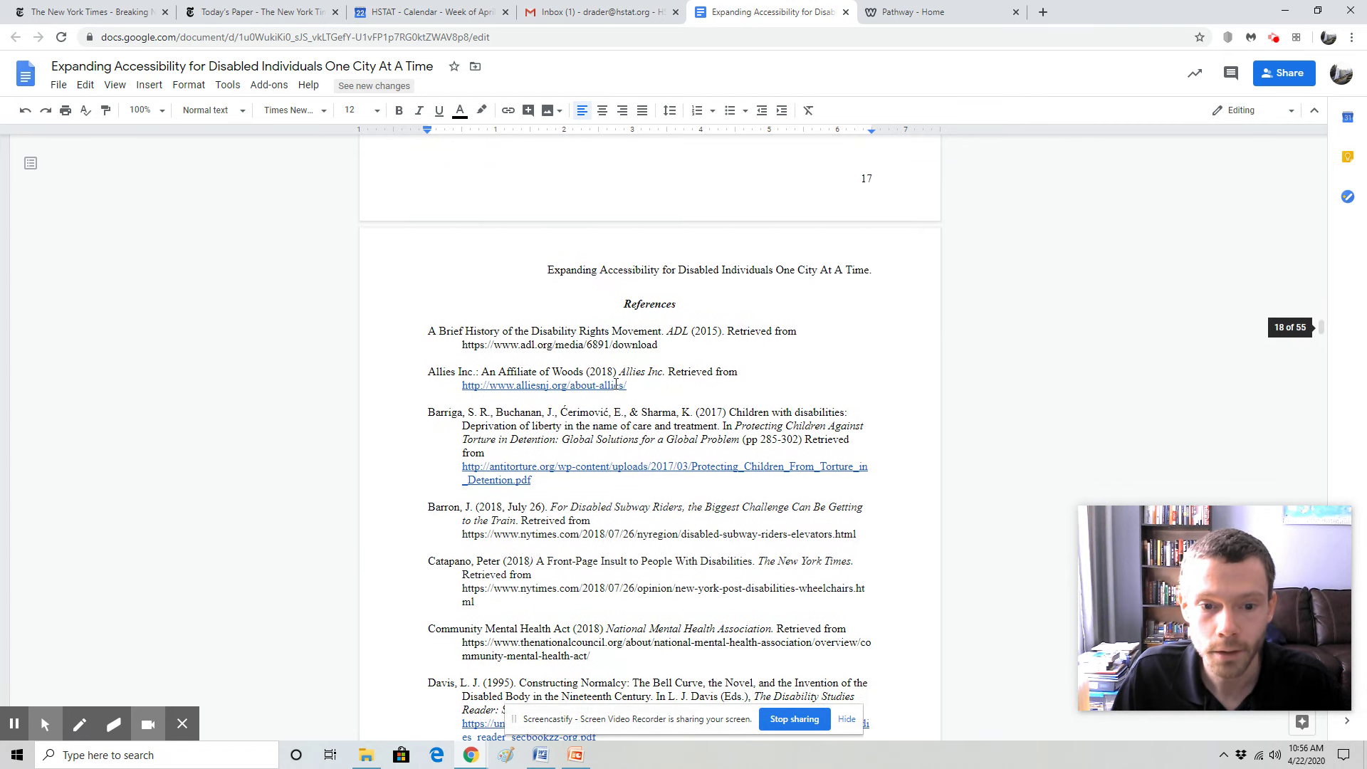
pyautogui.moveTo(621, 463)
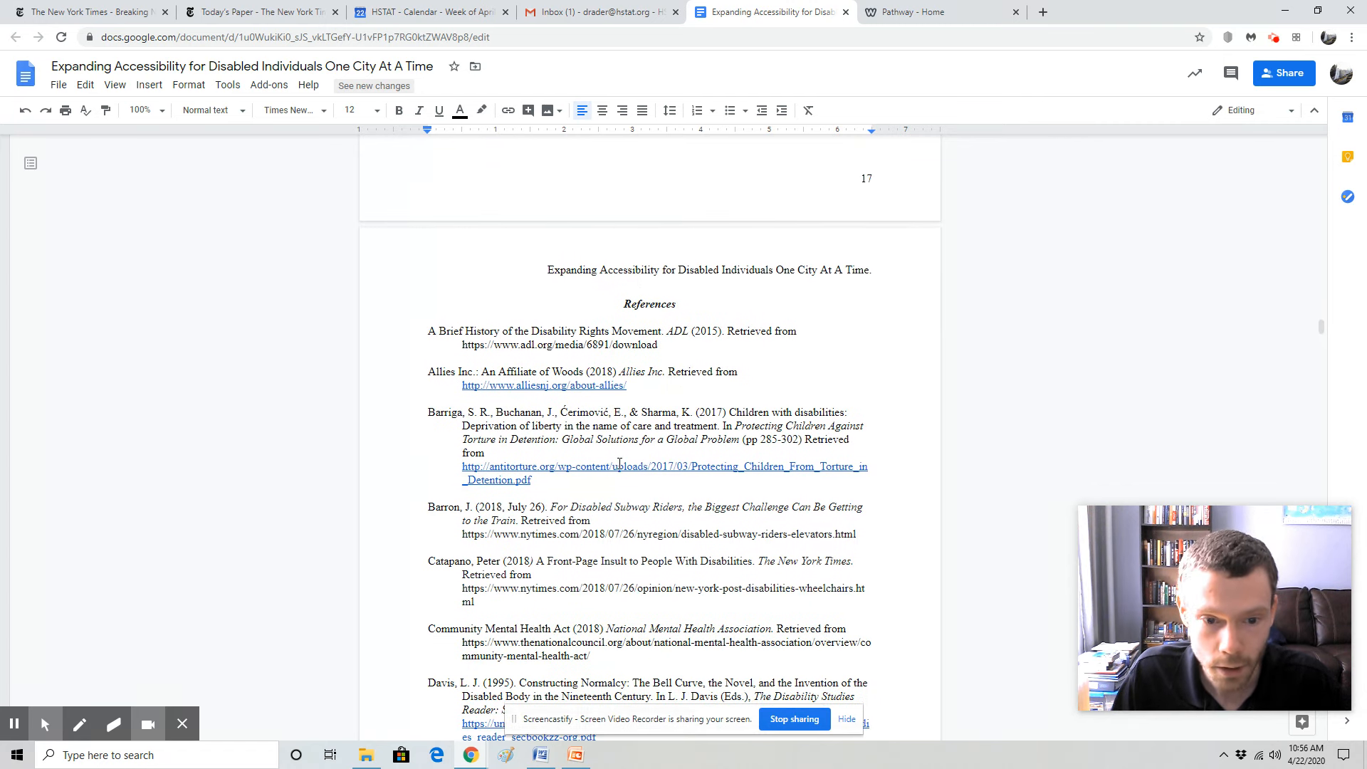
# Scroll through the full References list to the start of Appendix A's letter to Professor Davis
pyautogui.scroll(-3)
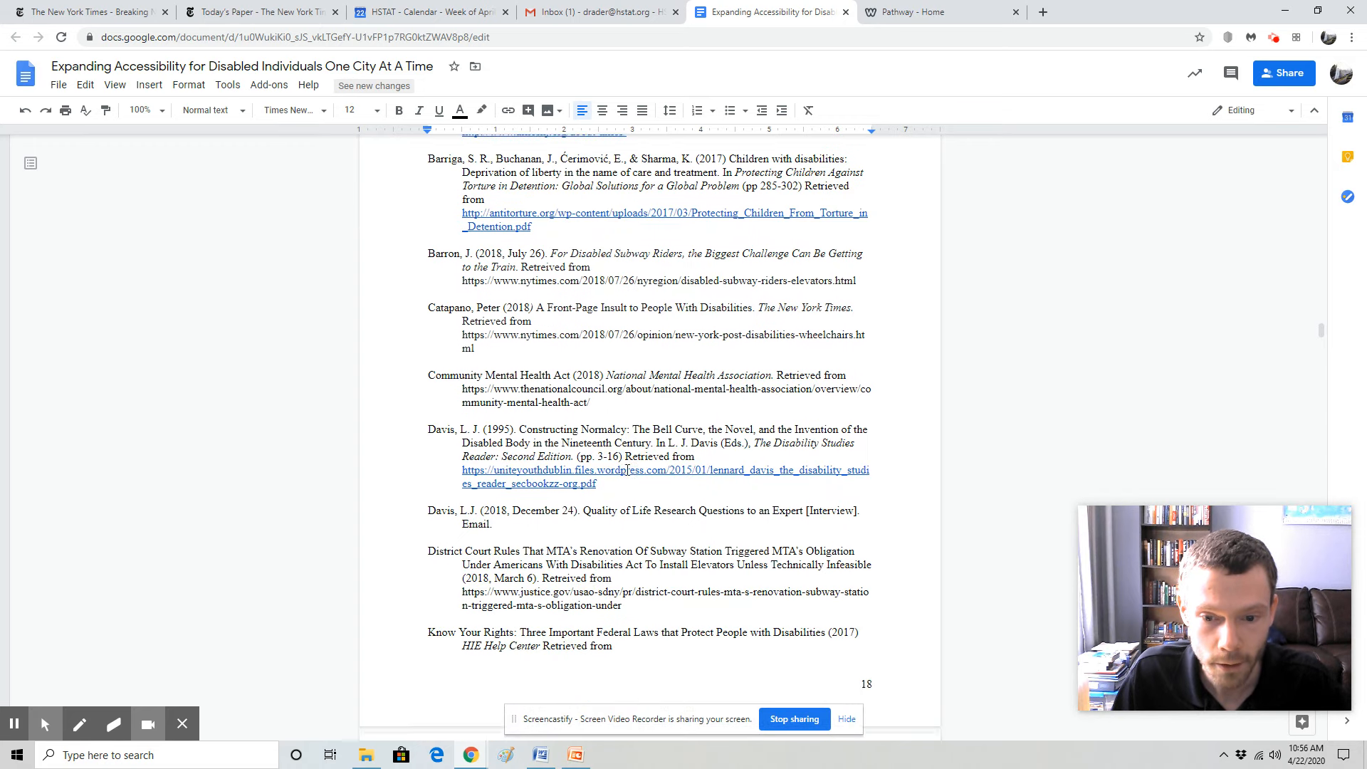
pyautogui.scroll(-3)
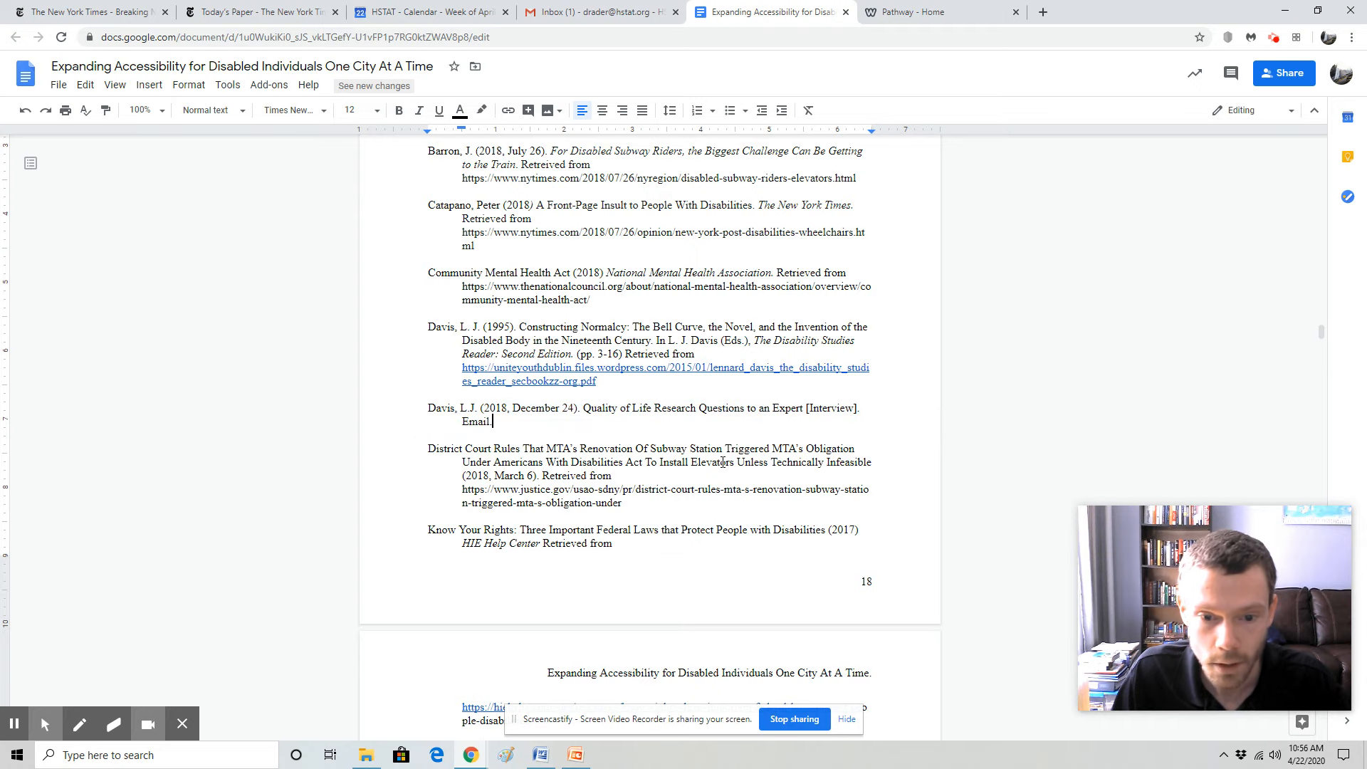
pyautogui.scroll(-3)
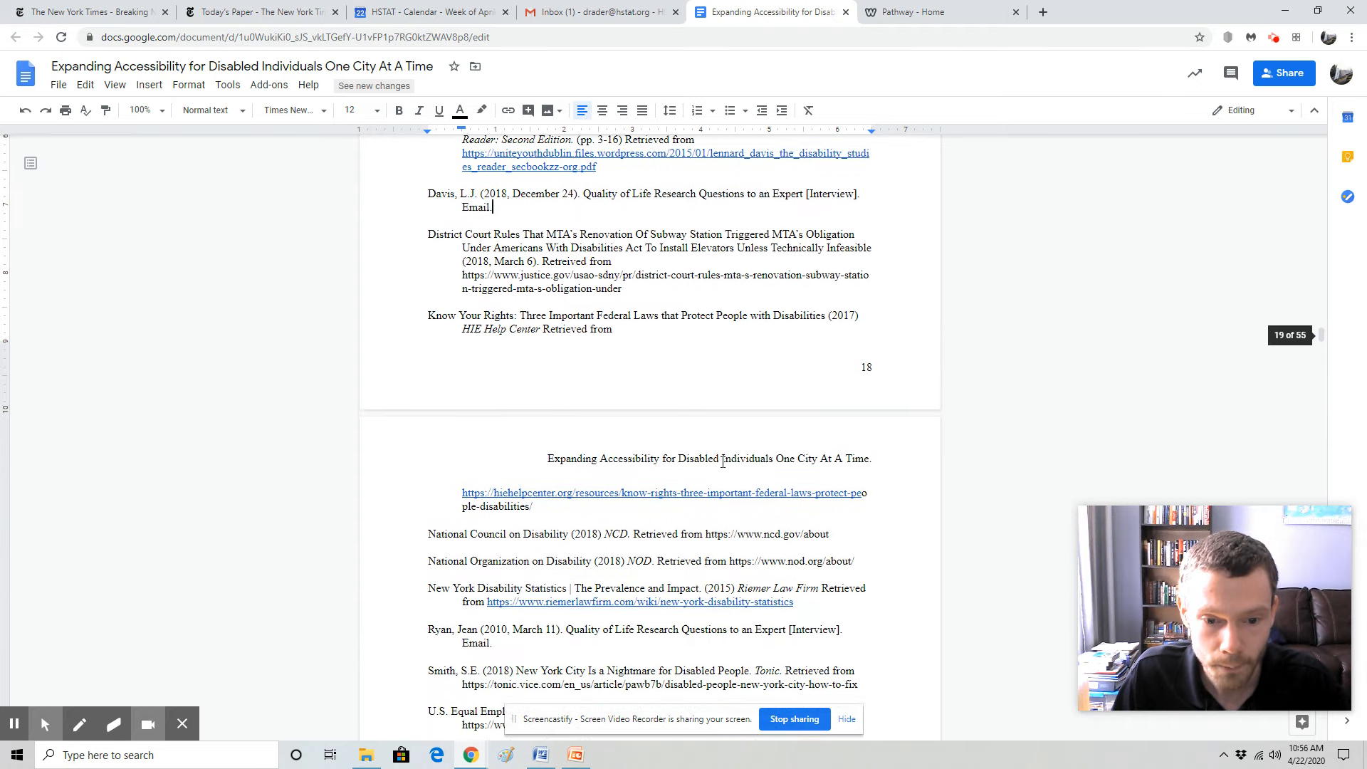
pyautogui.scroll(-3)
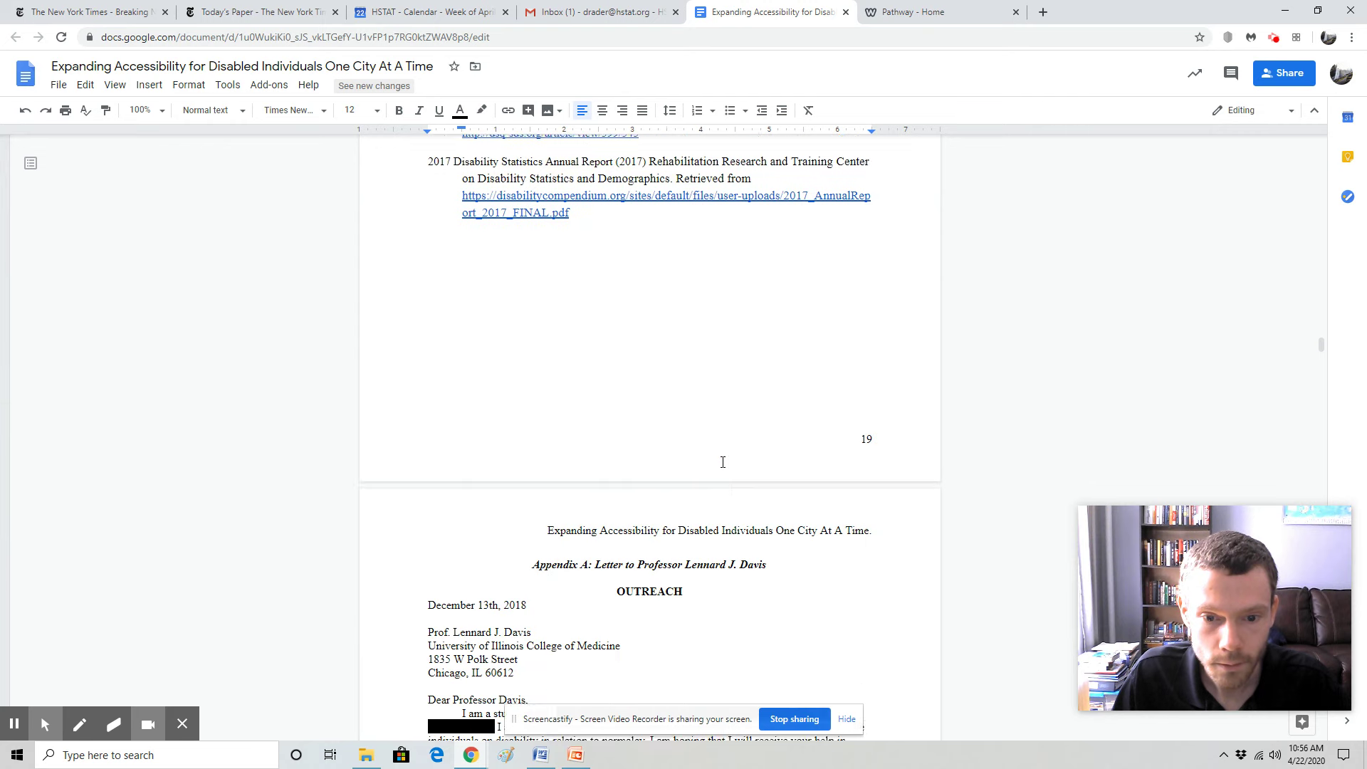
# Scroll so the Appendix A letter's address block and opening paragraphs fill the view
pyautogui.scroll(-3)
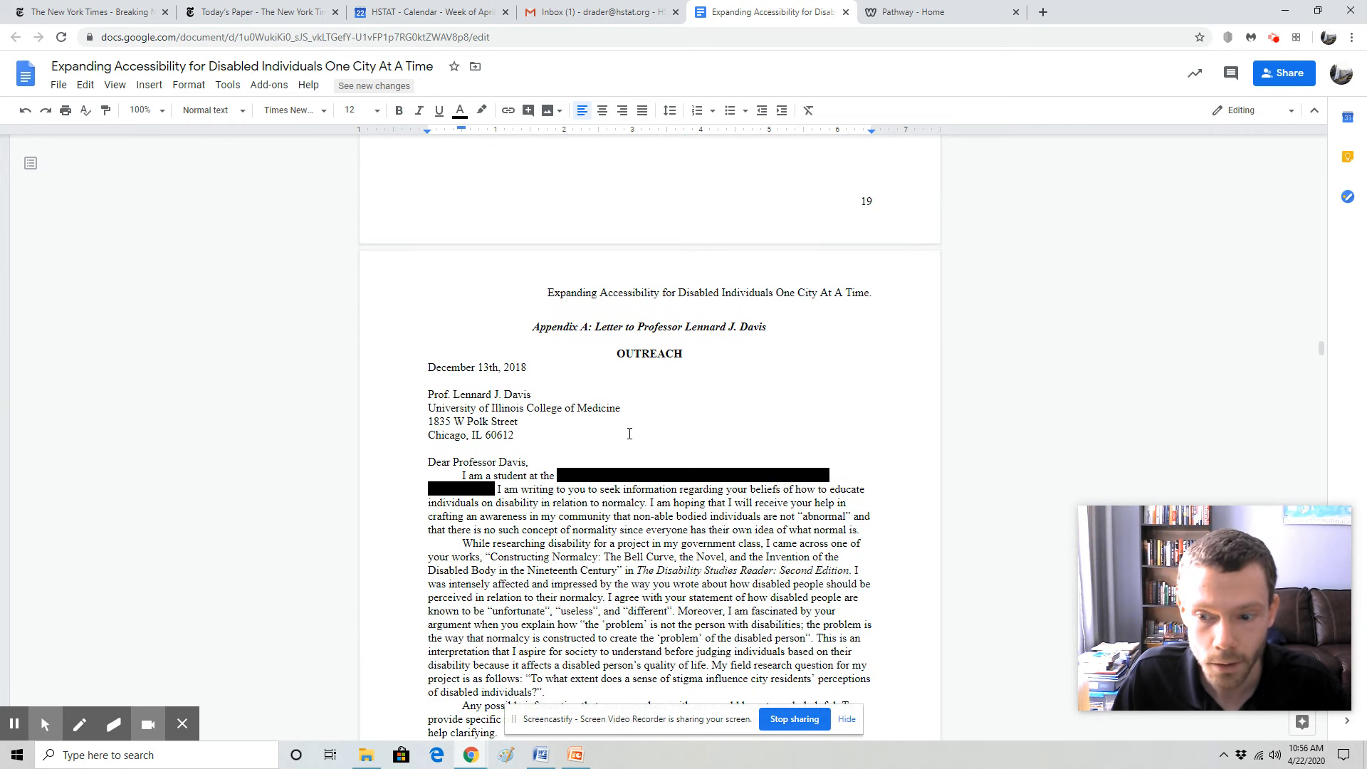
pyautogui.scroll(-3)
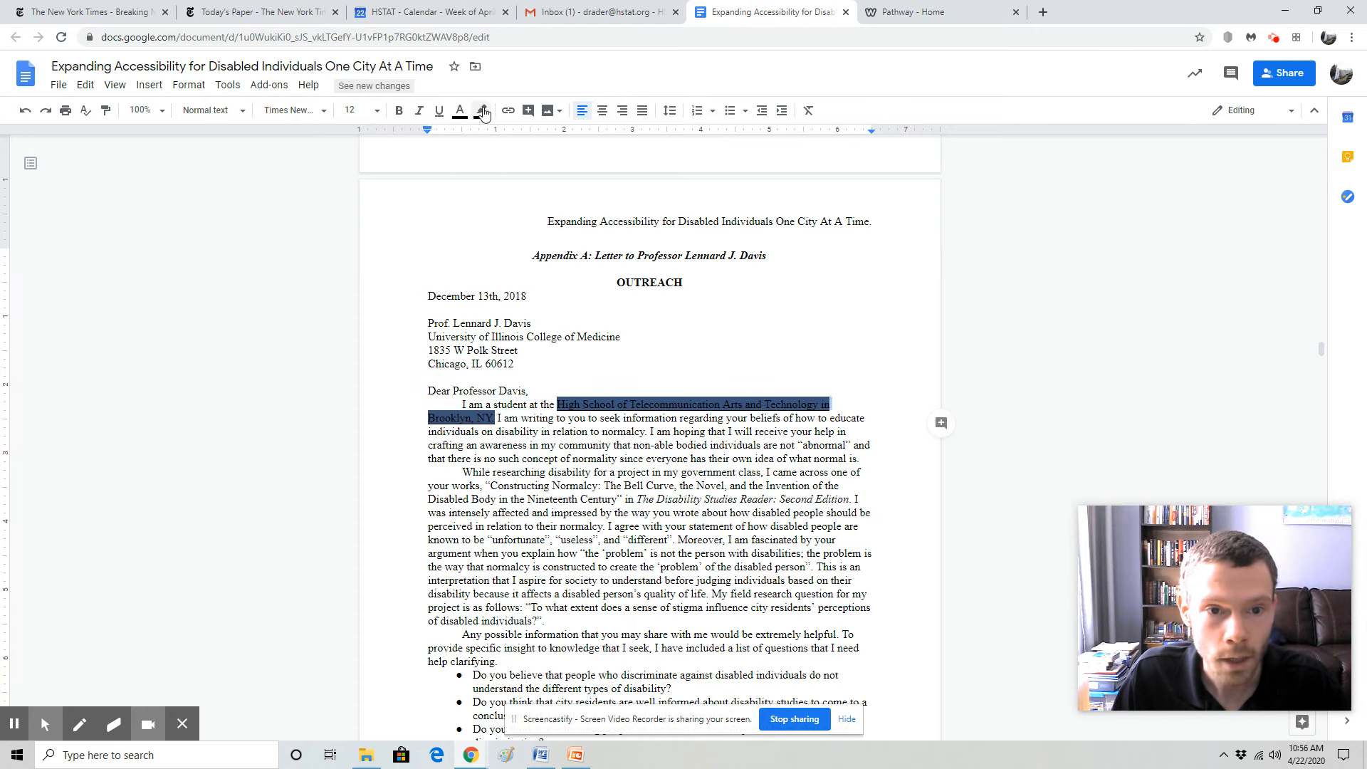
pyautogui.click(482, 110)
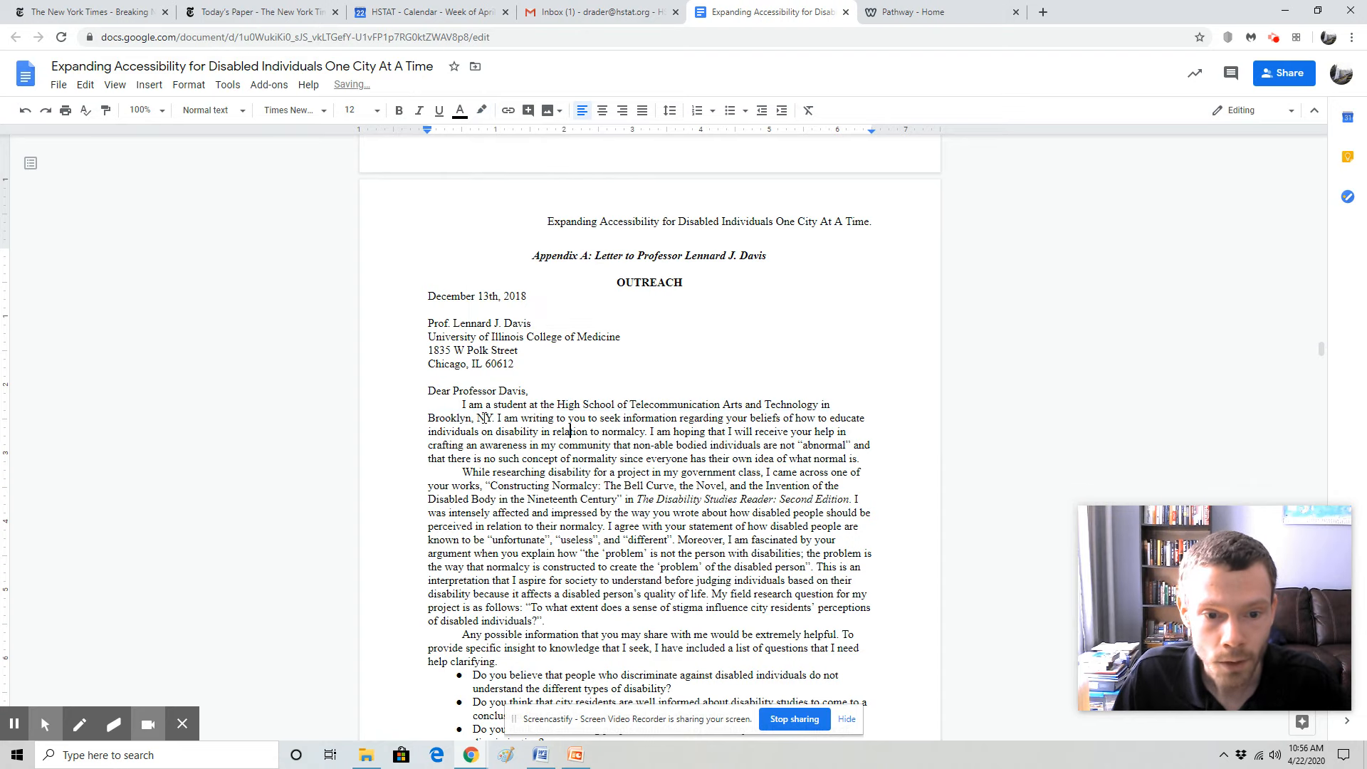
pyautogui.moveTo(590, 403); pyautogui.dragTo(806, 403)
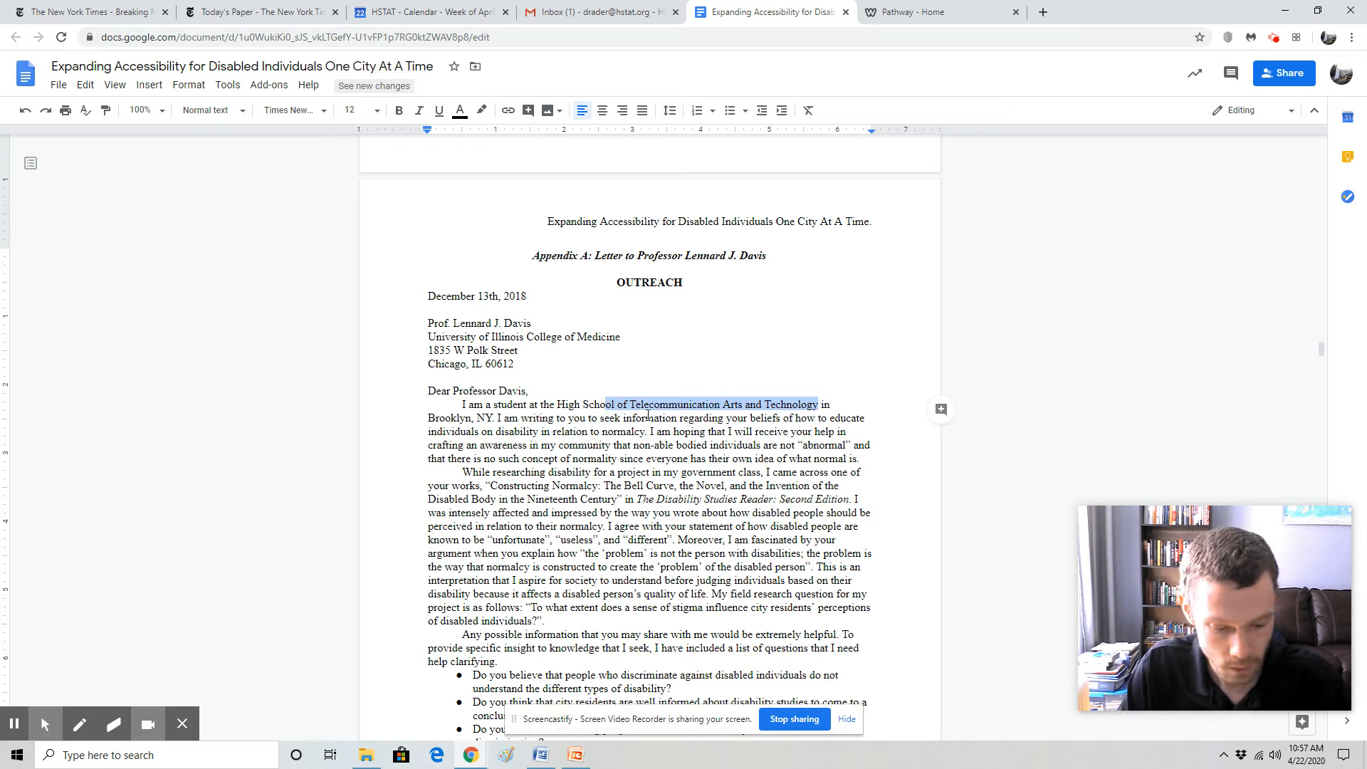
pyautogui.write('*')
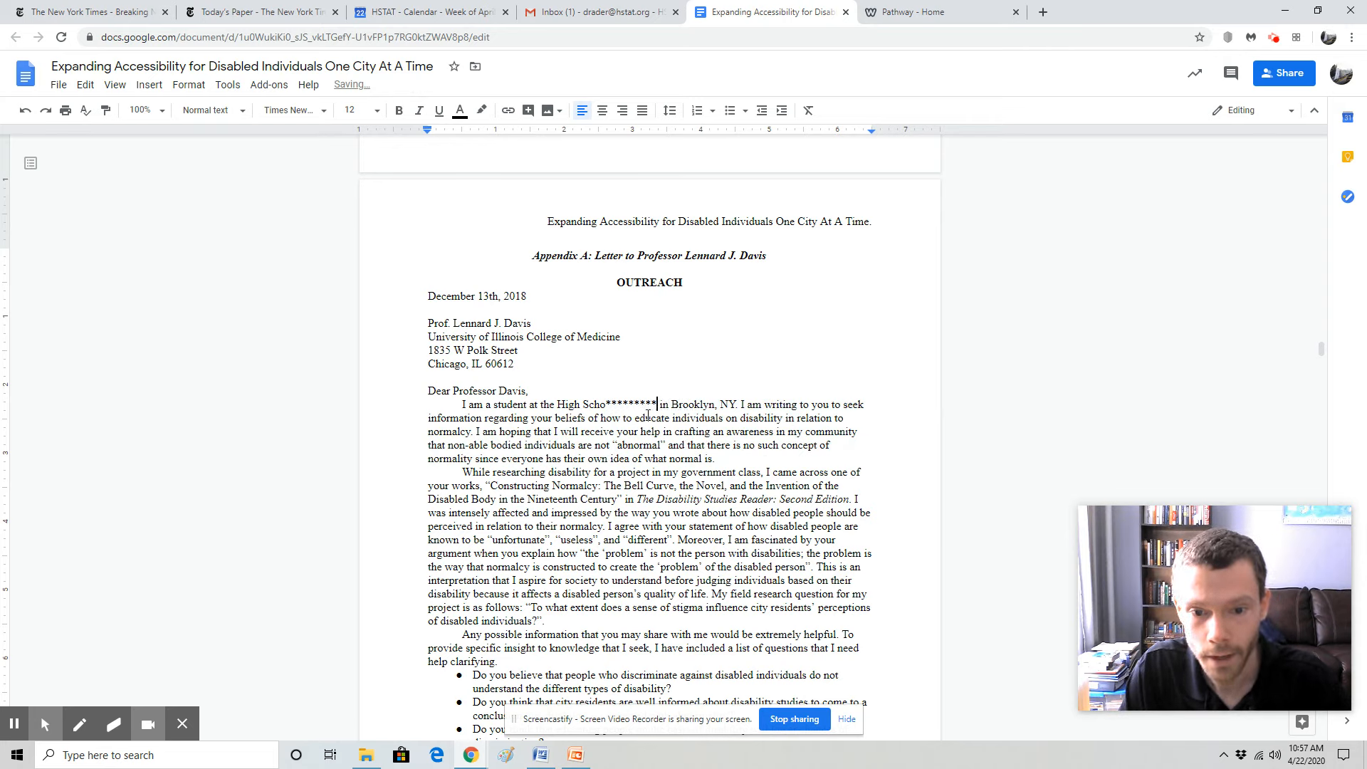
pyautogui.write('****')
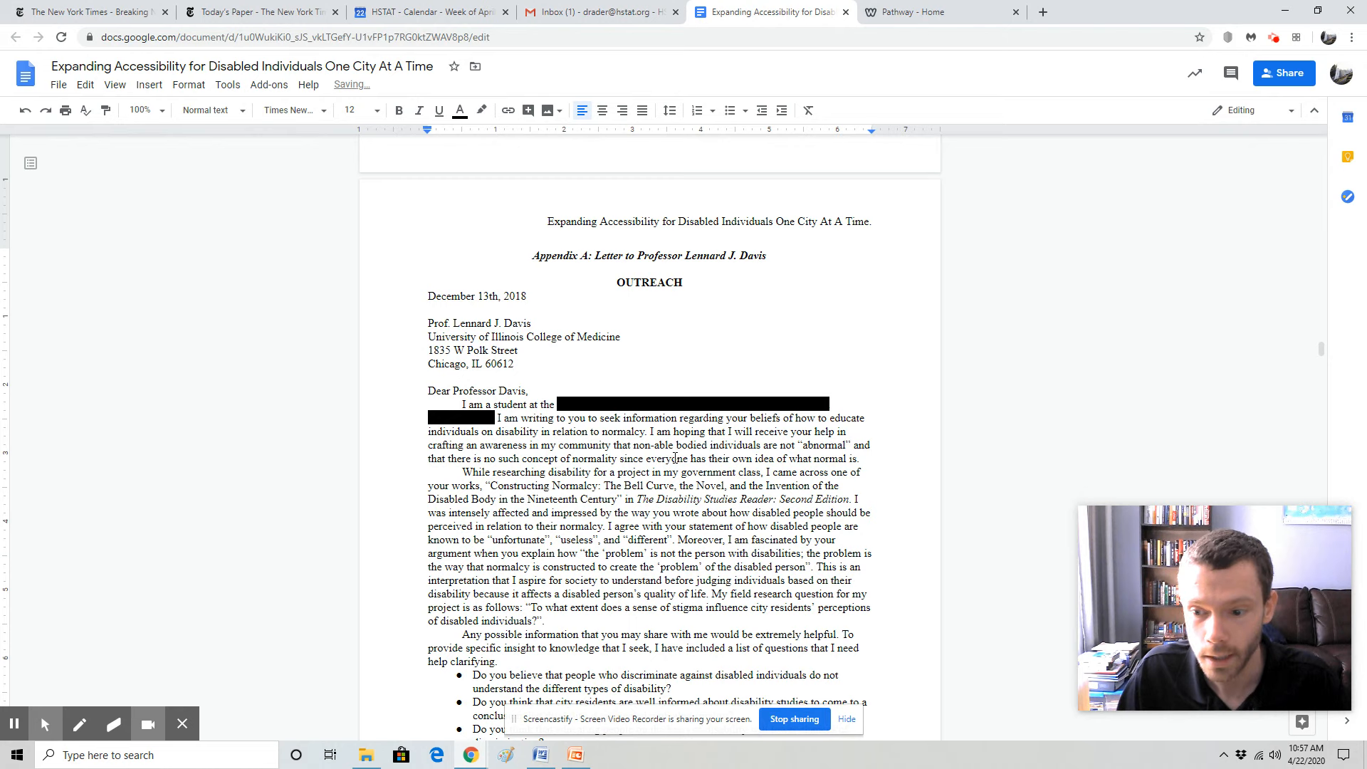
pyautogui.scroll(-3)
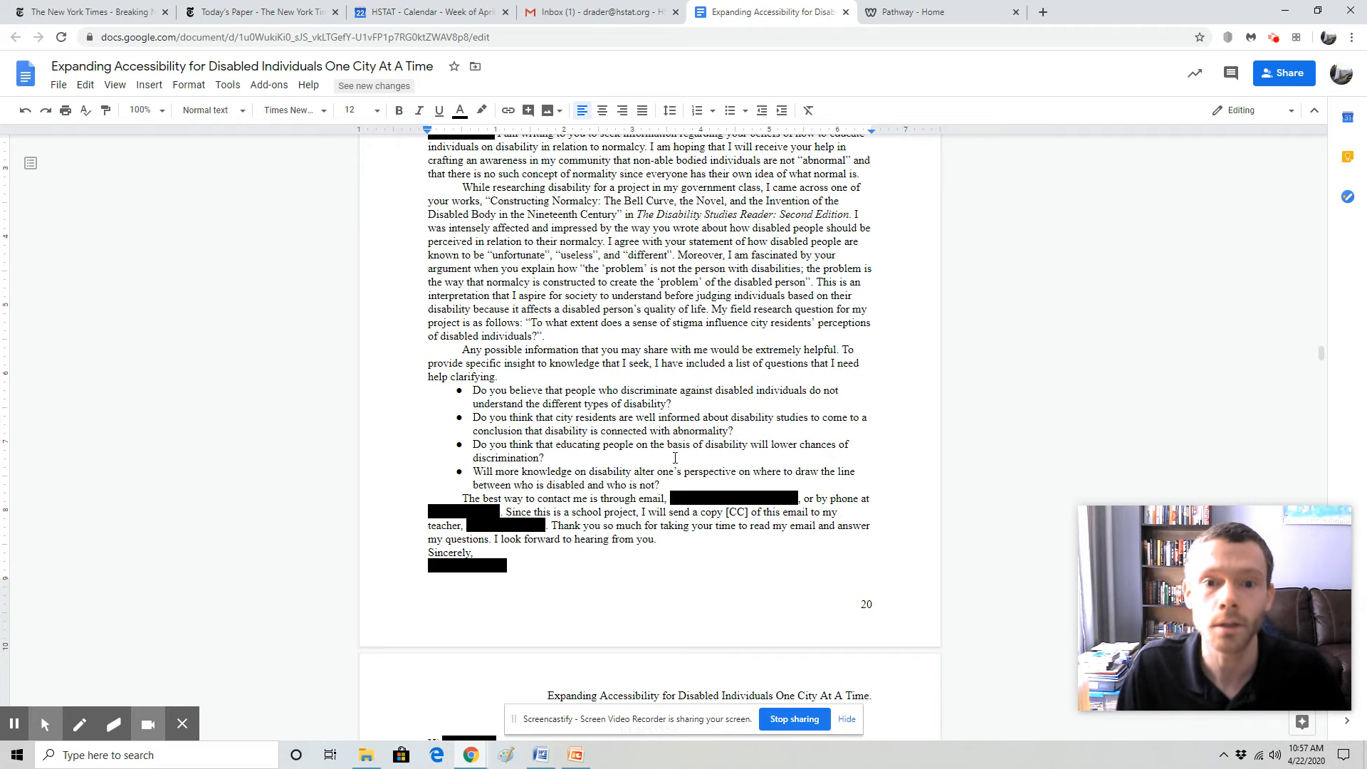
pyautogui.moveTo(723, 509)
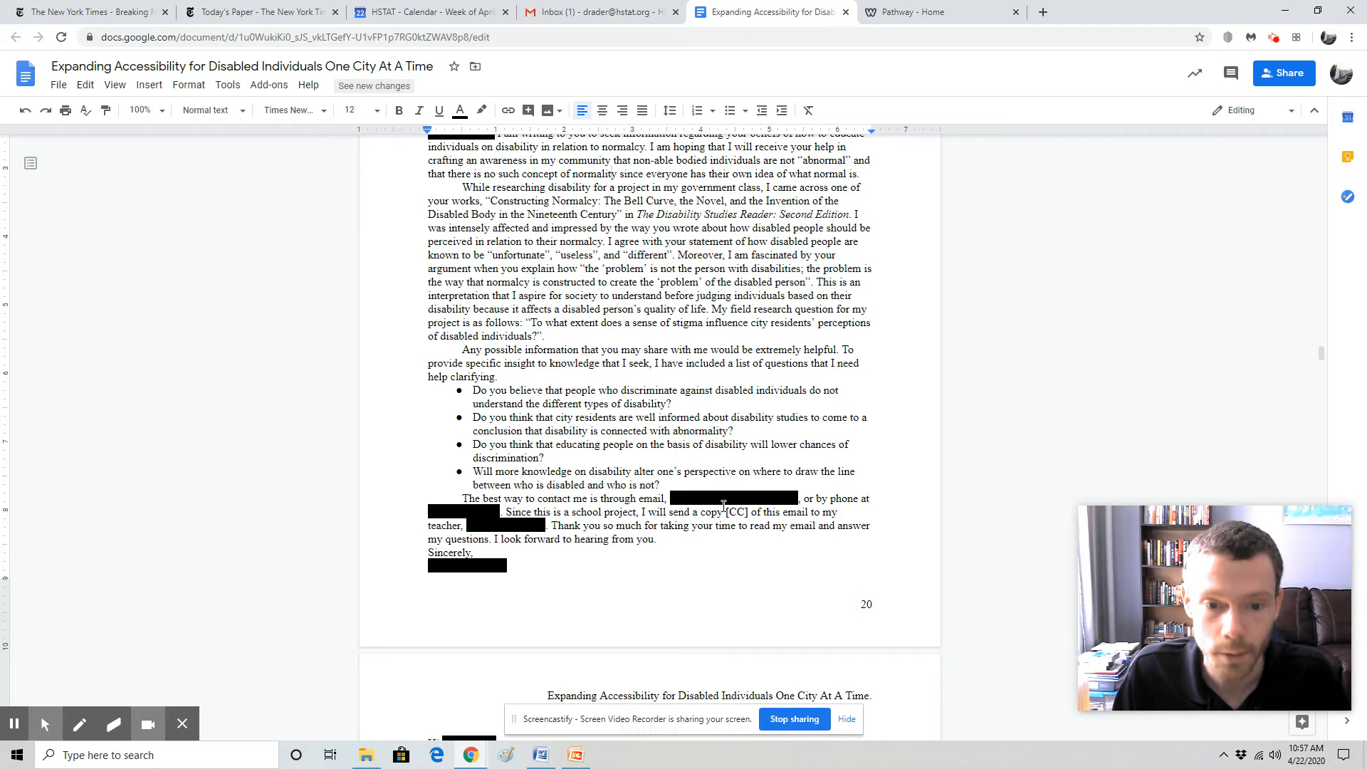
# Scroll through Appendix B's Disabled In Action outreach emails to Chris's final thank-you note
pyautogui.scroll(-3)
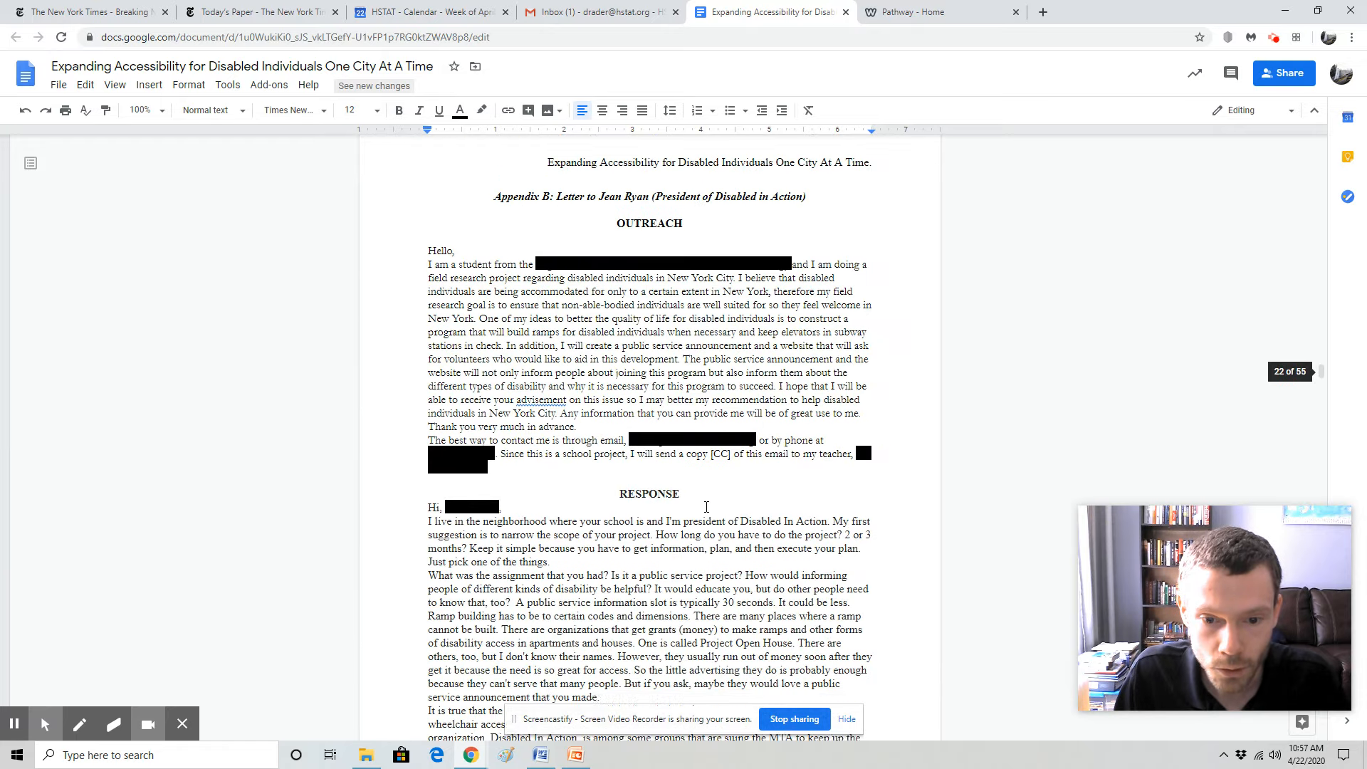
pyautogui.scroll(-3)
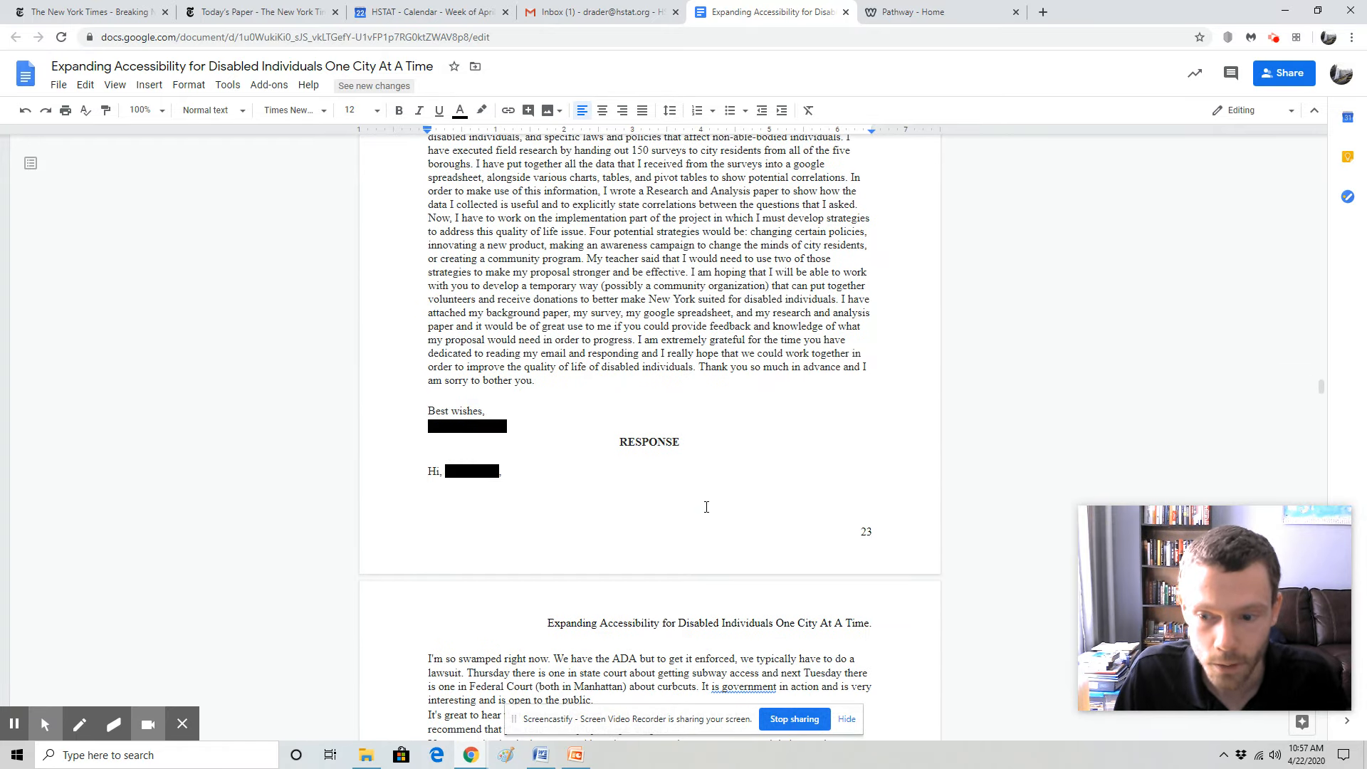
pyautogui.scroll(-3)
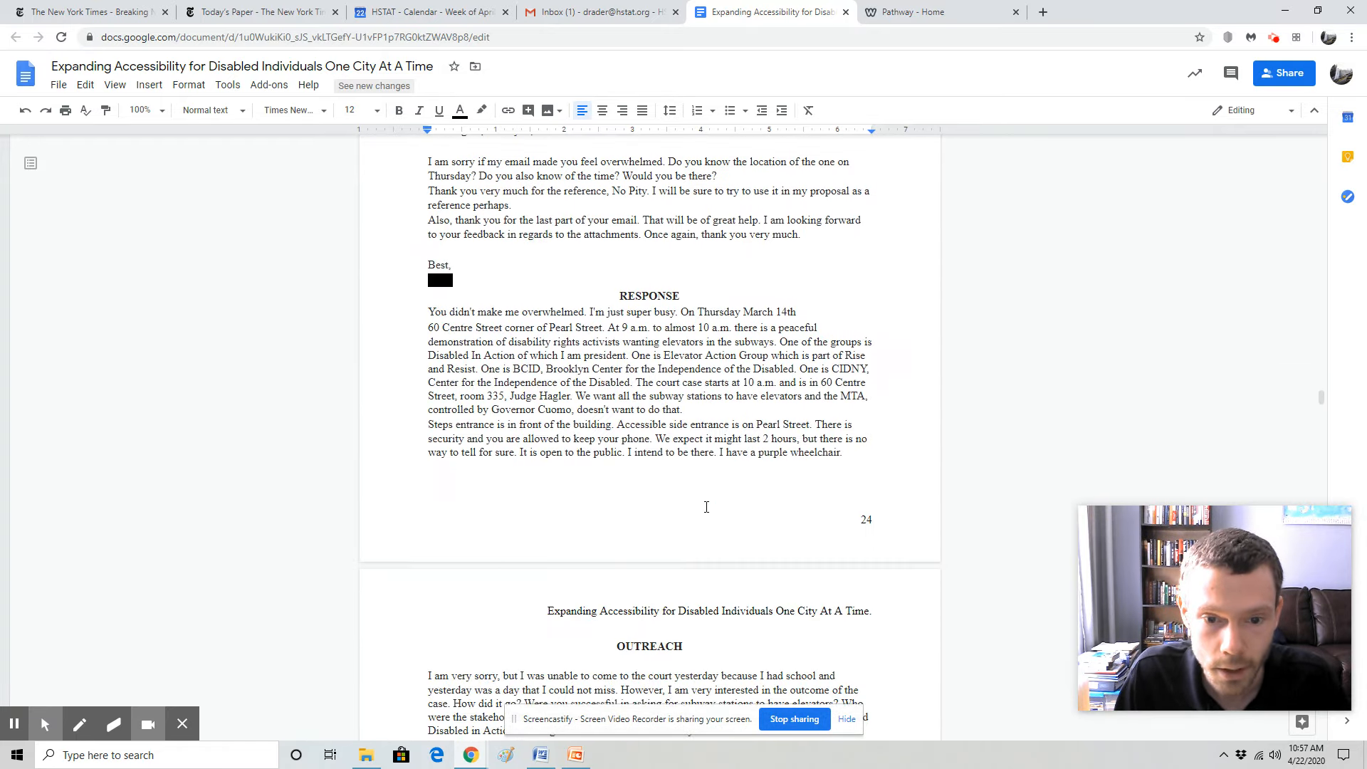
pyautogui.scroll(-3)
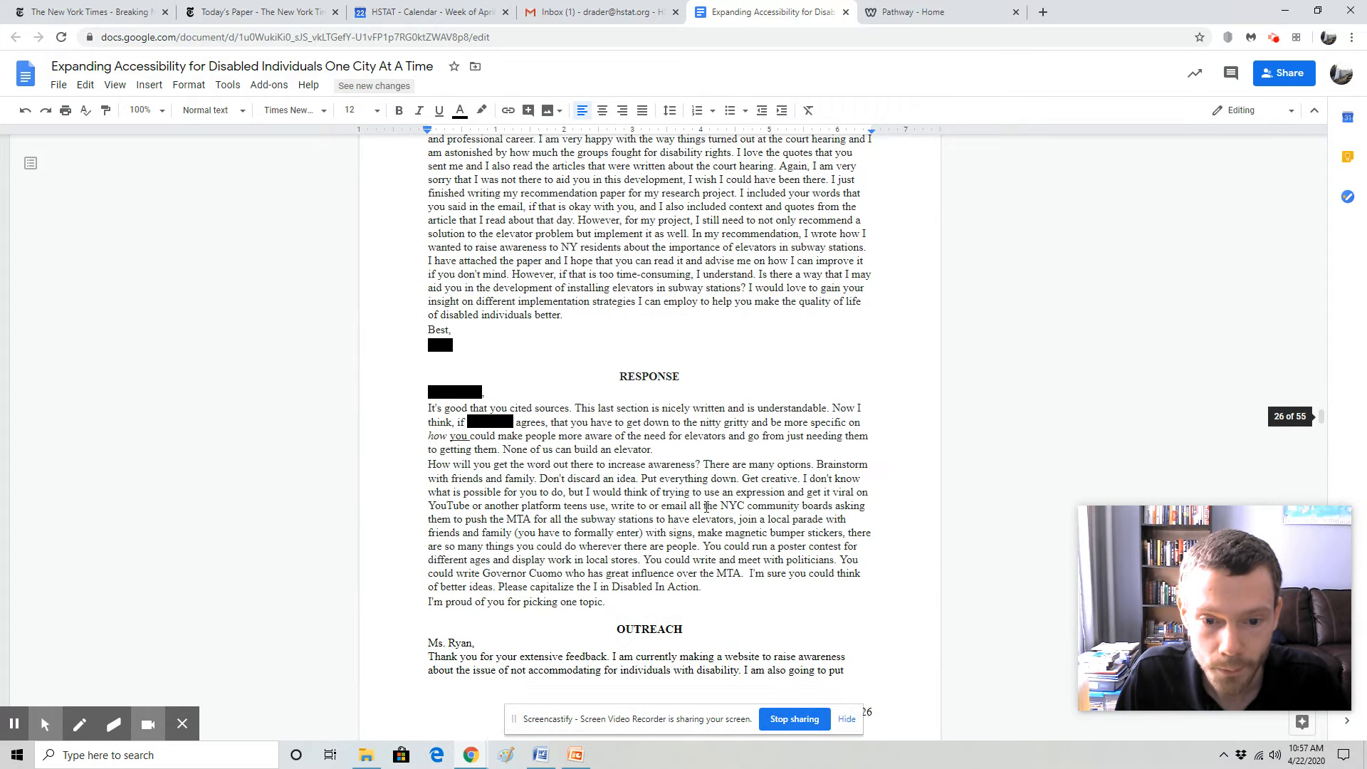
pyautogui.scroll(-3)
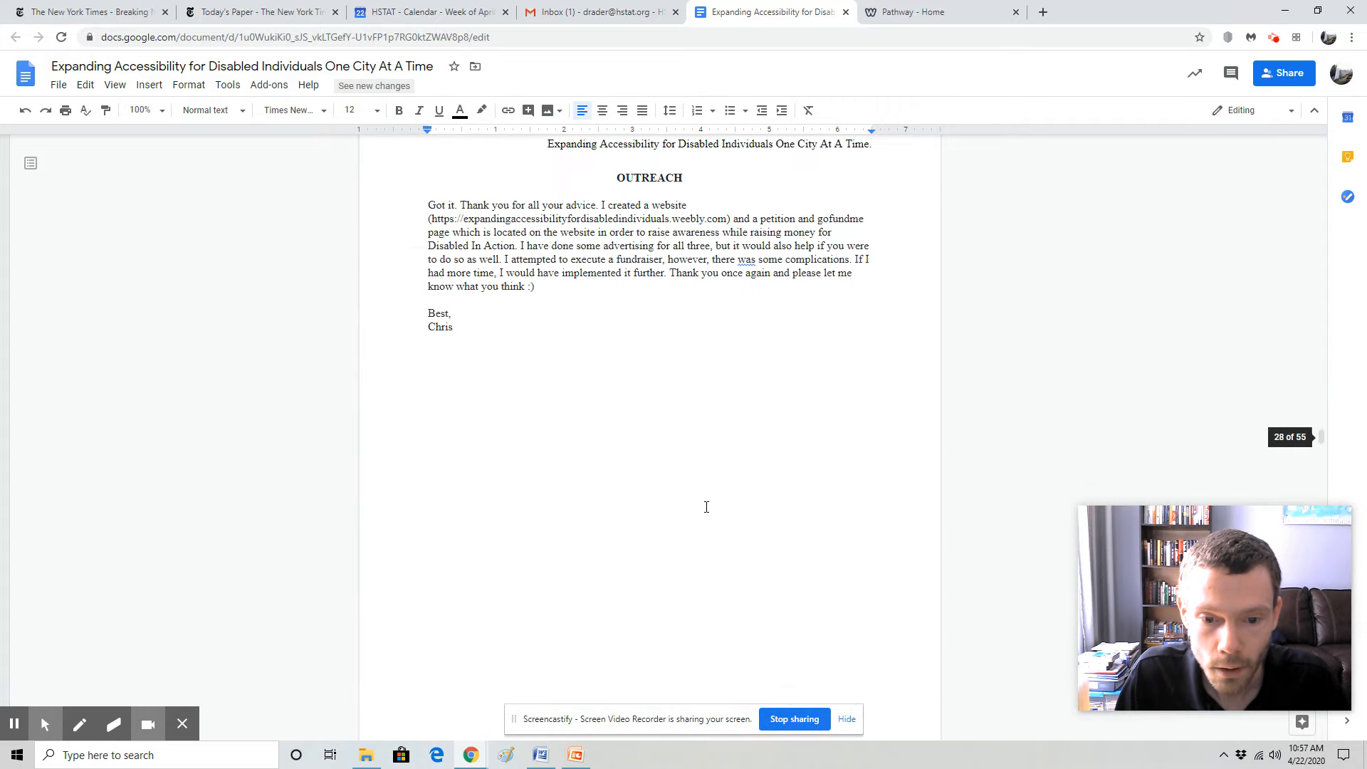
# Scroll through the survey-question appendices and charts past Appendix Q to Appendix S's pivot table
pyautogui.scroll(-3)
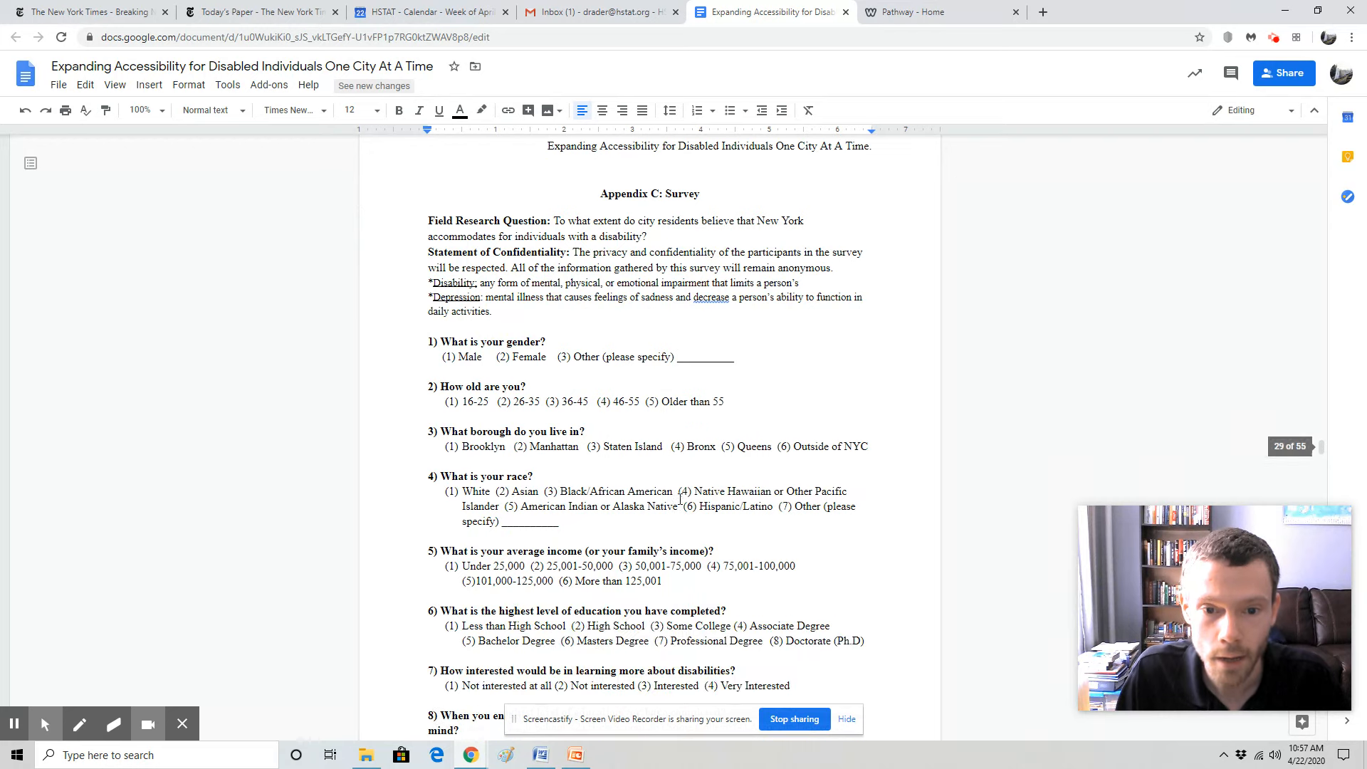
pyautogui.scroll(-3)
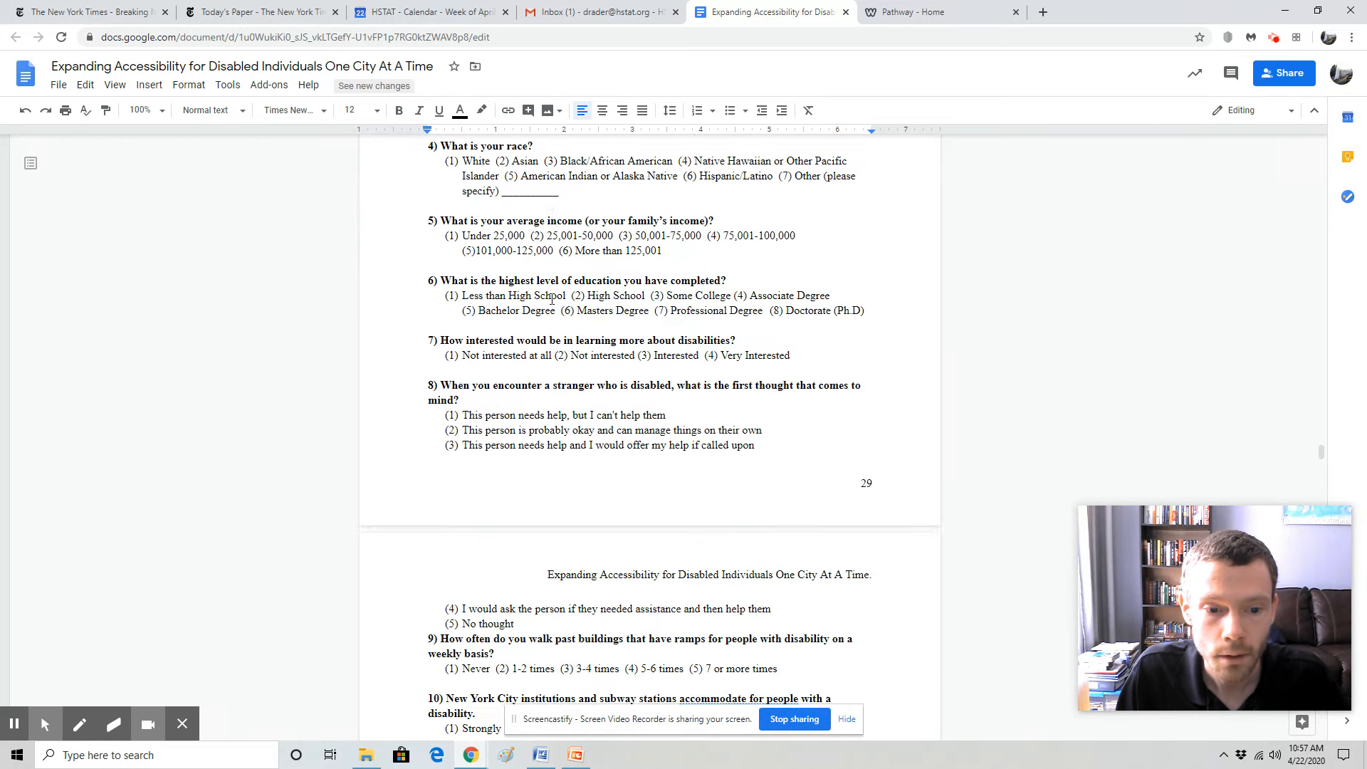
pyautogui.scroll(-3)
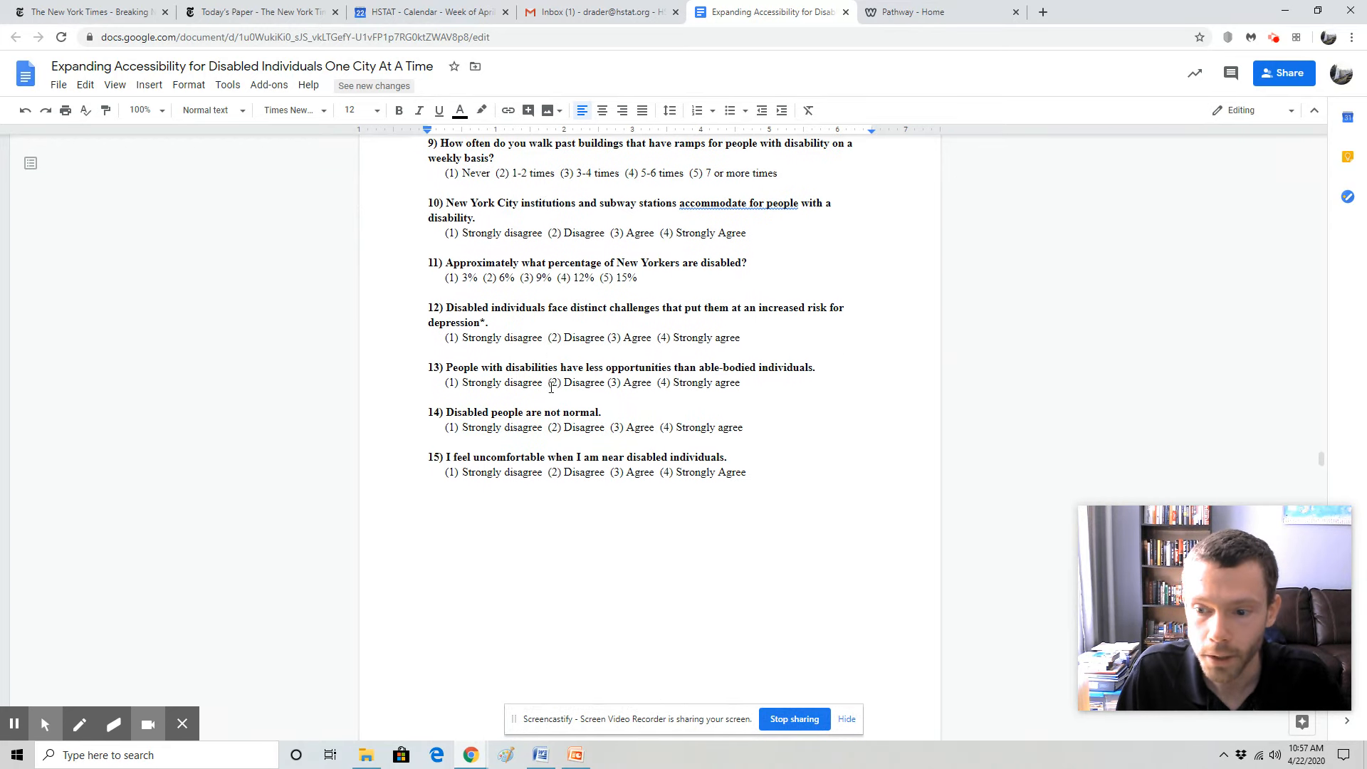
pyautogui.scroll(-3)
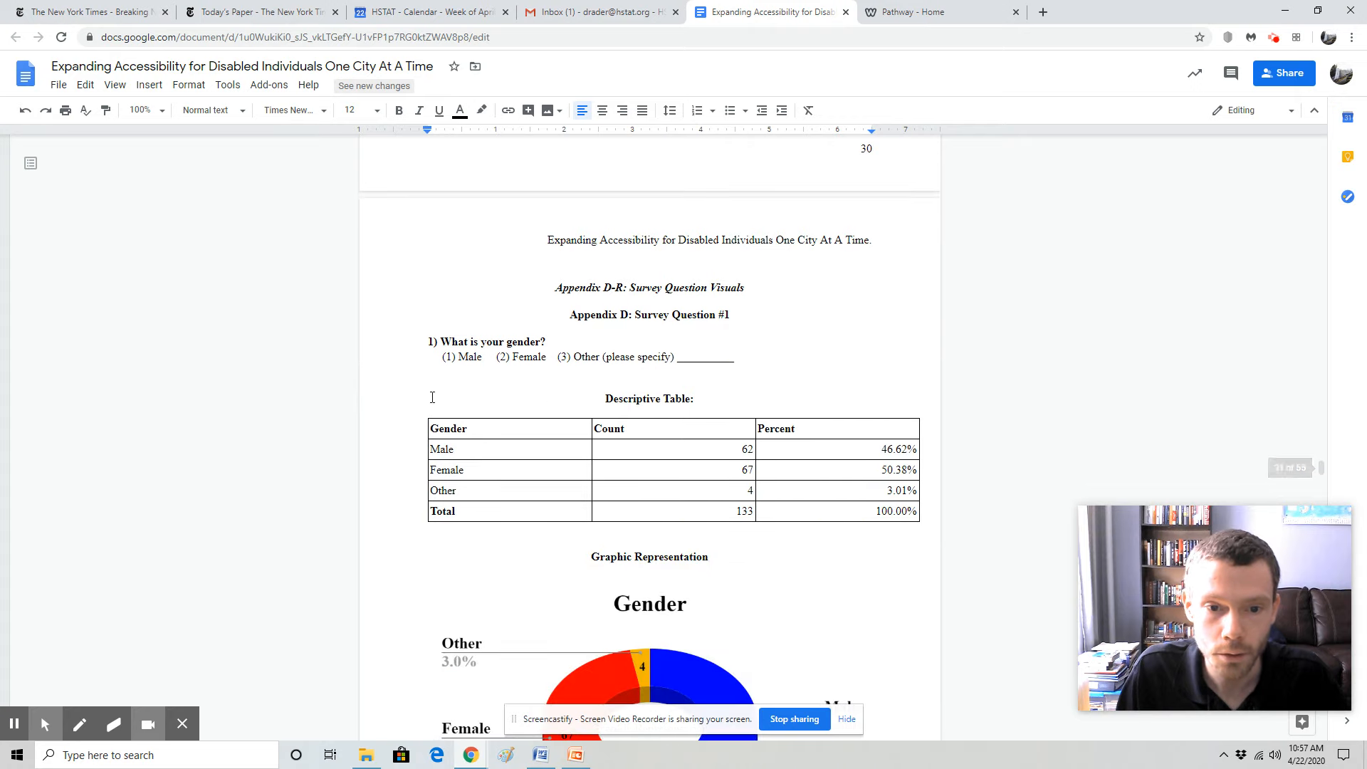
pyautogui.moveTo(496, 356)
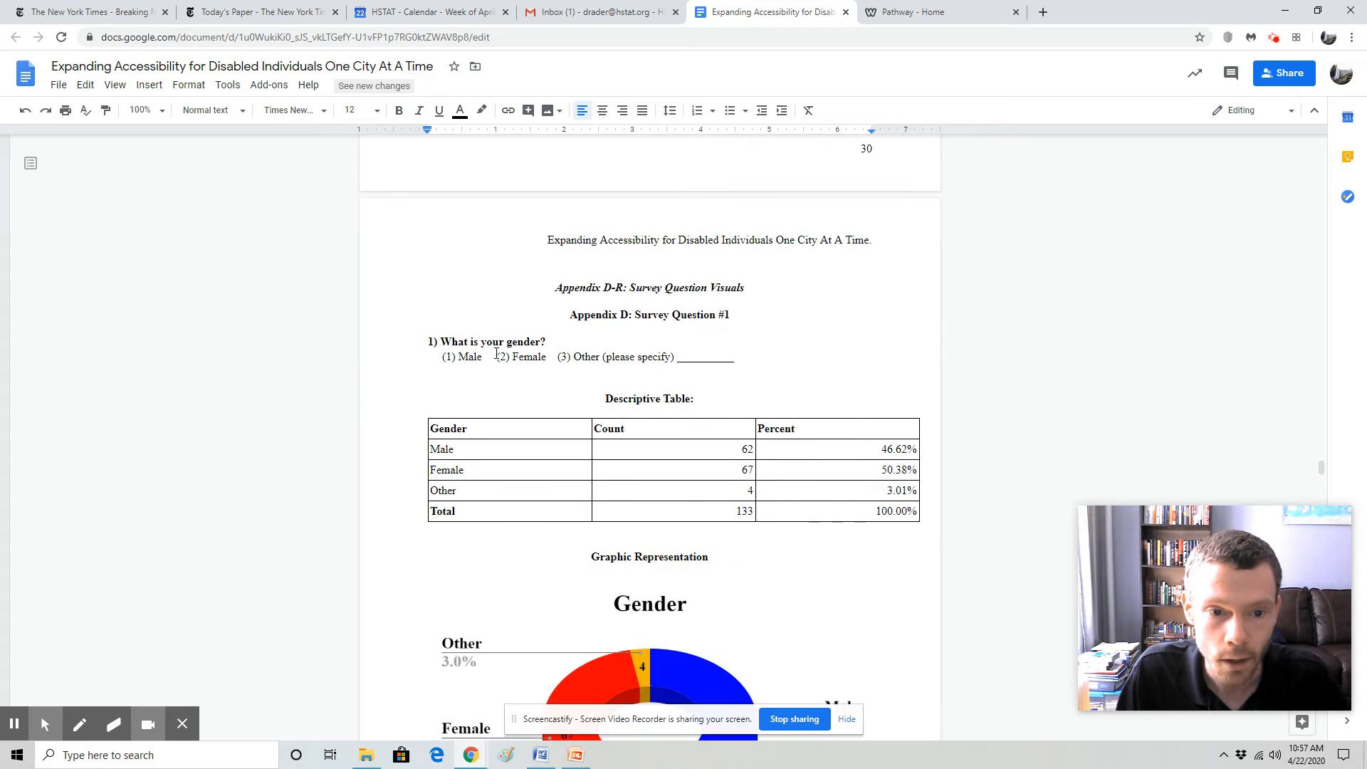
pyautogui.scroll(-3)
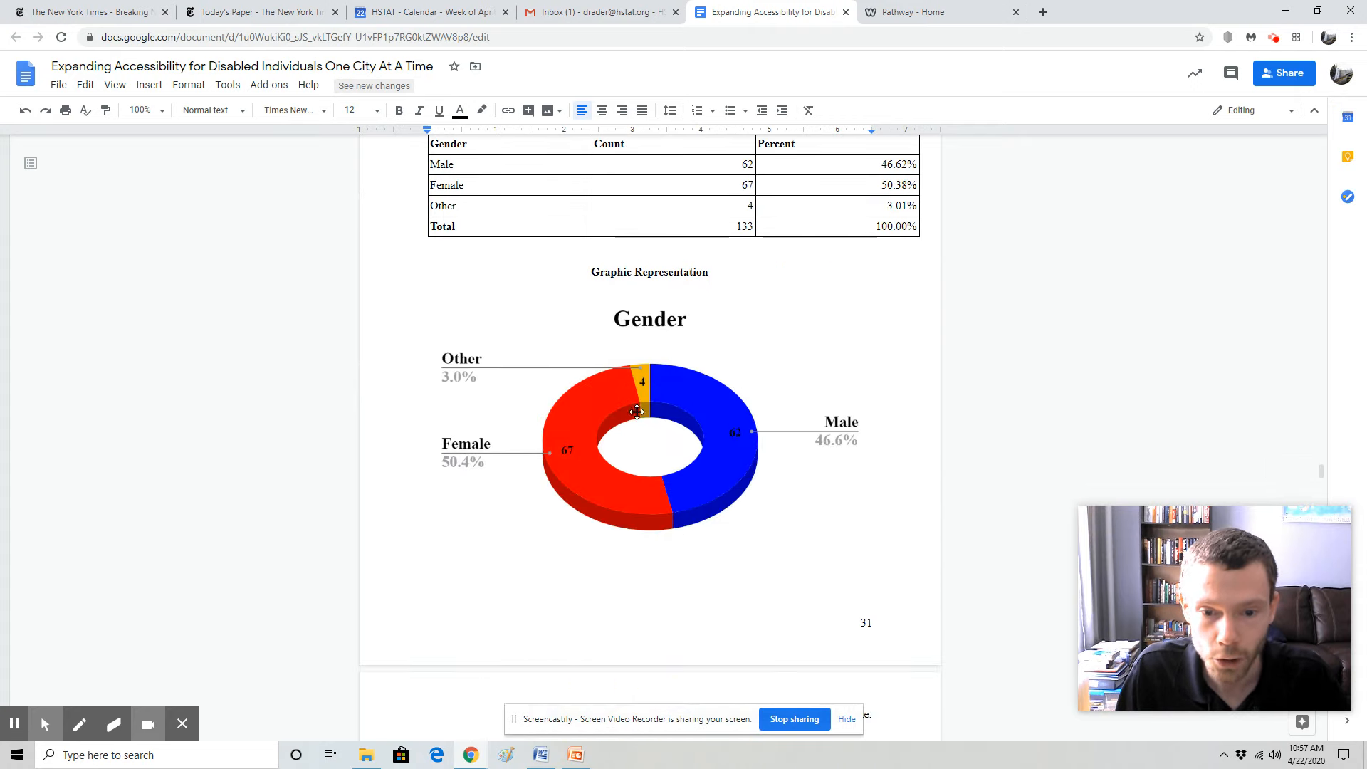
pyautogui.scroll(-3)
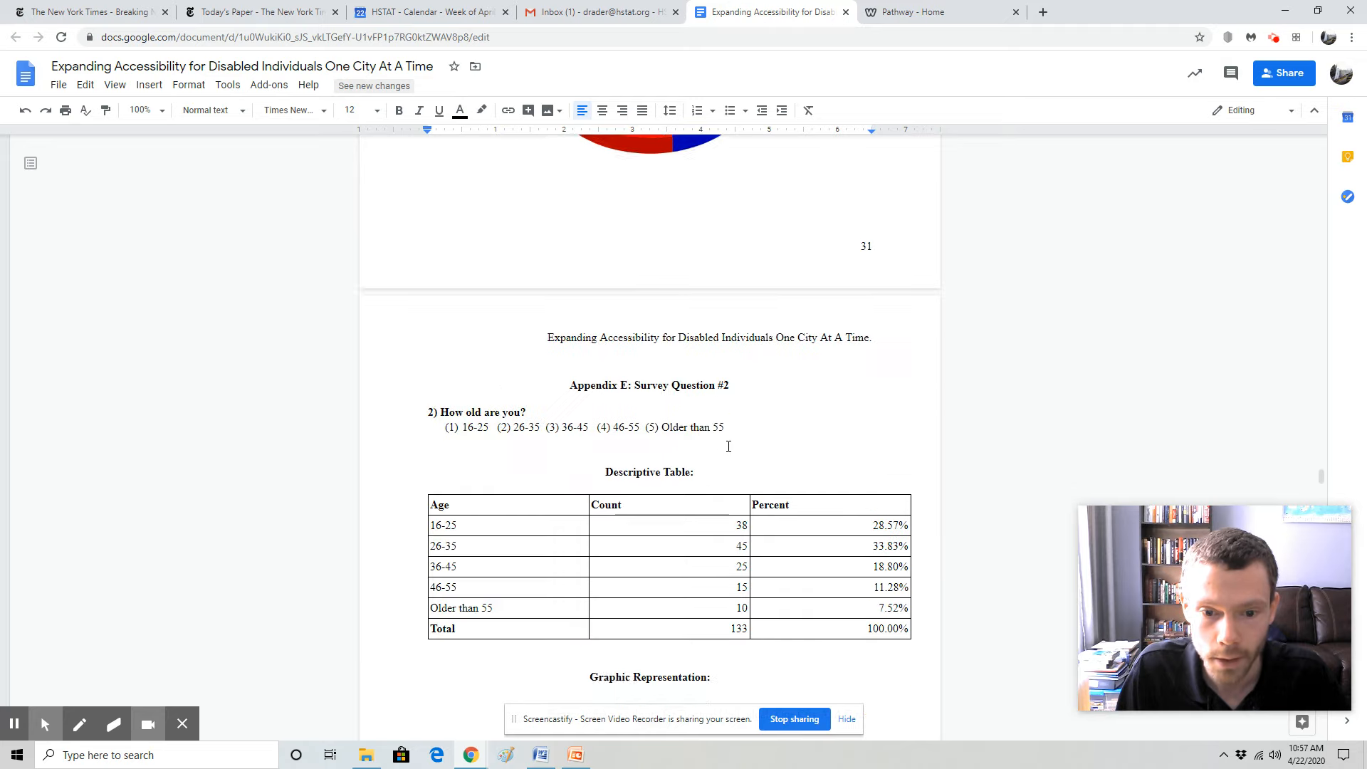
pyautogui.scroll(-3)
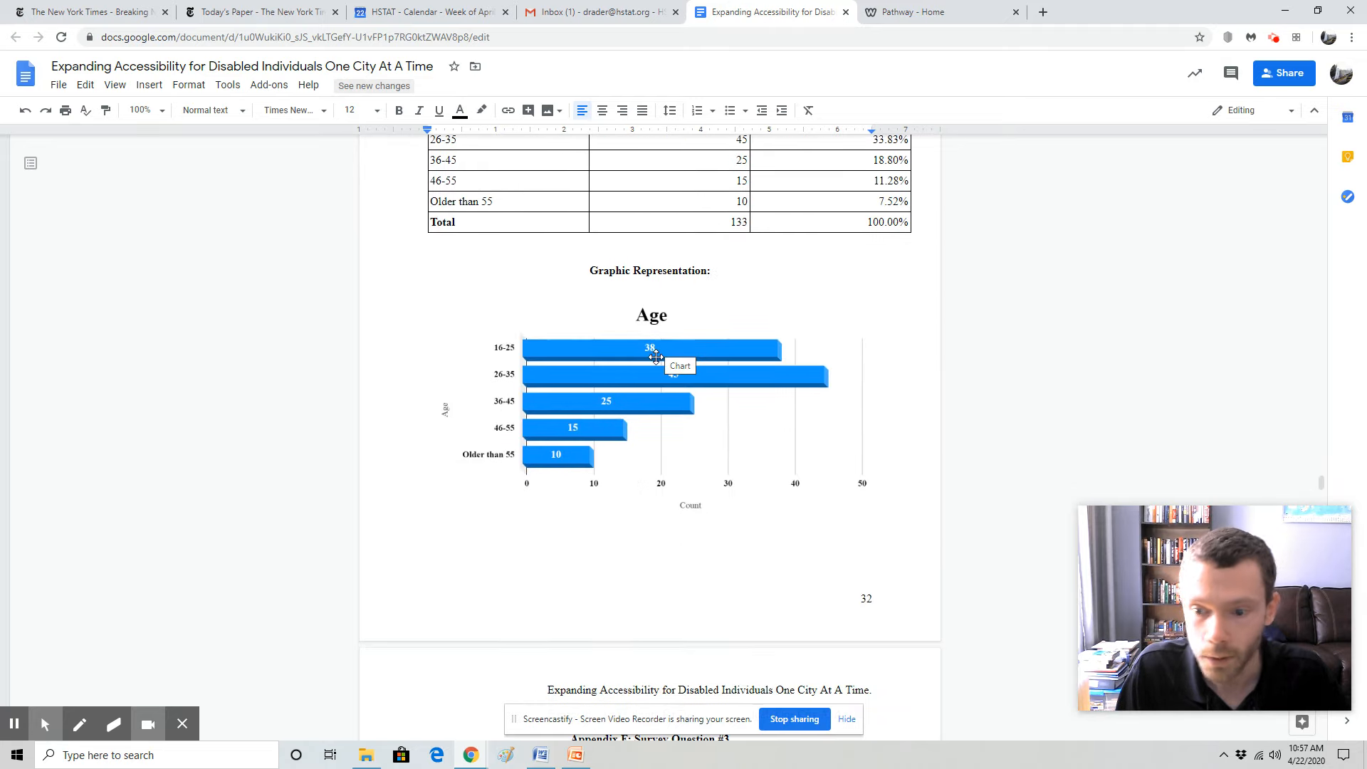
pyautogui.scroll(-3)
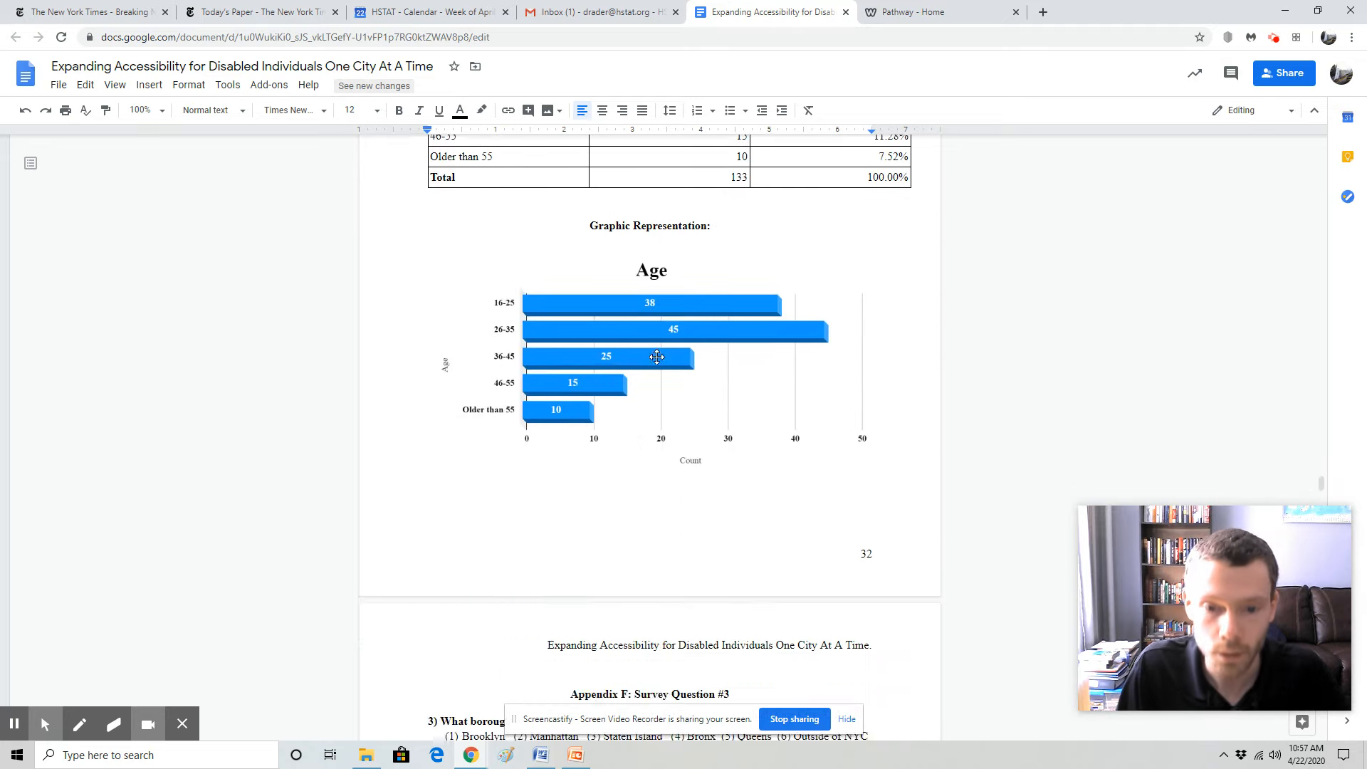
pyautogui.scroll(-3)
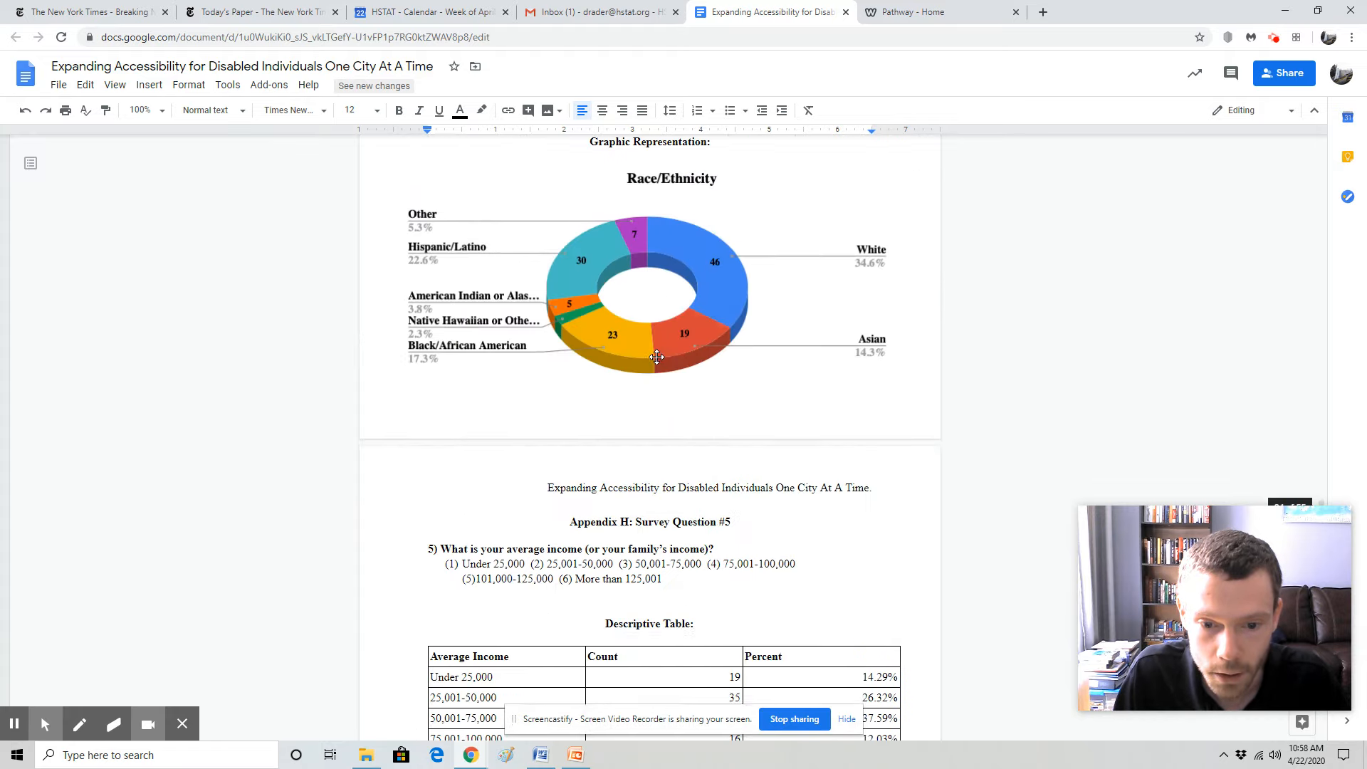
pyautogui.scroll(-3)
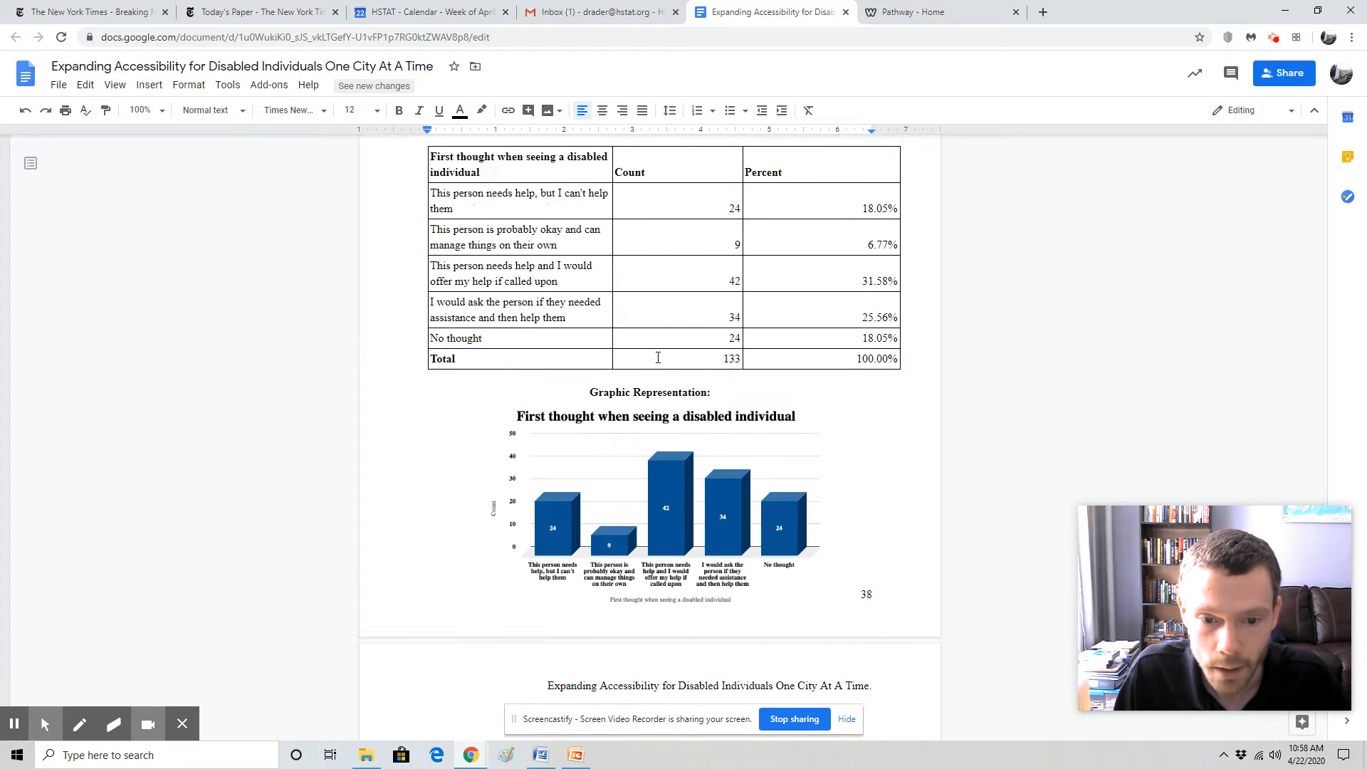
pyautogui.scroll(-3)
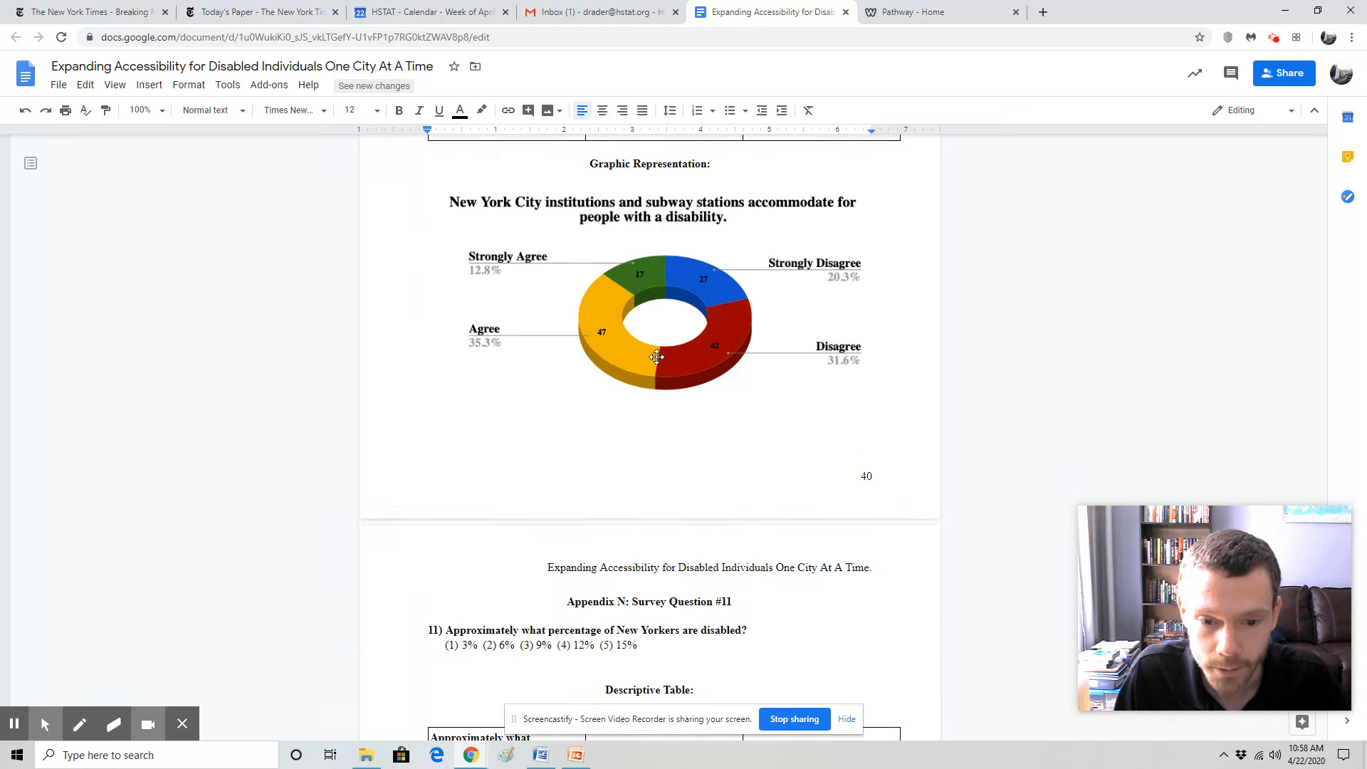
pyautogui.scroll(-3)
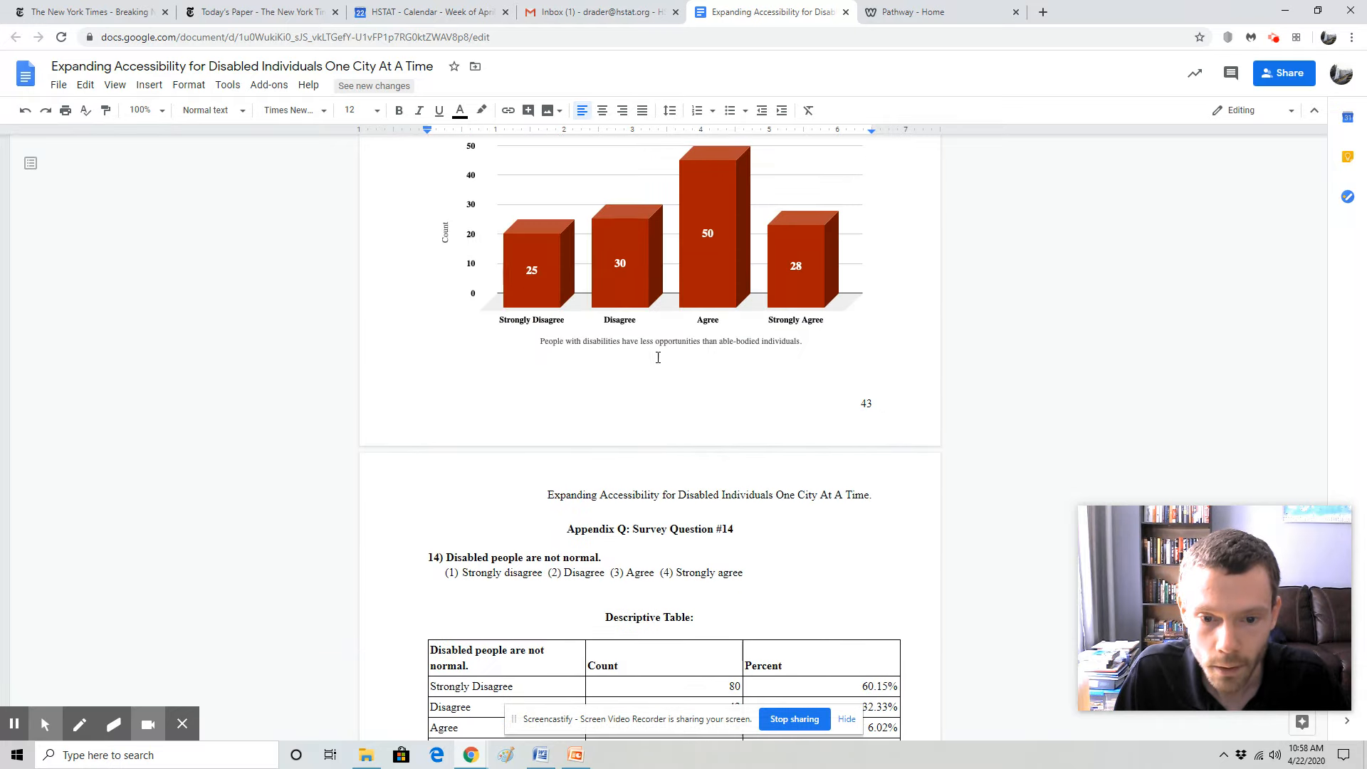
pyautogui.scroll(-3)
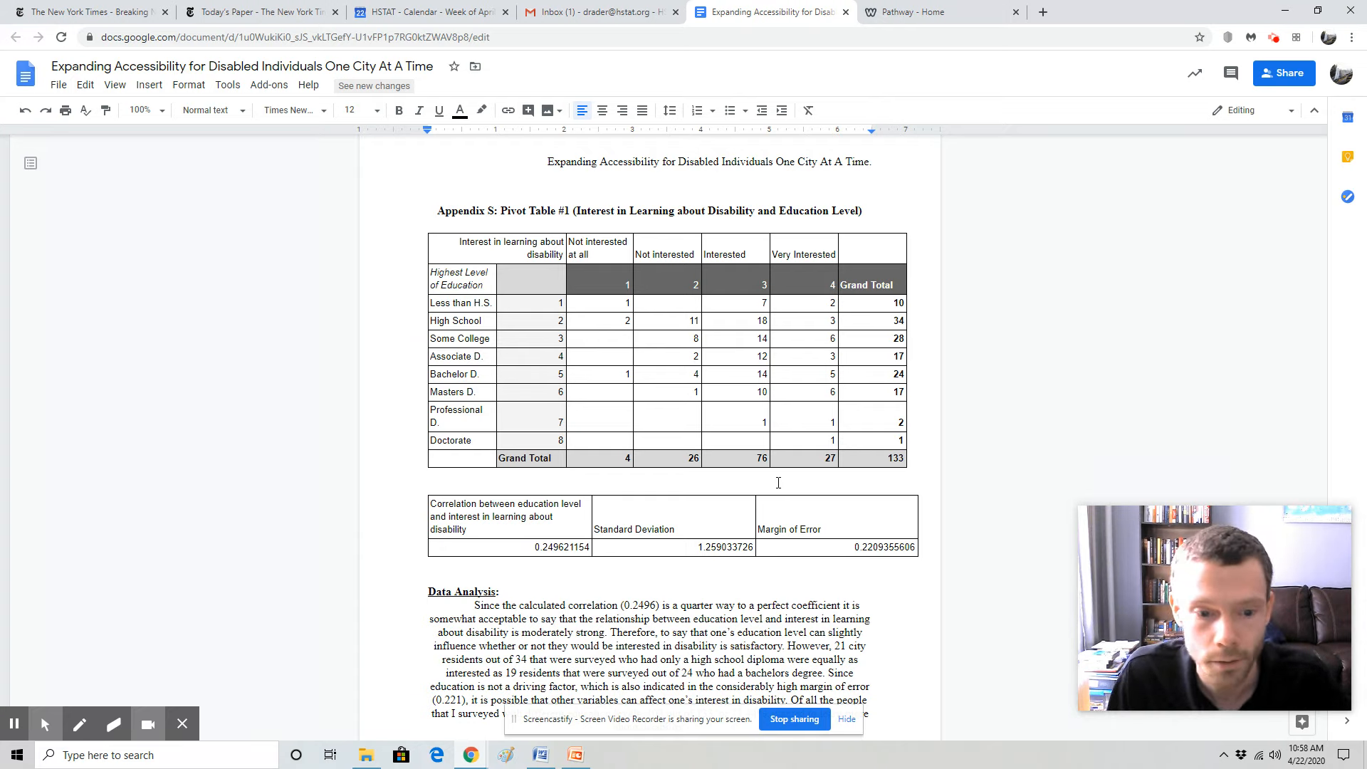
# Select the Appendix V title 'Screenshots for Our Ability Disabled Website' and begin adding a link to it
pyautogui.scroll(-3)
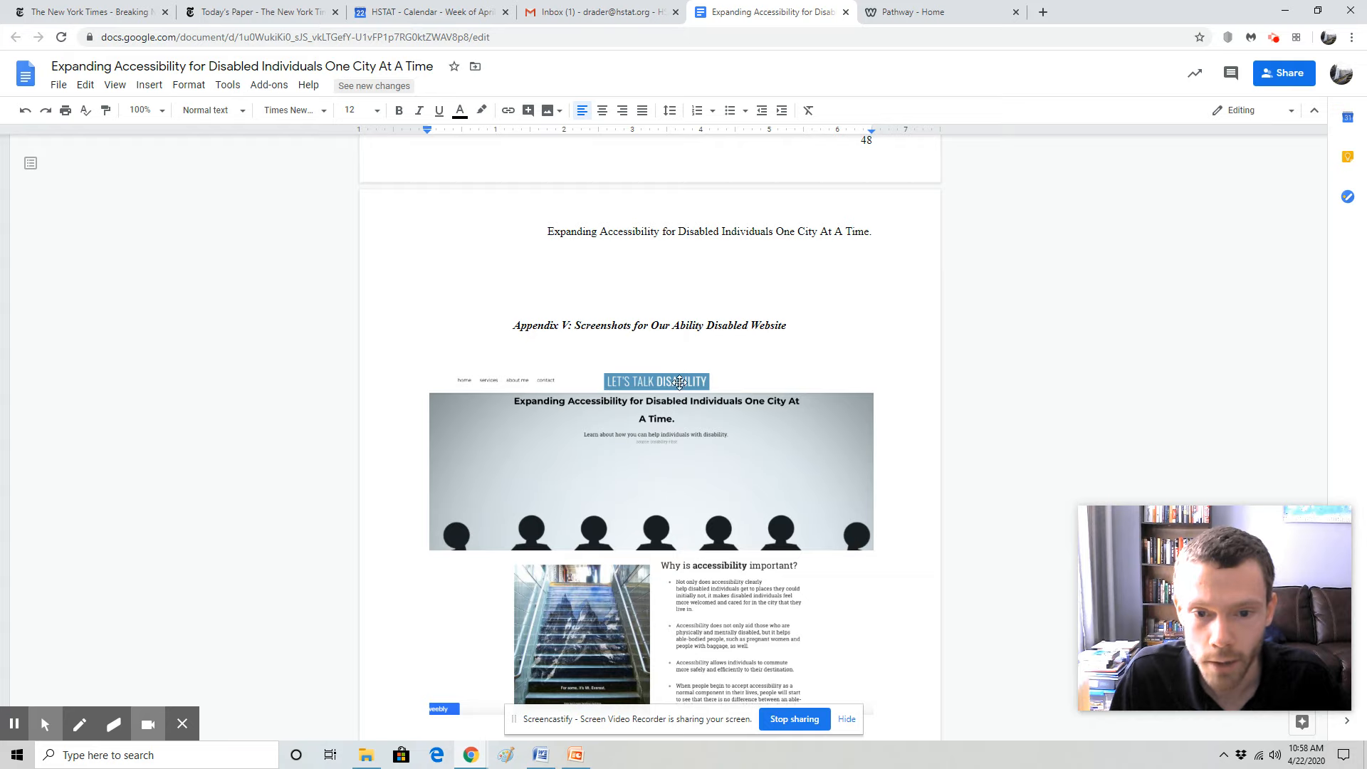
pyautogui.scroll(-3)
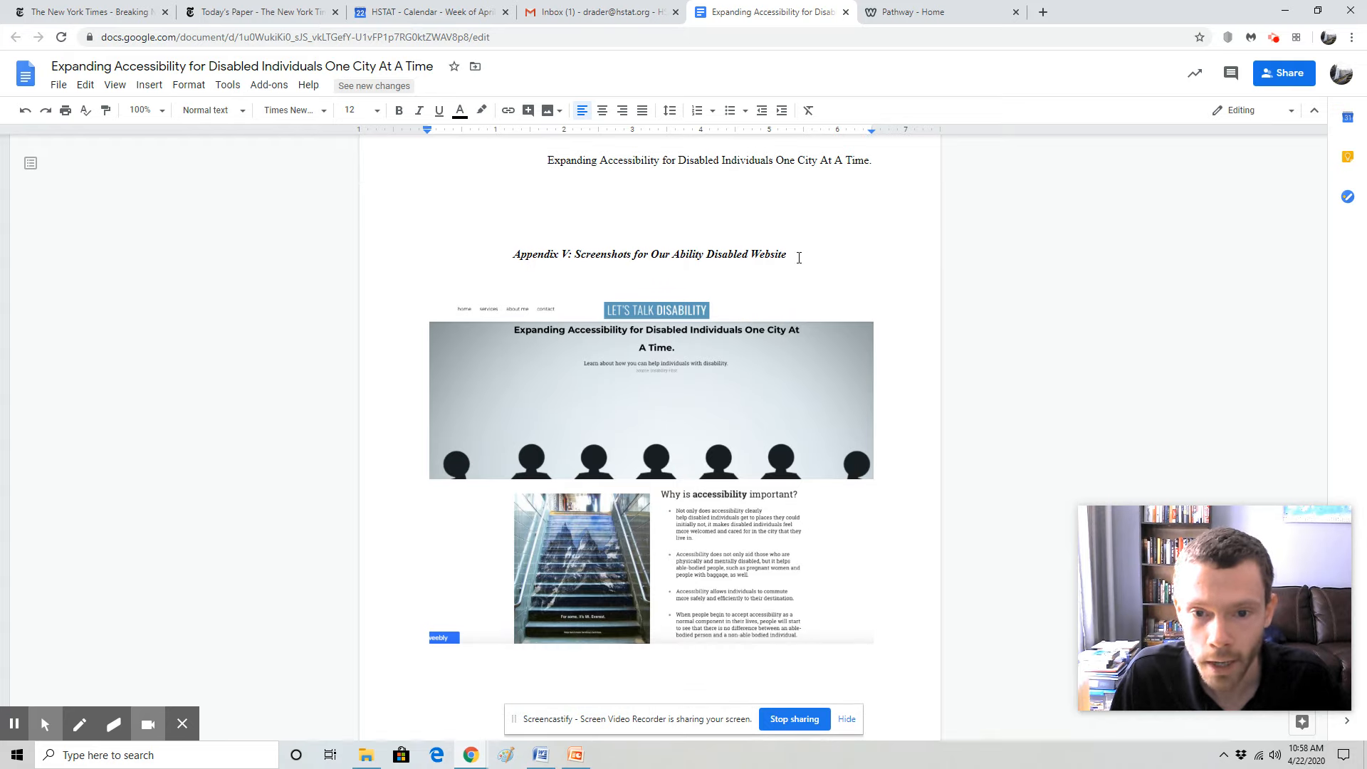
pyautogui.click(791, 251)
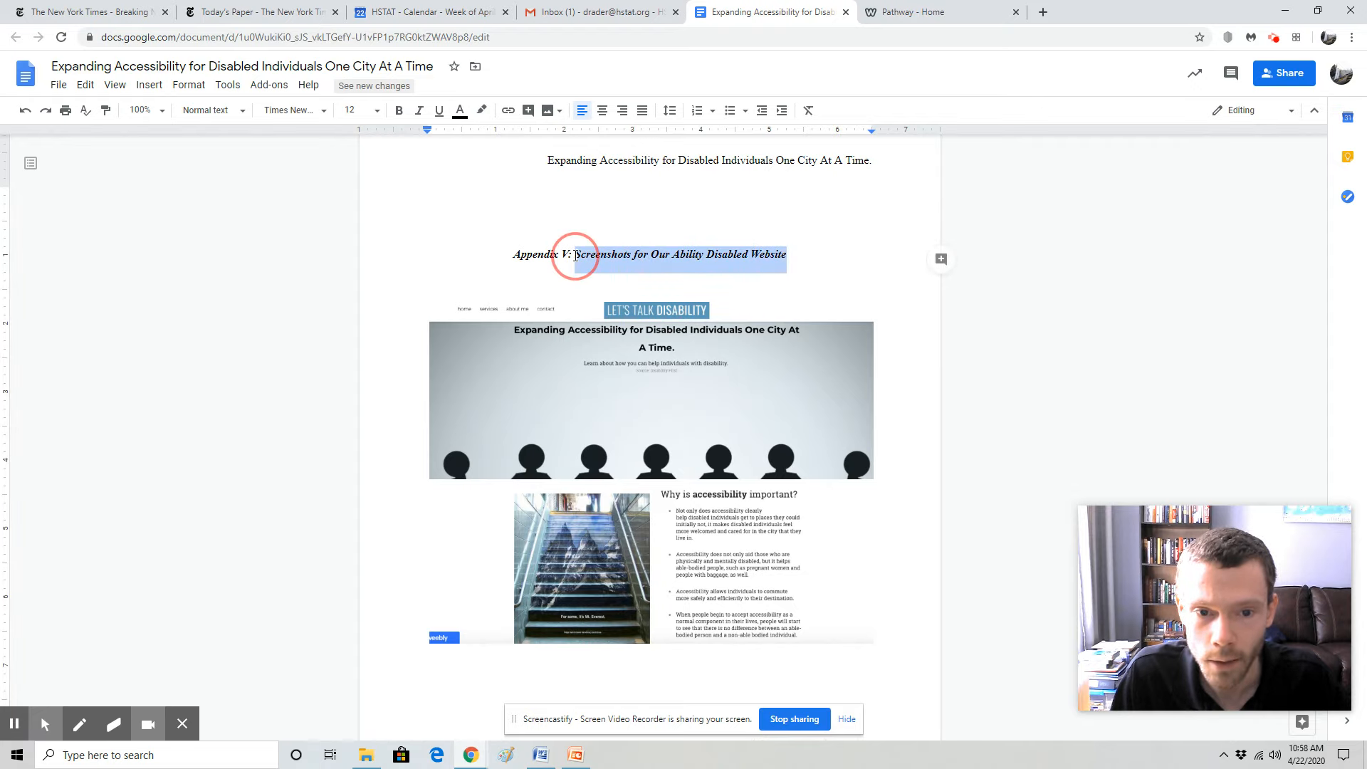
pyautogui.rightClick(578, 253)
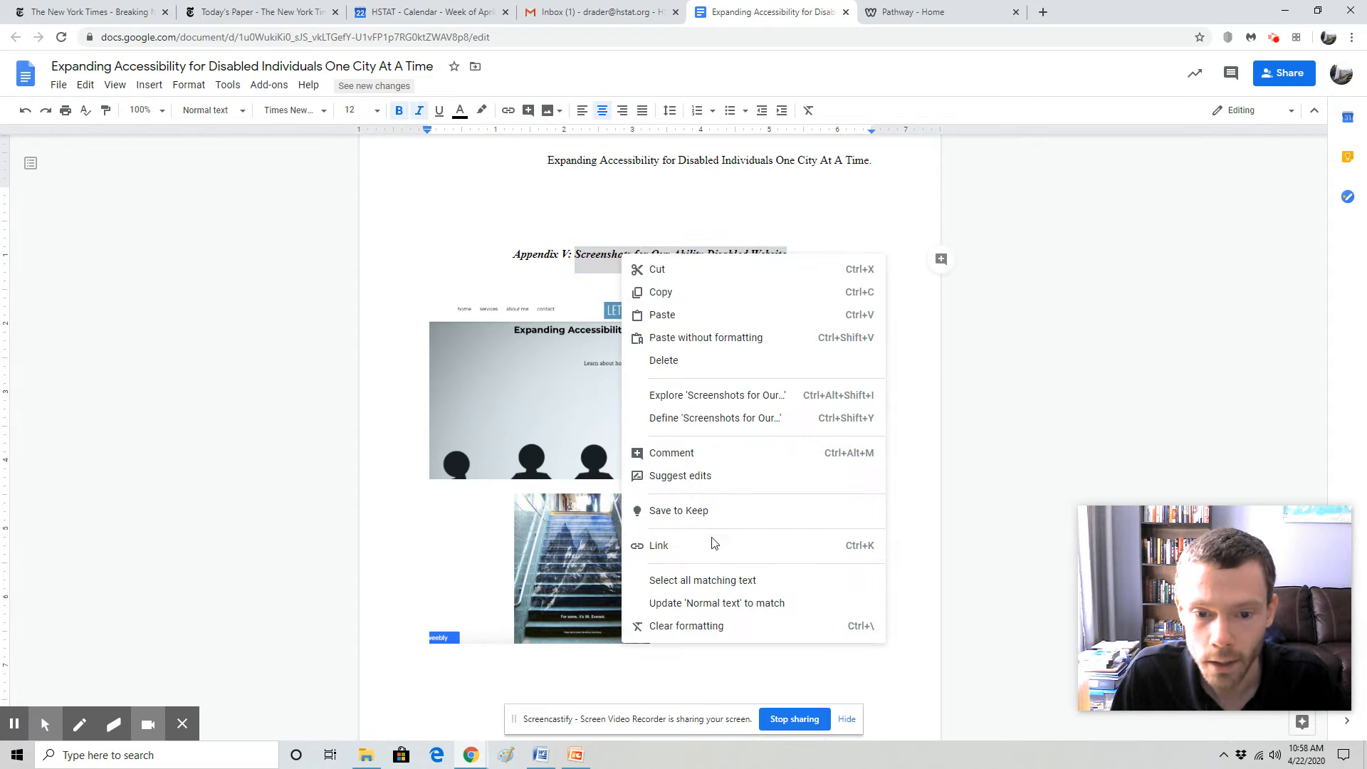
pyautogui.click(658, 545)
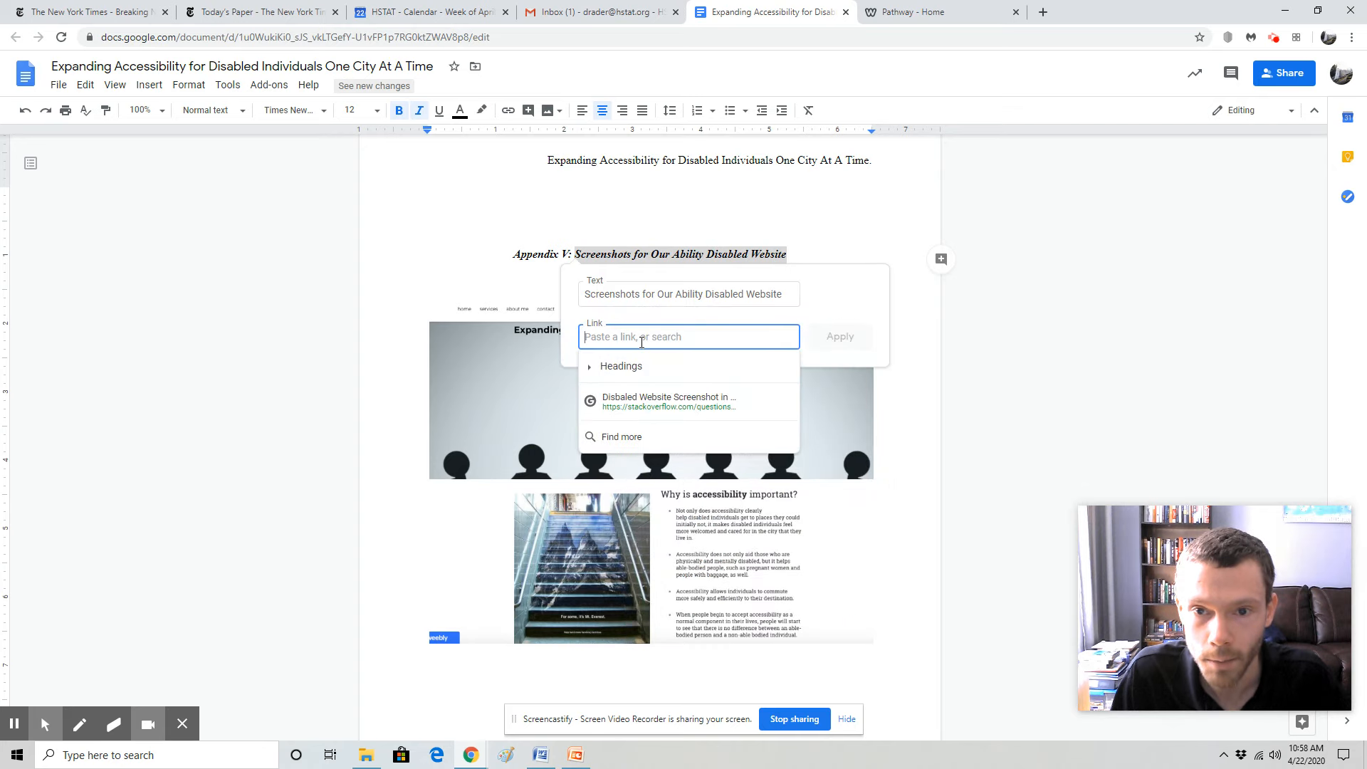
pyautogui.click(923, 13)
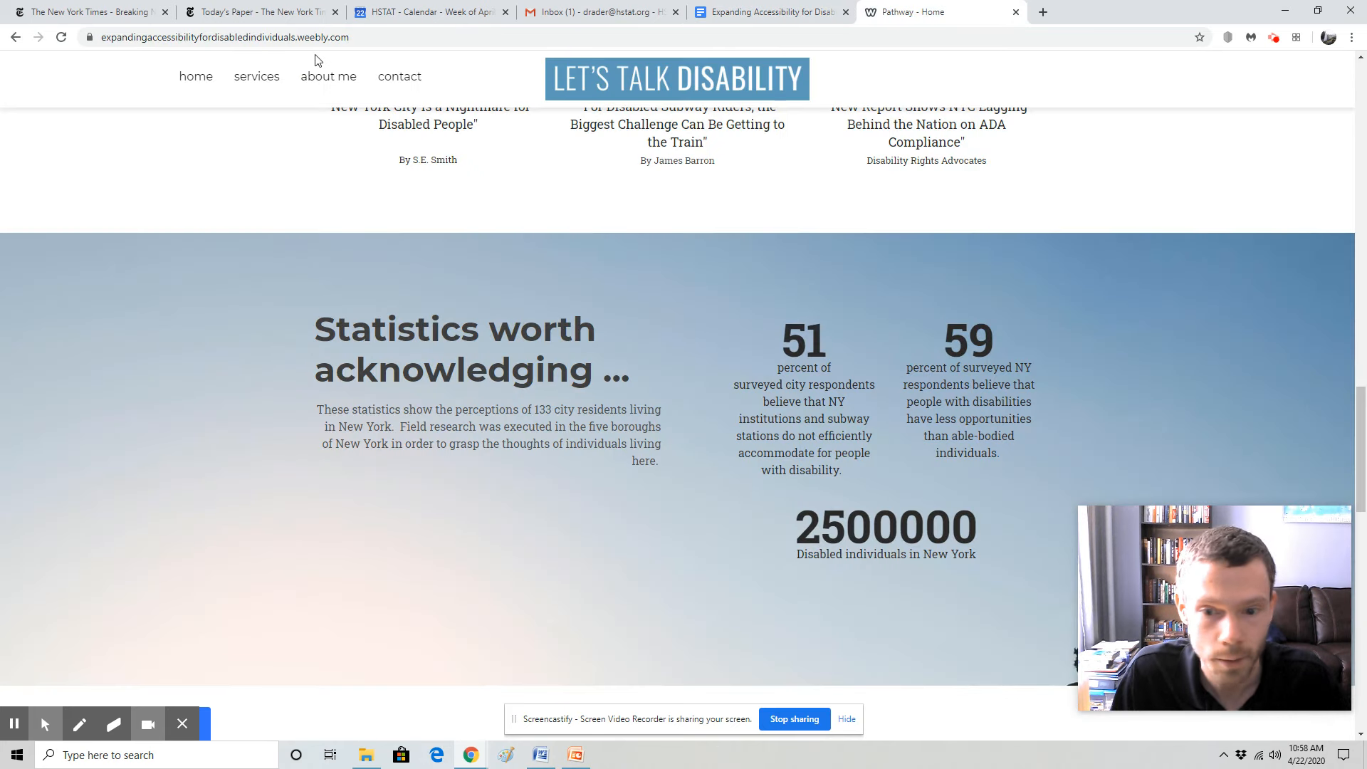
# Copy the student's Weebly site address and return to the proposal to apply it as the link
pyautogui.click(235, 37)
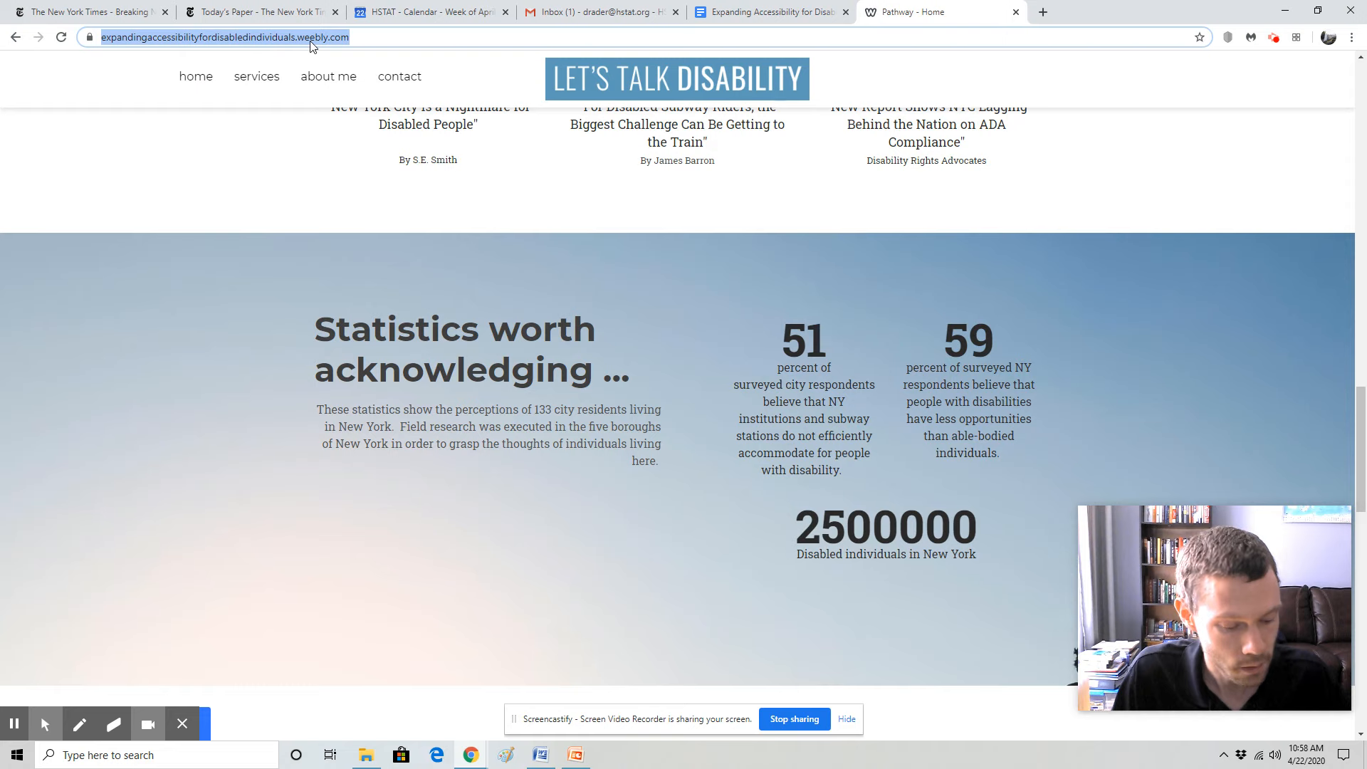
pyautogui.click(778, 11)
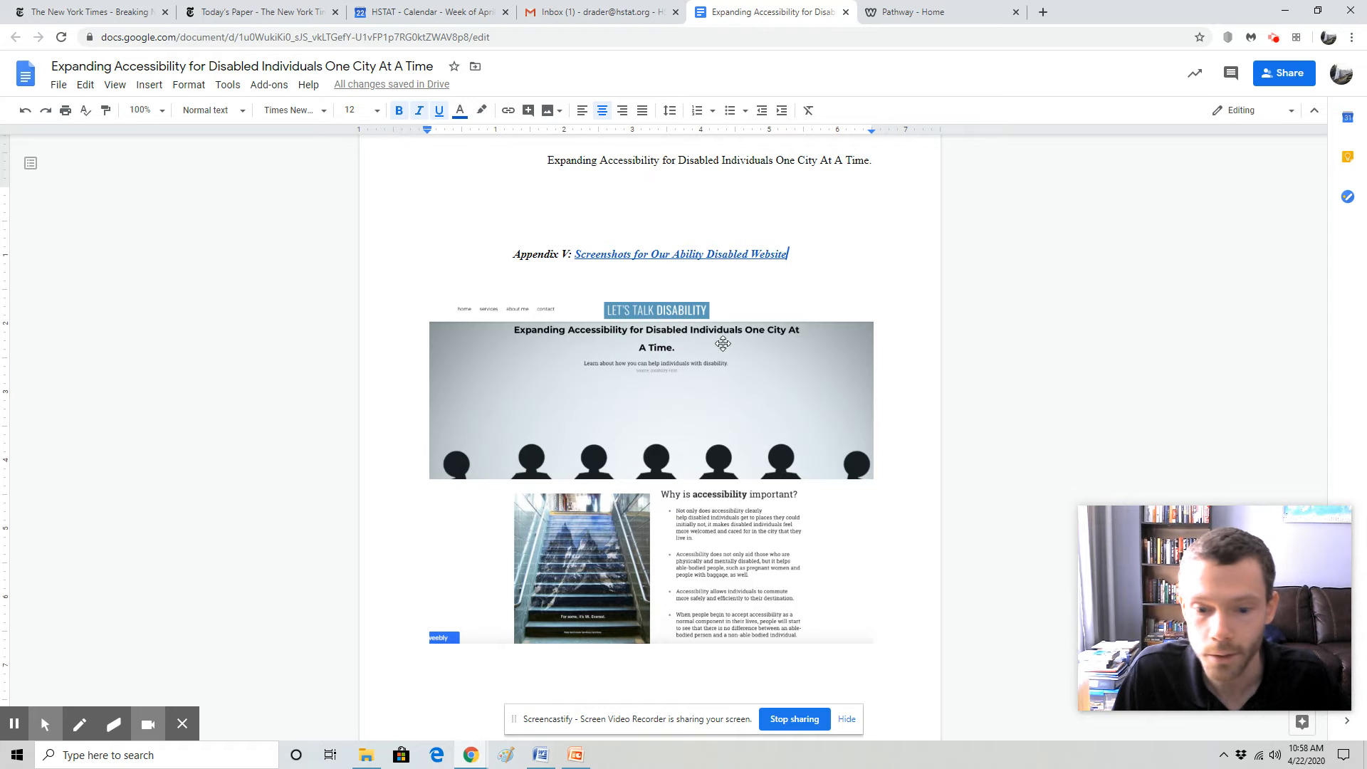
# Scroll past the website and petition screenshots to Appendix X, the GoFundMe page screenshot
pyautogui.scroll(-3)
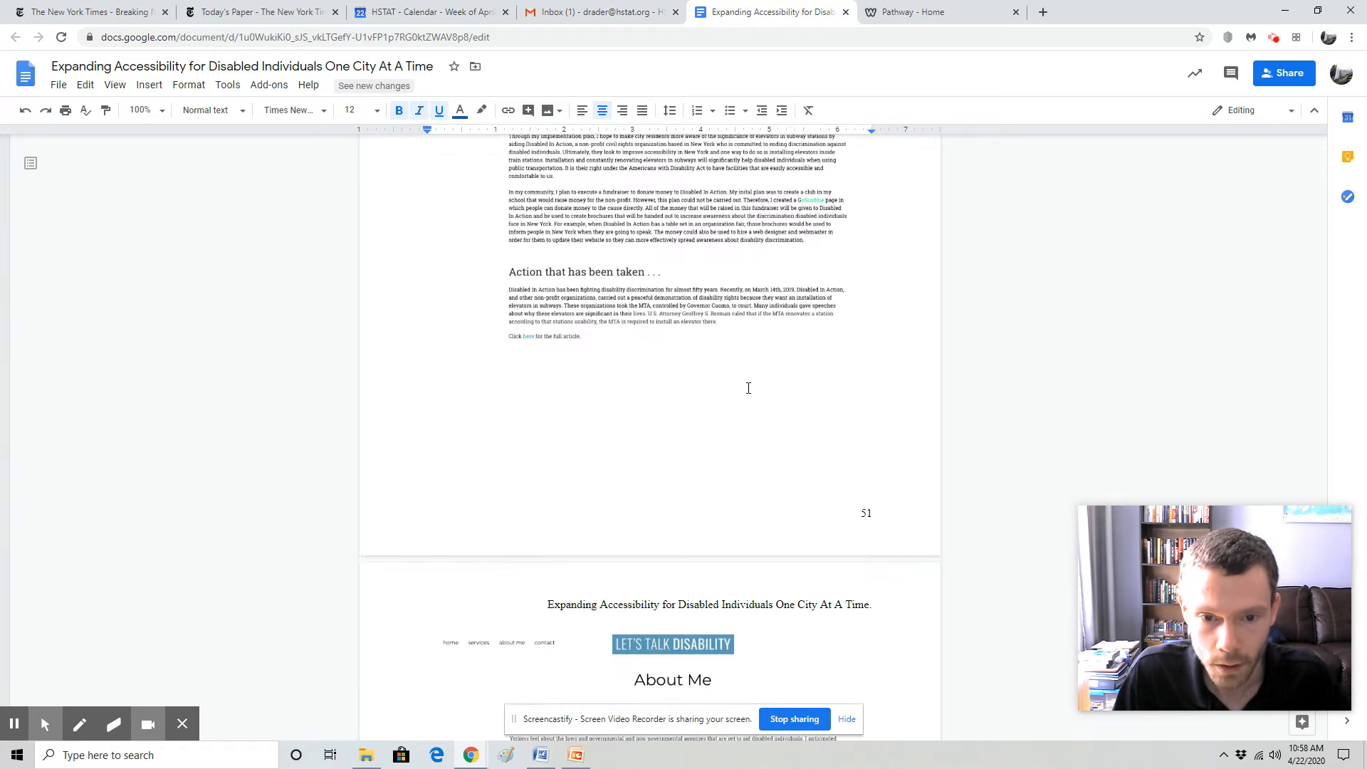
pyautogui.scroll(-3)
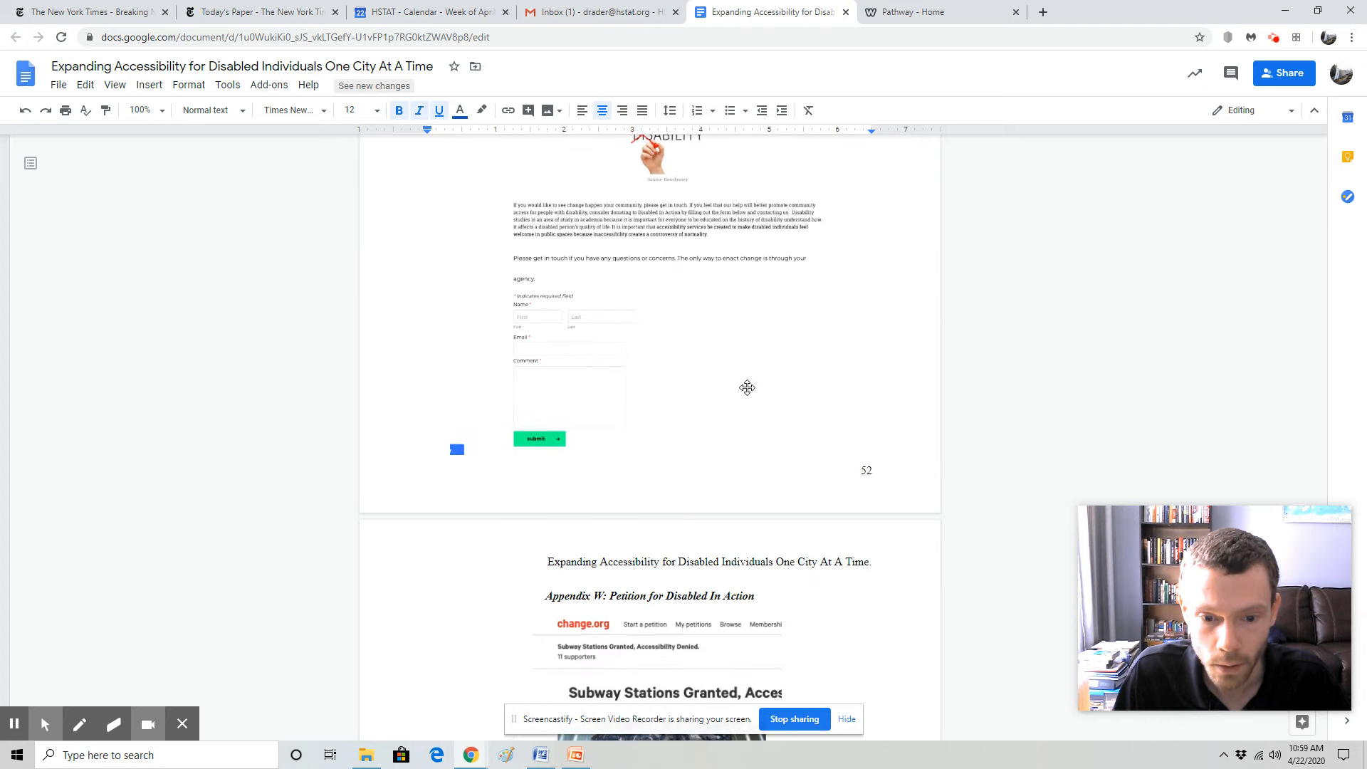
pyautogui.scroll(-3)
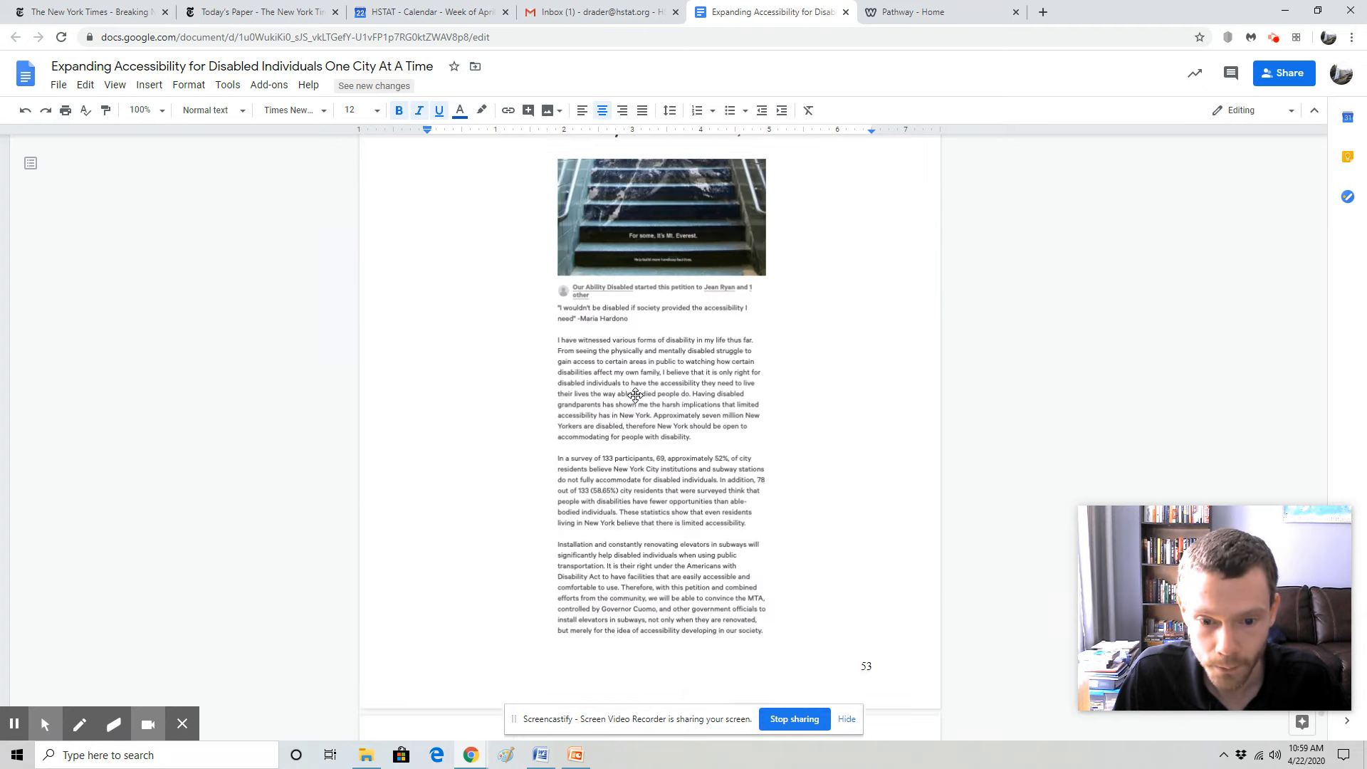
pyautogui.scroll(-3)
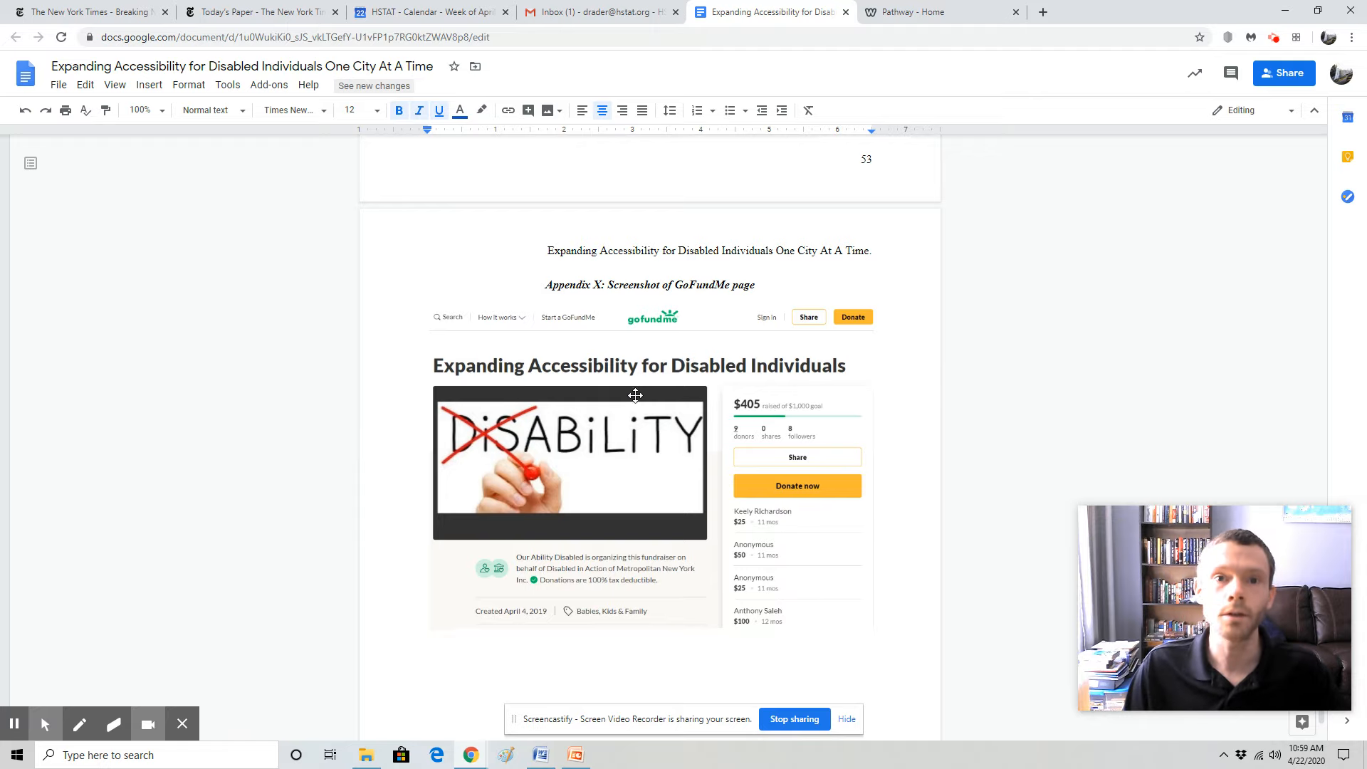
# Look over the GoFundMe screenshot and continue to the end of page 54
pyautogui.scroll(-3)
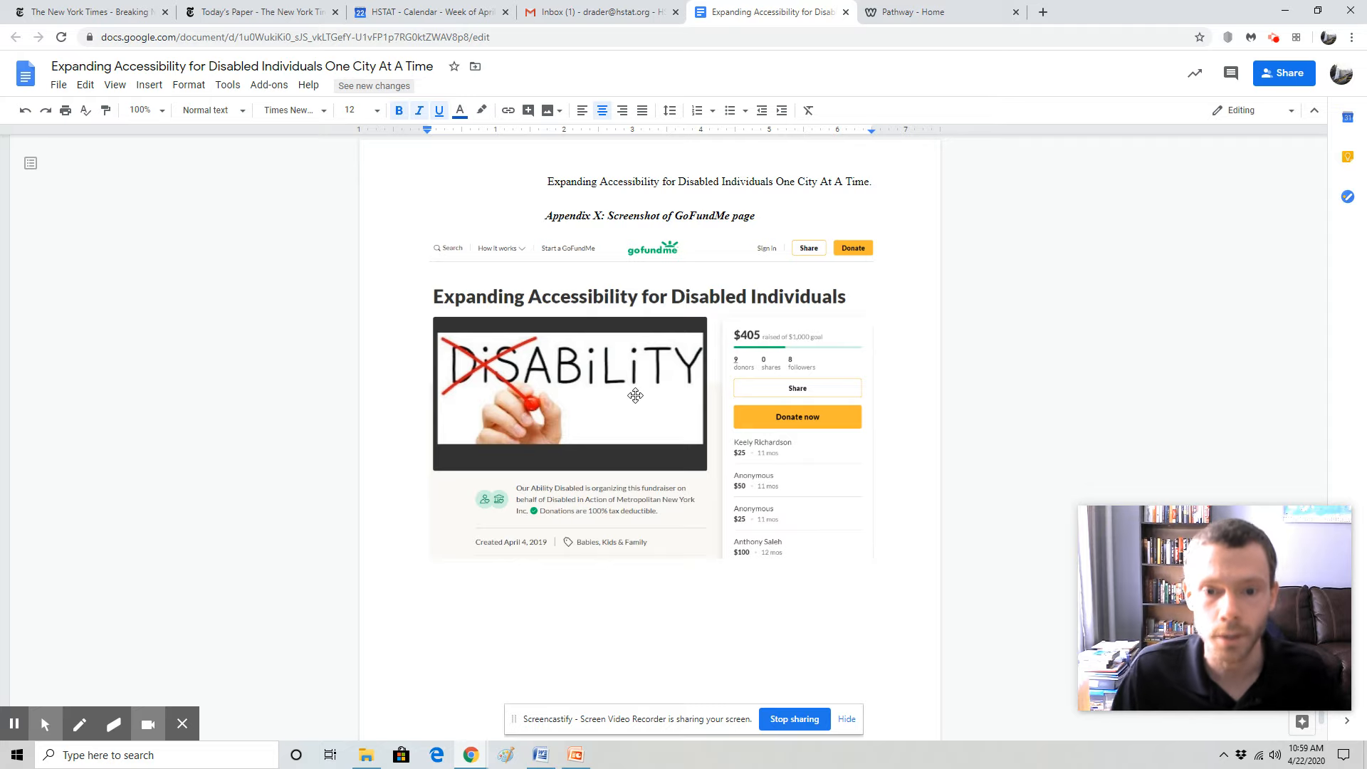
pyautogui.moveTo(808, 353)
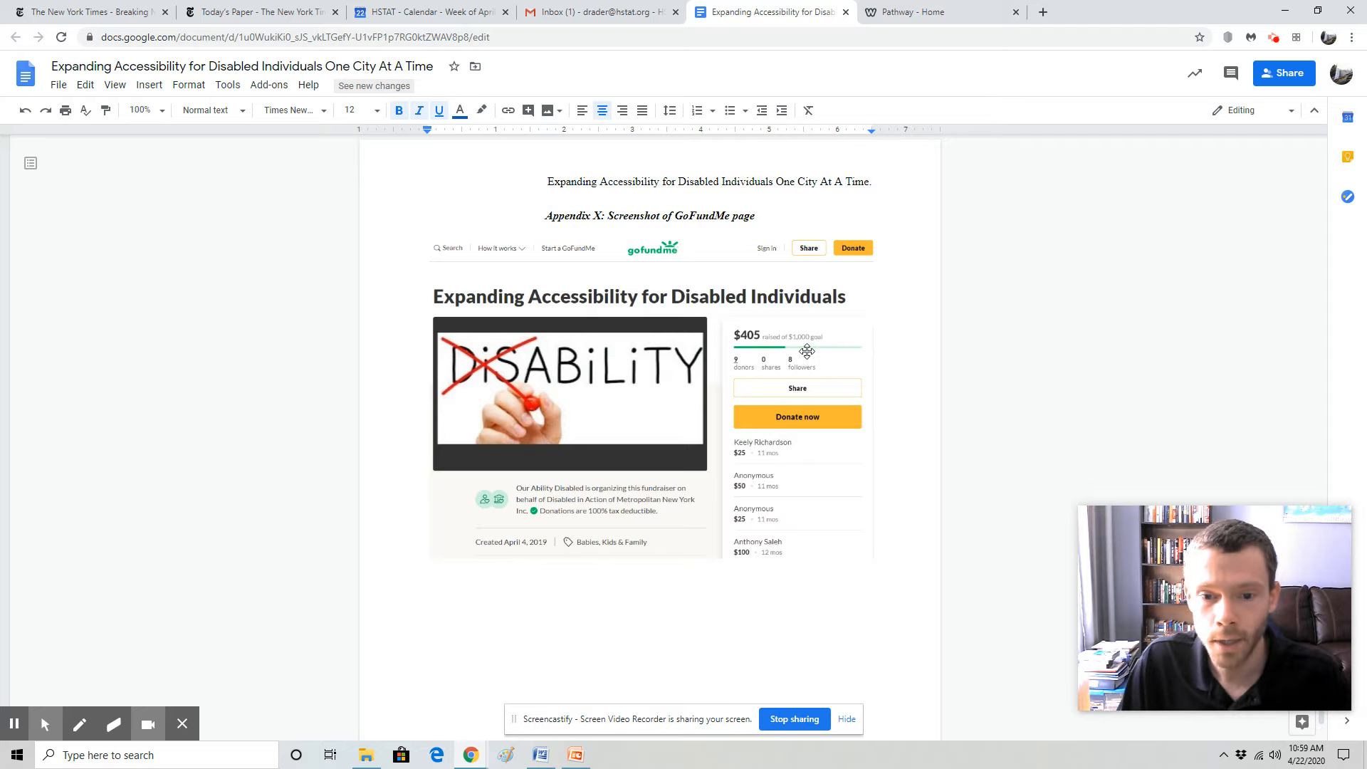
pyautogui.moveTo(813, 342)
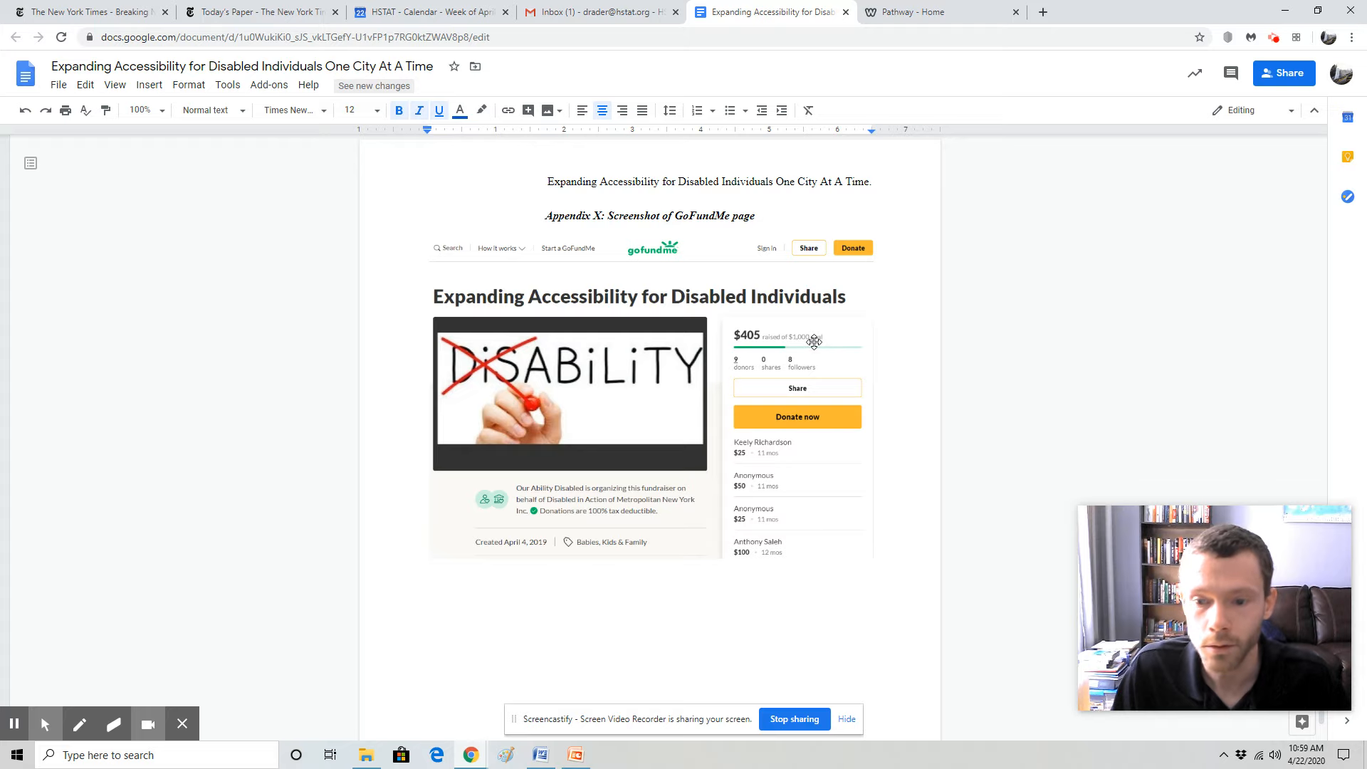
pyautogui.moveTo(749, 347)
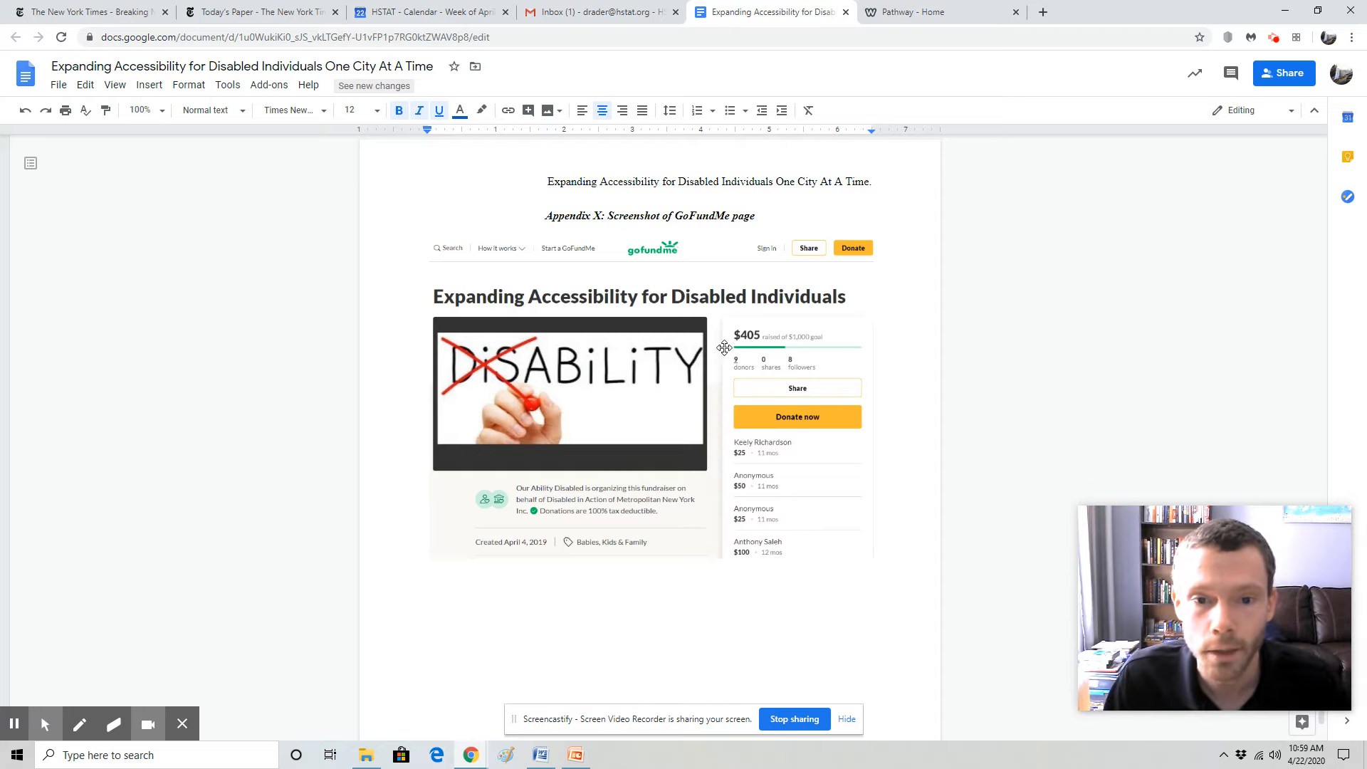
pyautogui.moveTo(707, 373)
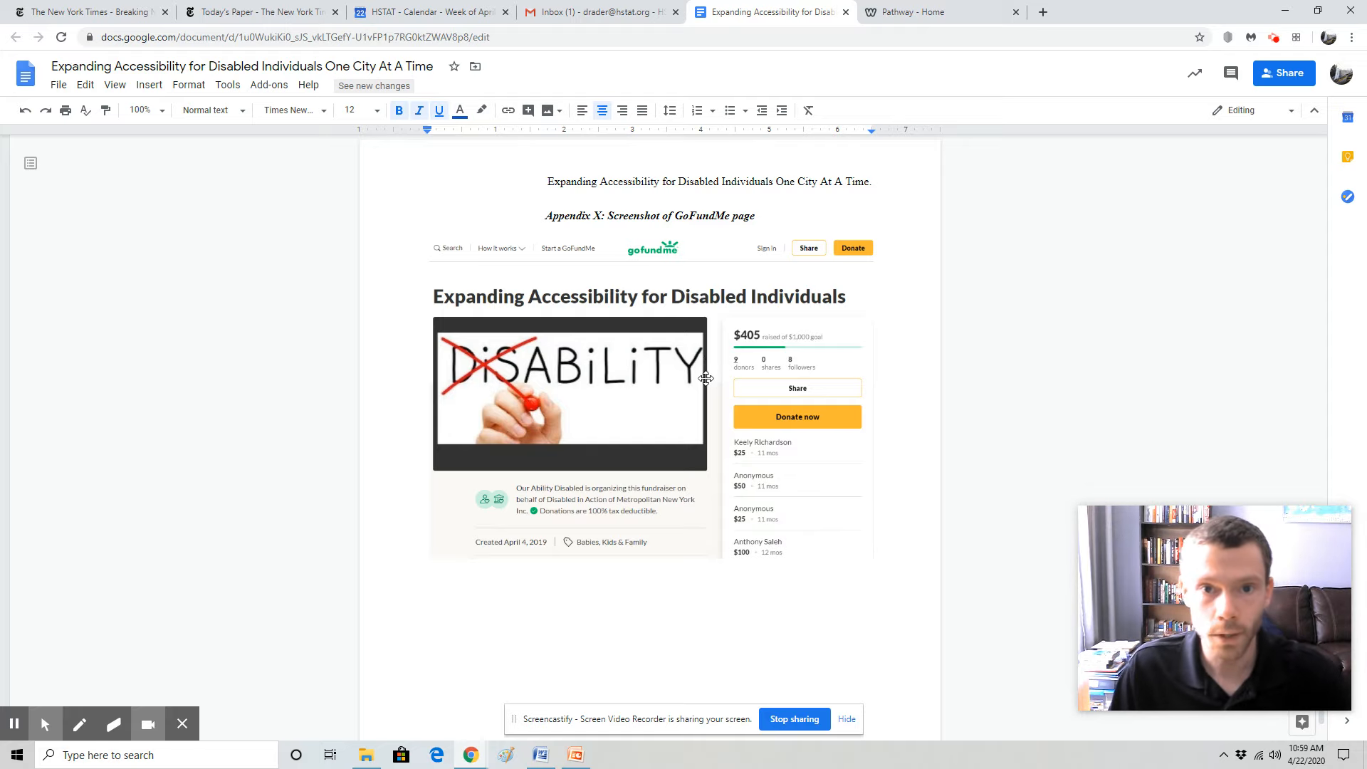
pyautogui.scroll(-3)
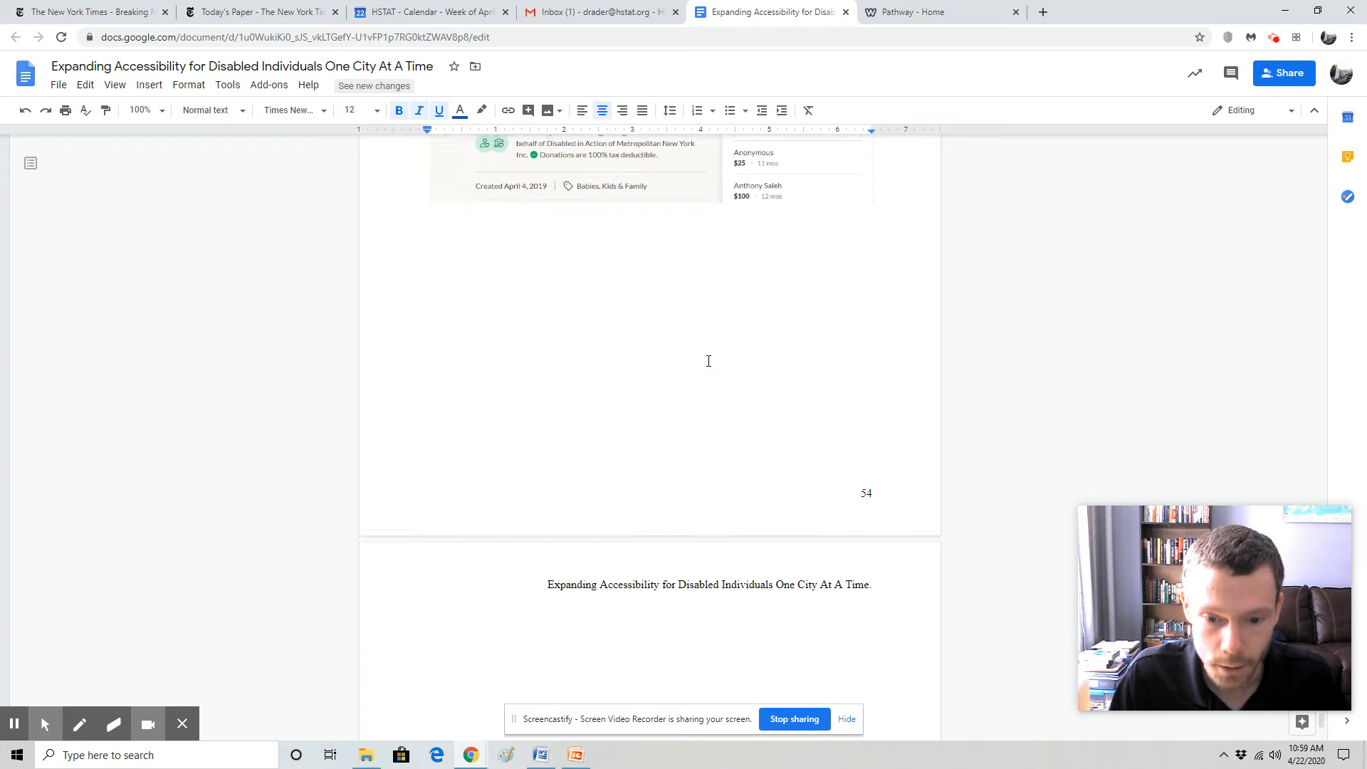
# Reach Appendix Y's flyer, then highlight the formatting-deadline sentence in the Word lesson handout
pyautogui.scroll(-3)
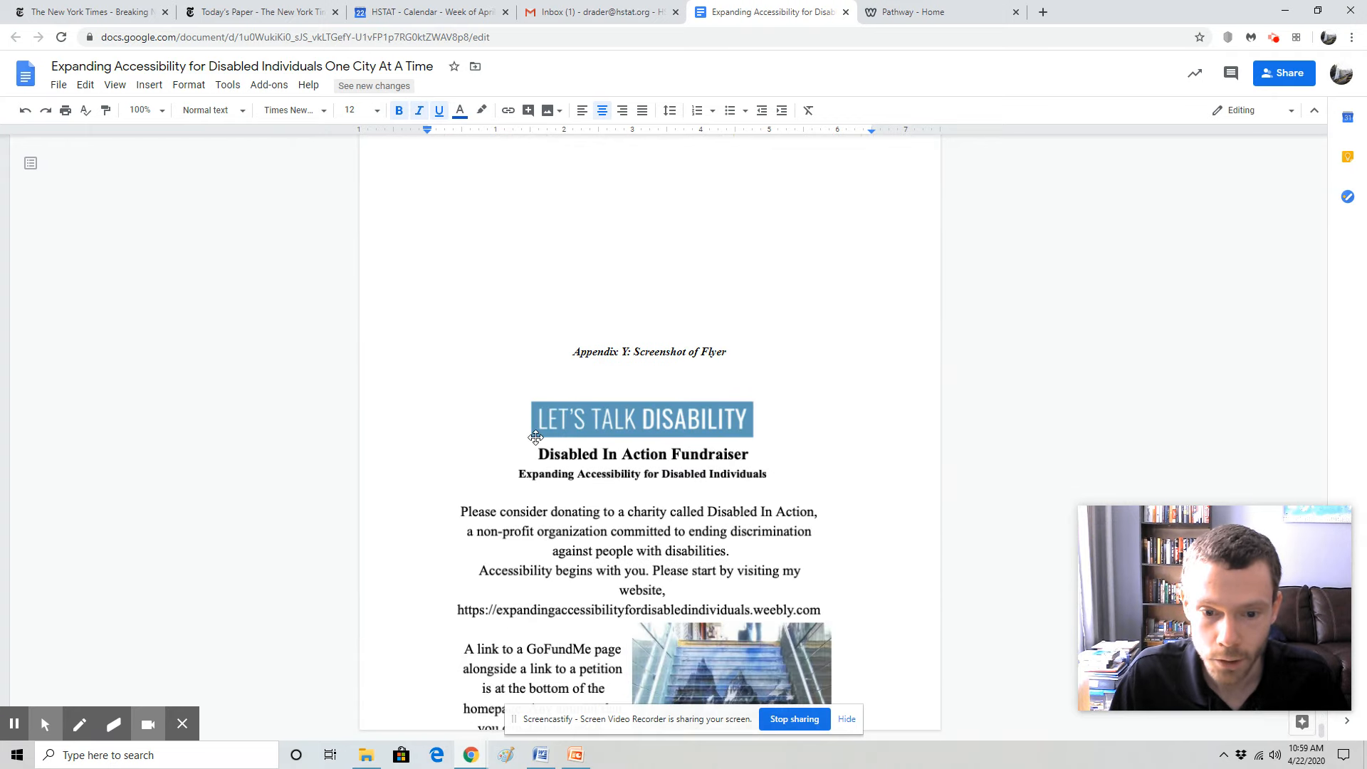
pyautogui.moveTo(717, 547)
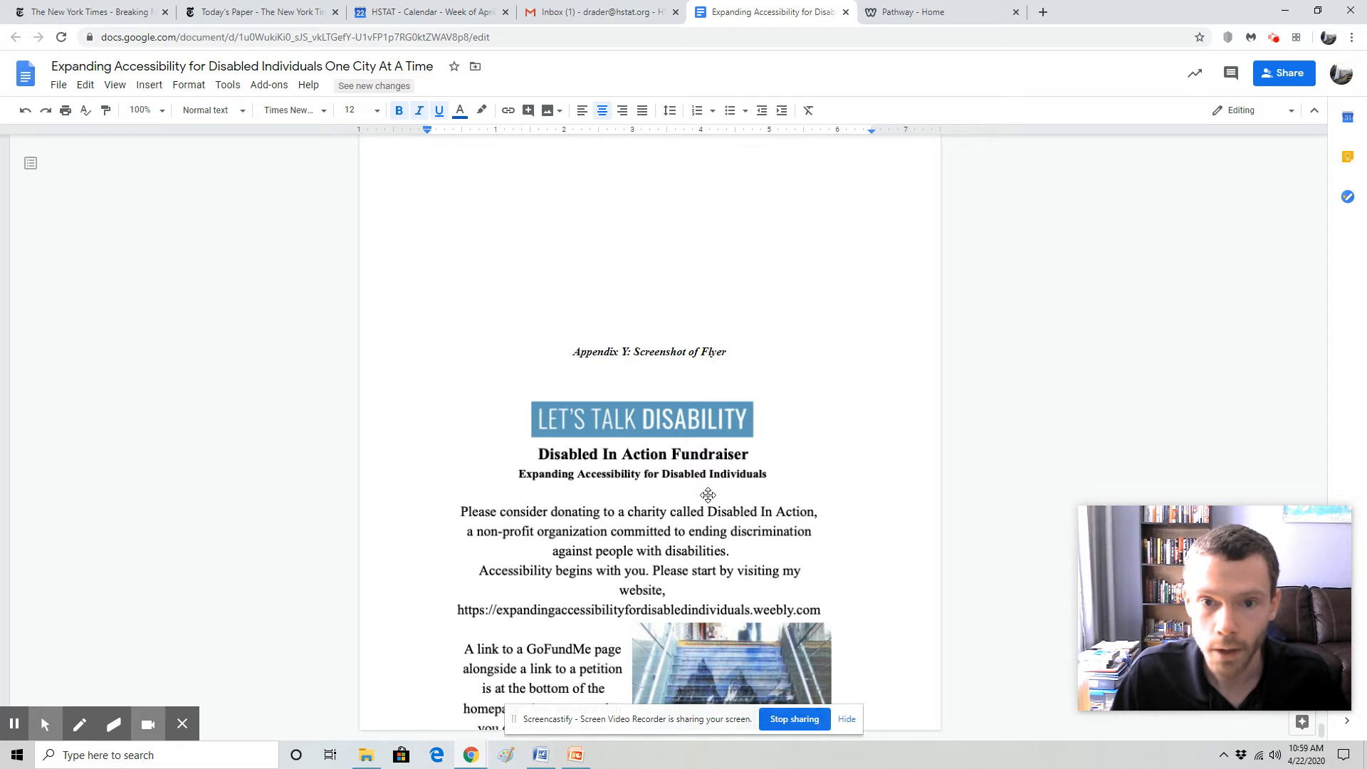
pyautogui.scroll(-3)
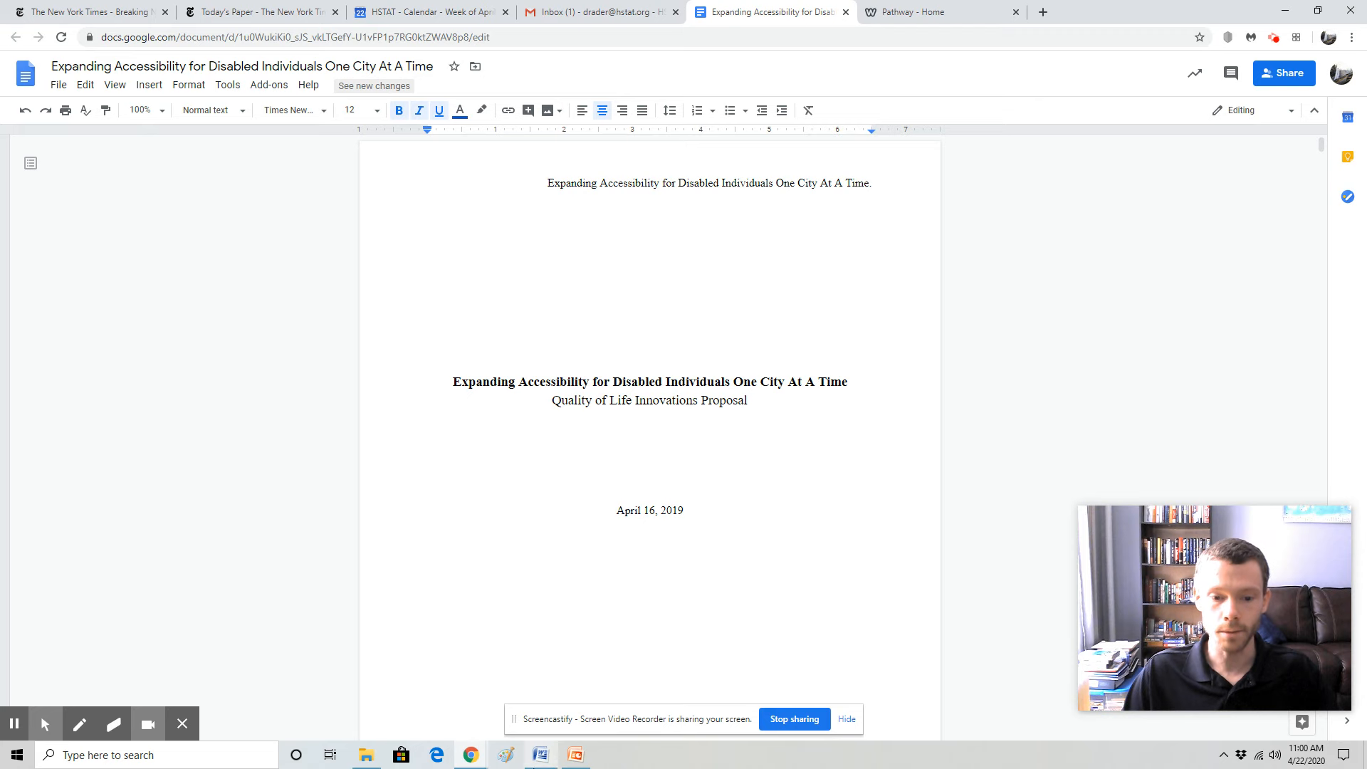
pyautogui.click(539, 755)
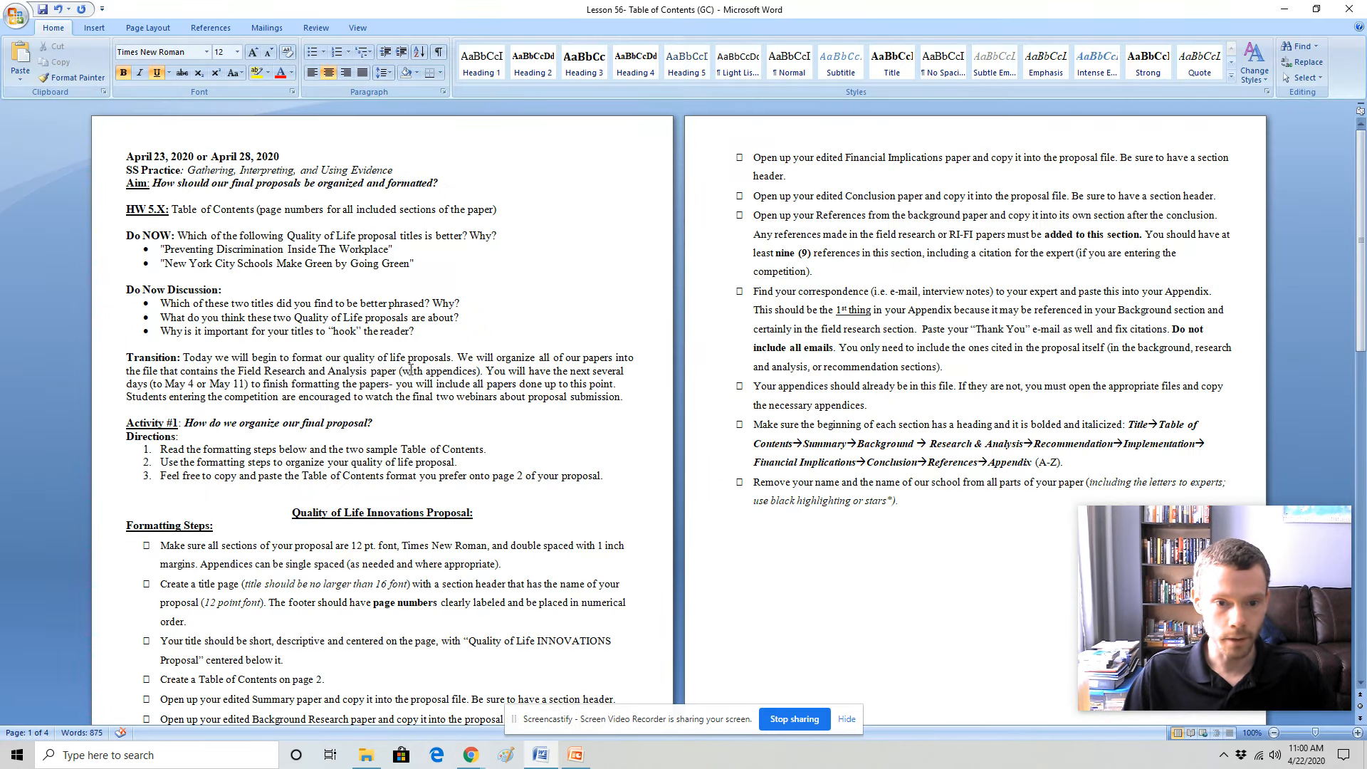
pyautogui.moveTo(482, 370); pyautogui.dragTo(515, 383)
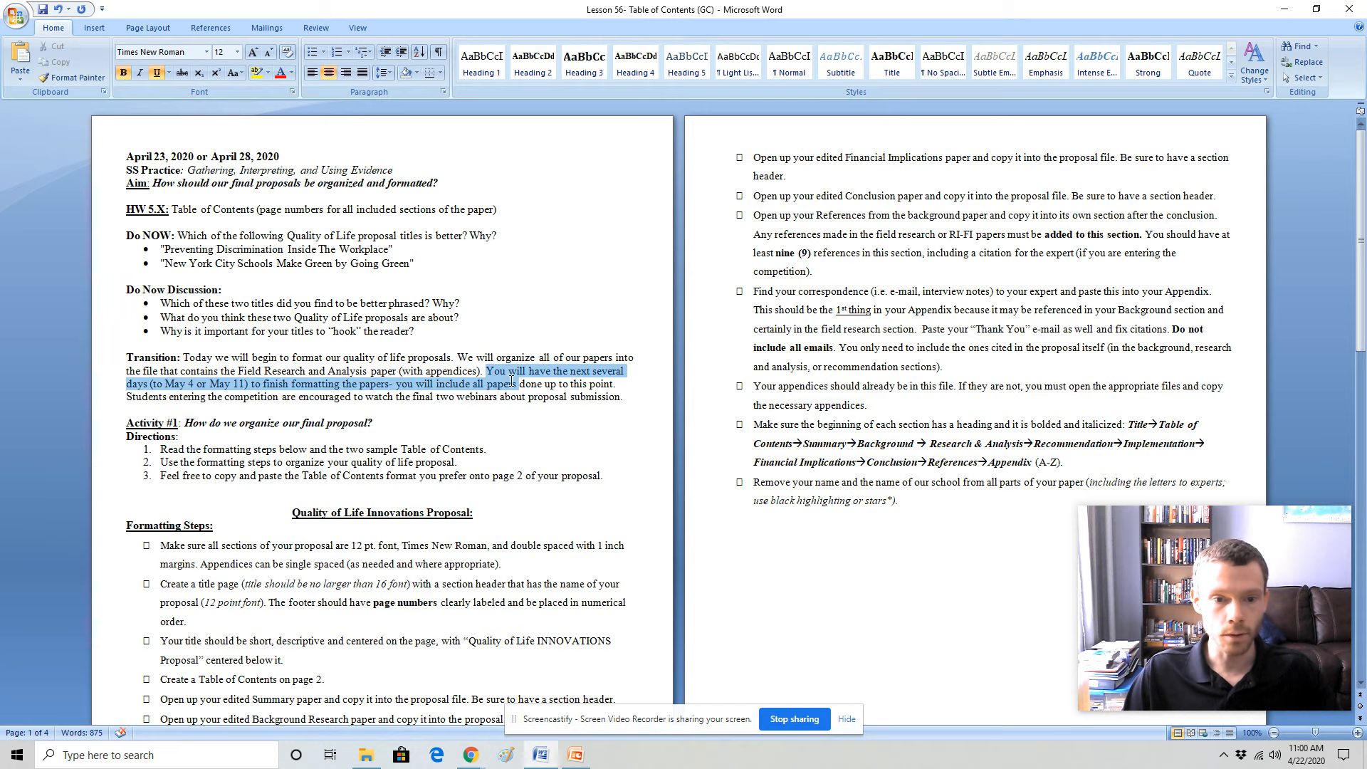